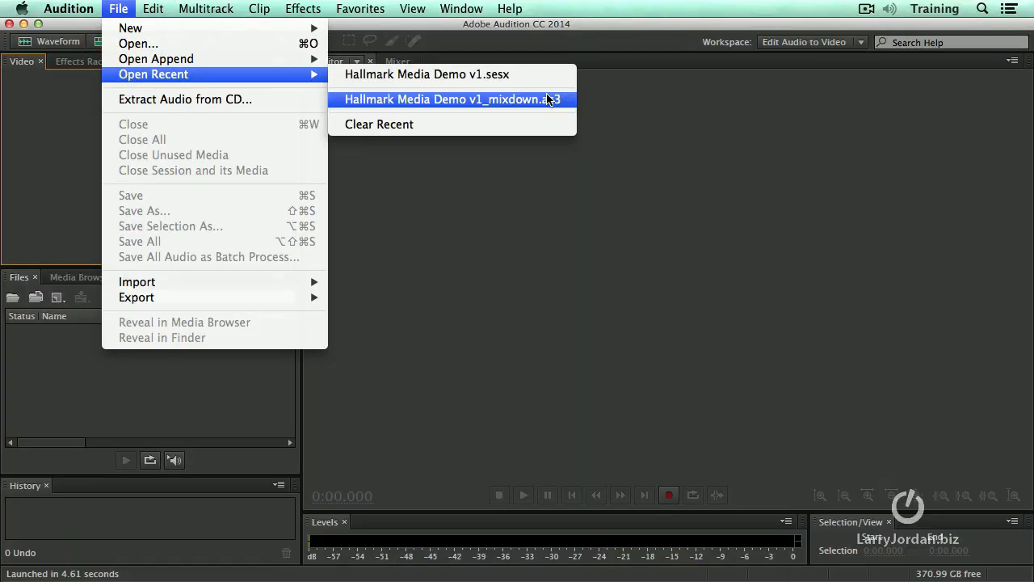
Open the recent multitrack session Hallmark Media Demo v1.sesx.
{"action": "left_click", "coordinate": [450, 98]}
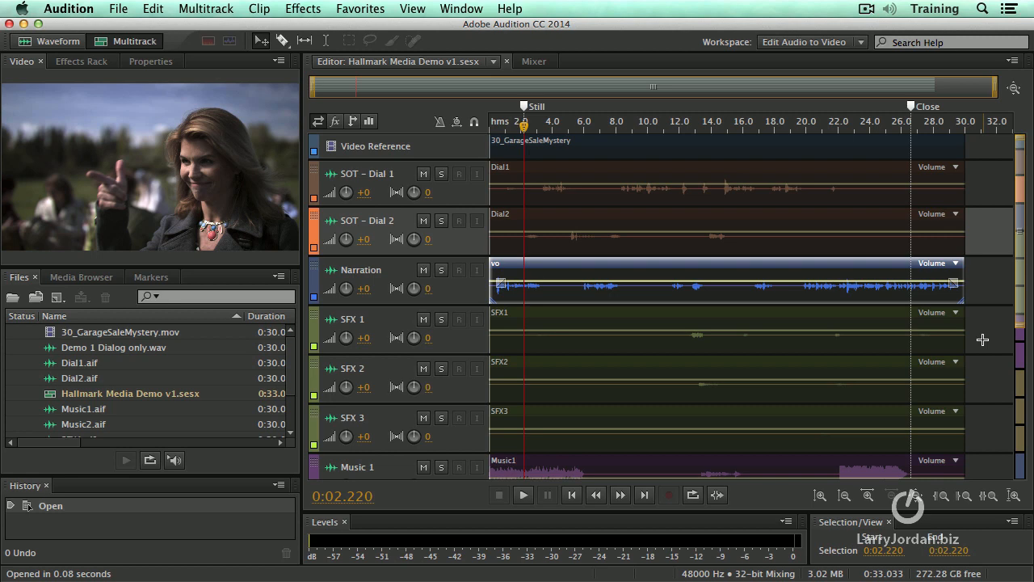
{"action": "mouse_move", "coordinate": [828, 210]}
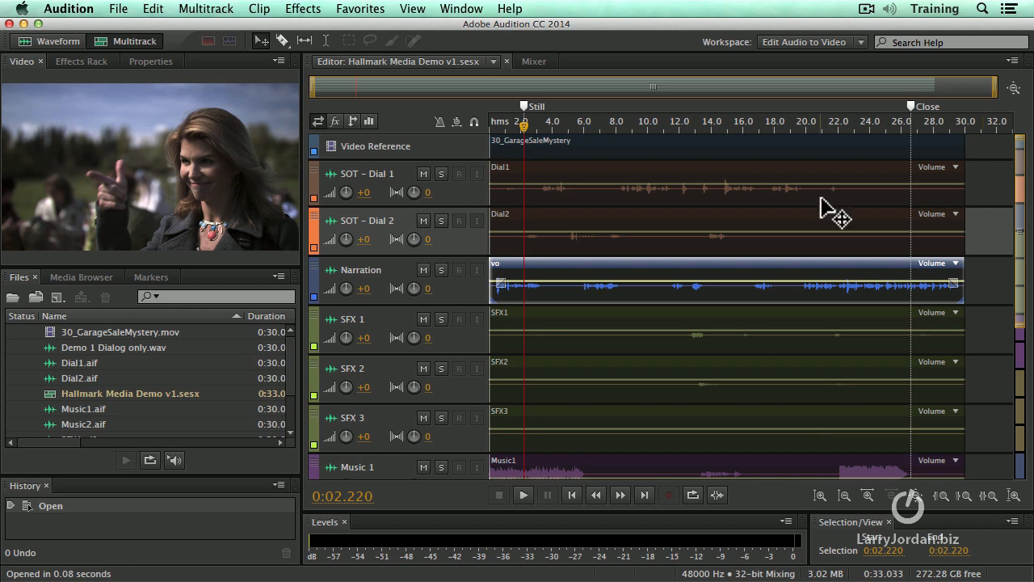
Check the Close marker, park the playhead at Still (0:02.220), and list the markers.
{"action": "left_click", "coordinate": [913, 129]}
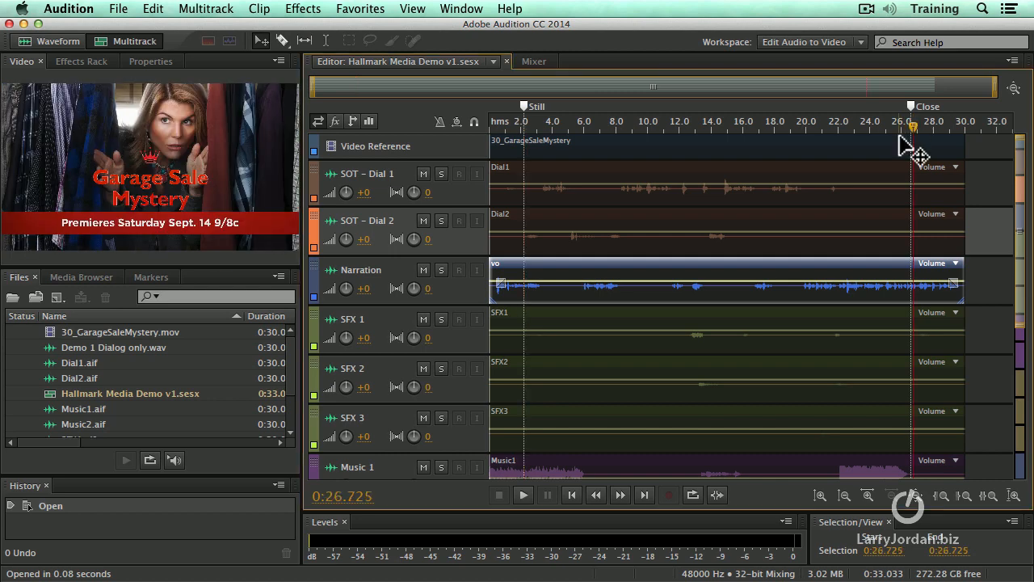
{"action": "mouse_move", "coordinate": [521, 126]}
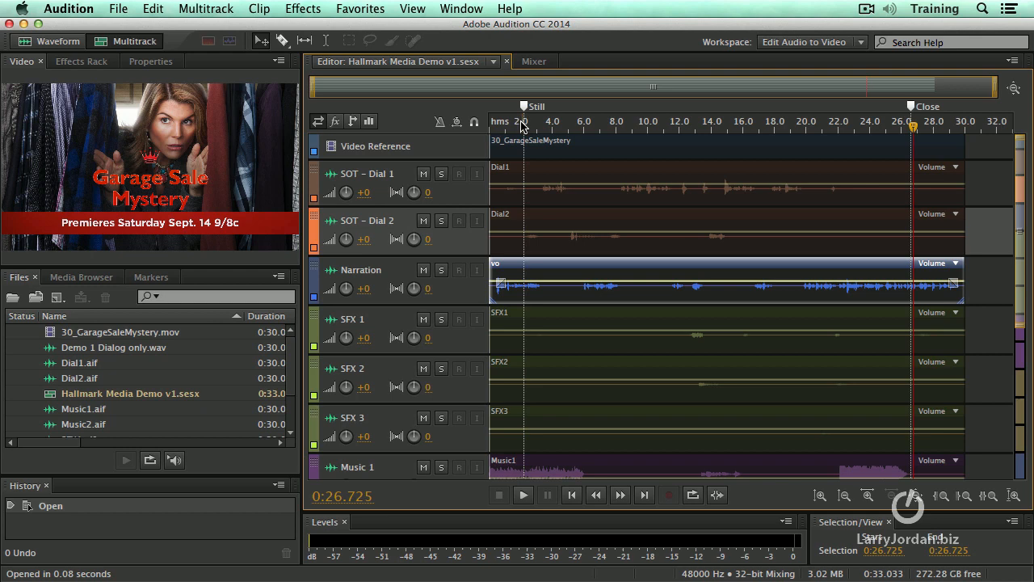
{"action": "left_click", "coordinate": [521, 121]}
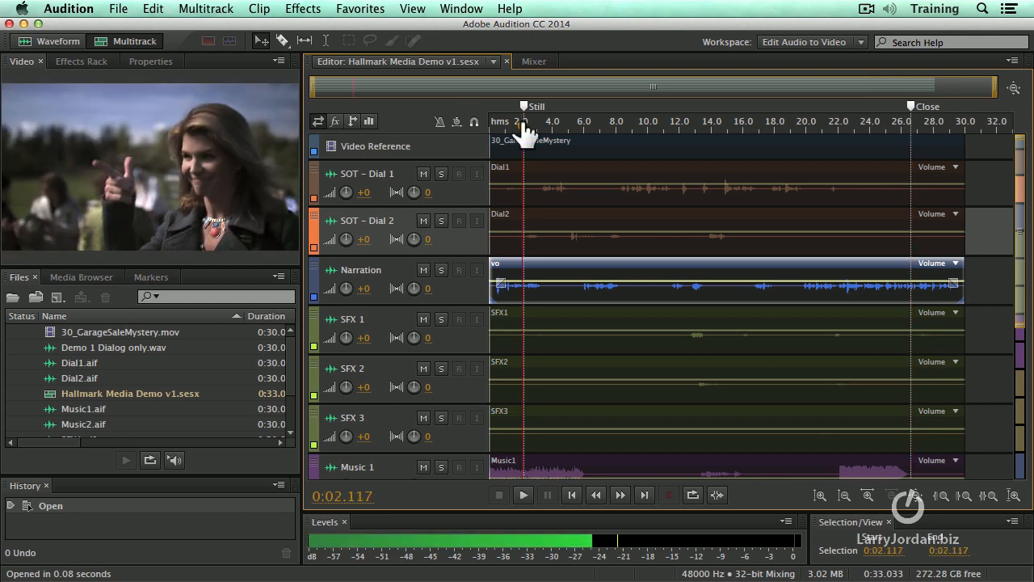
{"action": "left_click", "coordinate": [524, 121]}
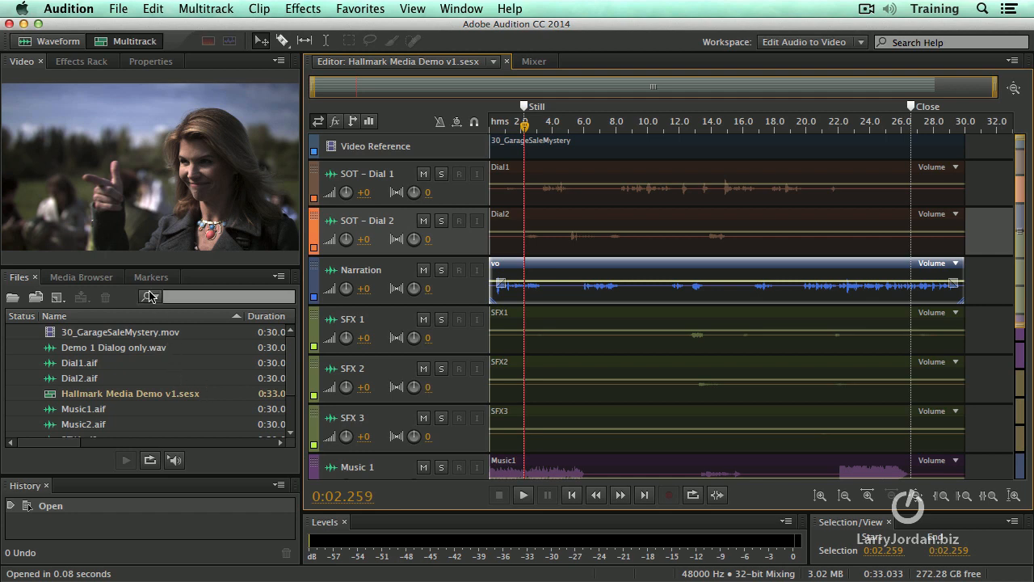
{"action": "left_click", "coordinate": [151, 276]}
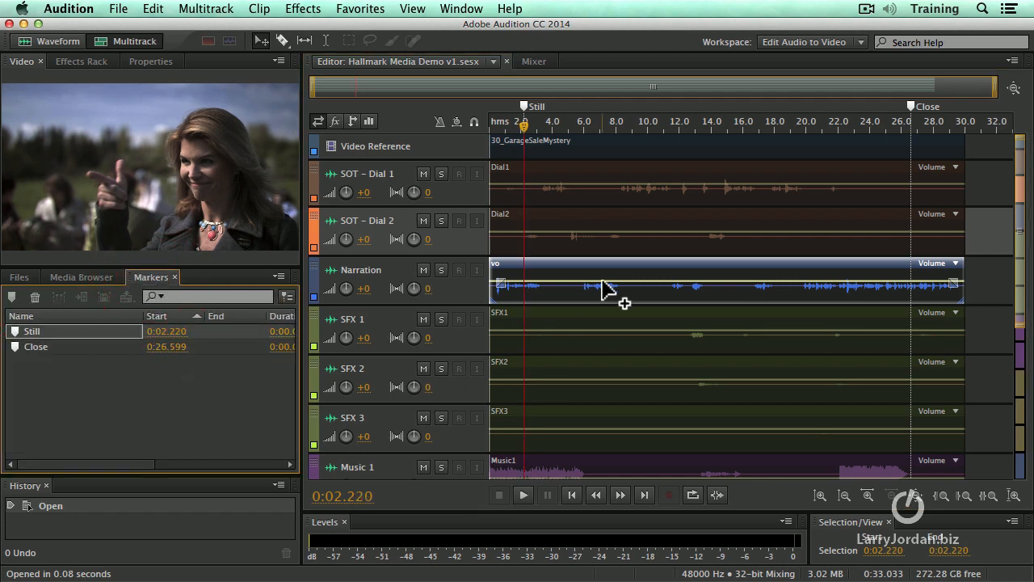
{"action": "mouse_move", "coordinate": [610, 292]}
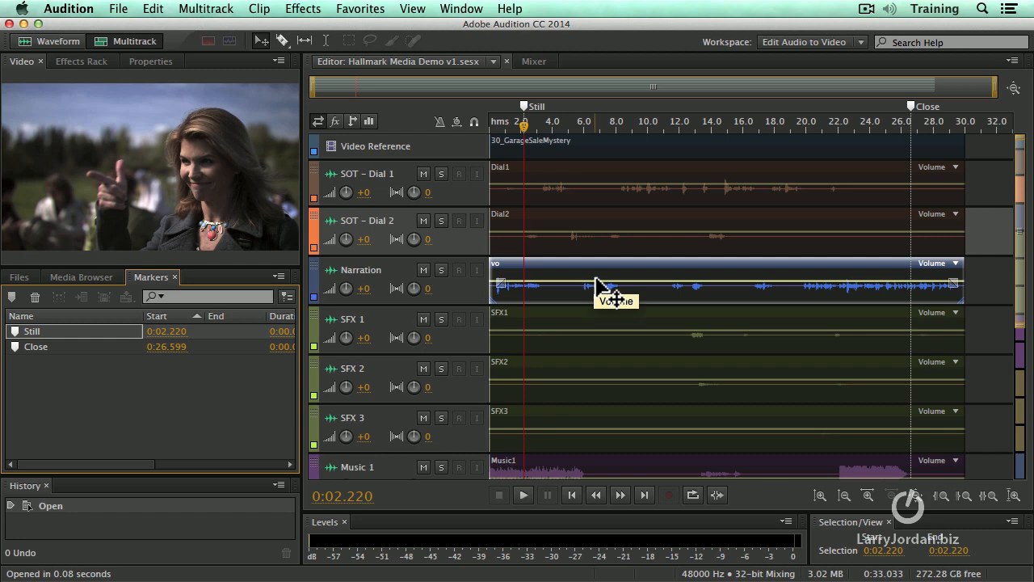
{"action": "mouse_move", "coordinate": [521, 198]}
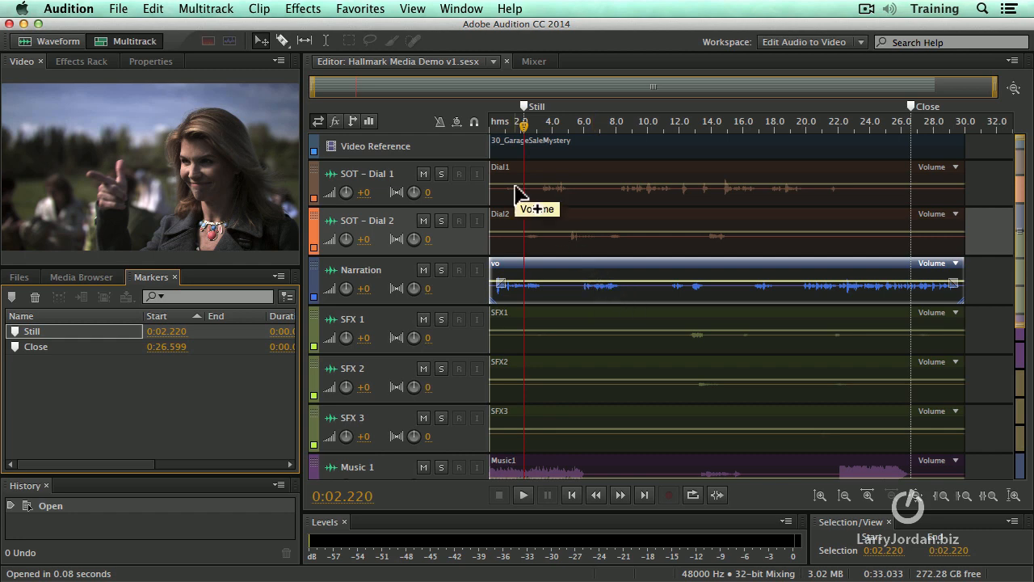
{"action": "left_click", "coordinate": [118, 9]}
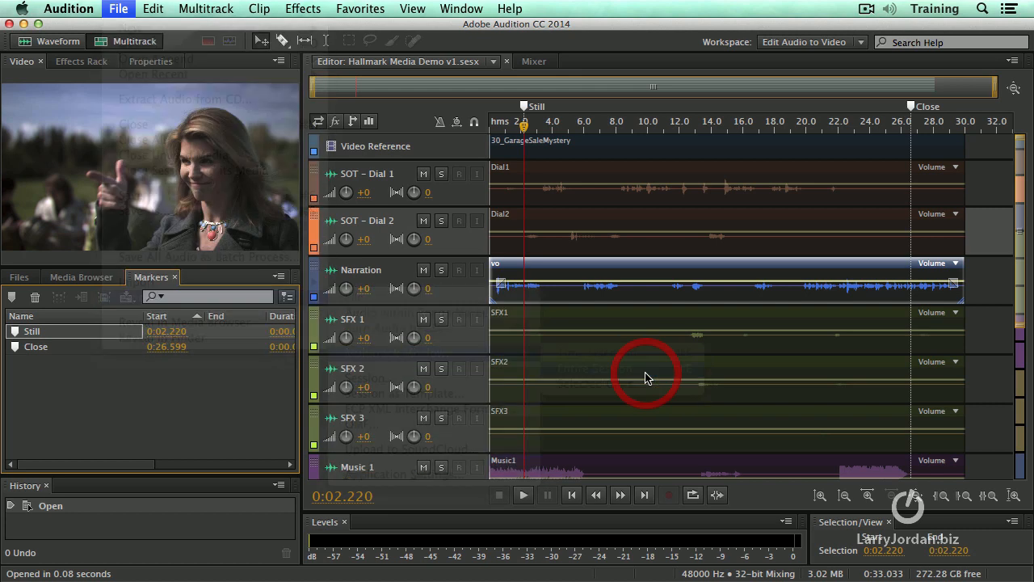
Start an entire-session mixdown export to Hallmark Media Demo v1_mixdown.ac3 as Dolby Digital.
{"action": "left_click", "coordinate": [561, 255]}
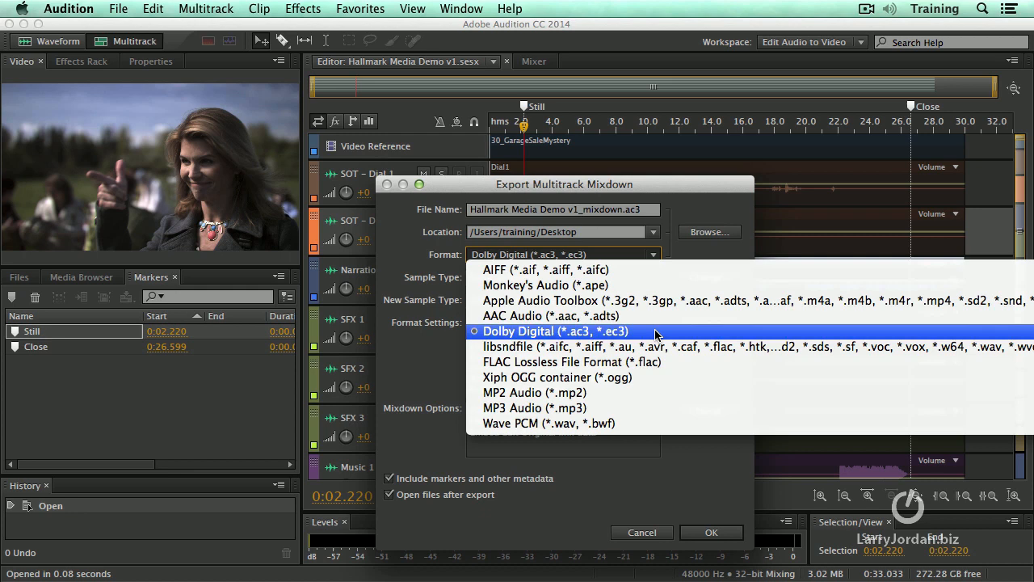
{"action": "left_click", "coordinate": [562, 331]}
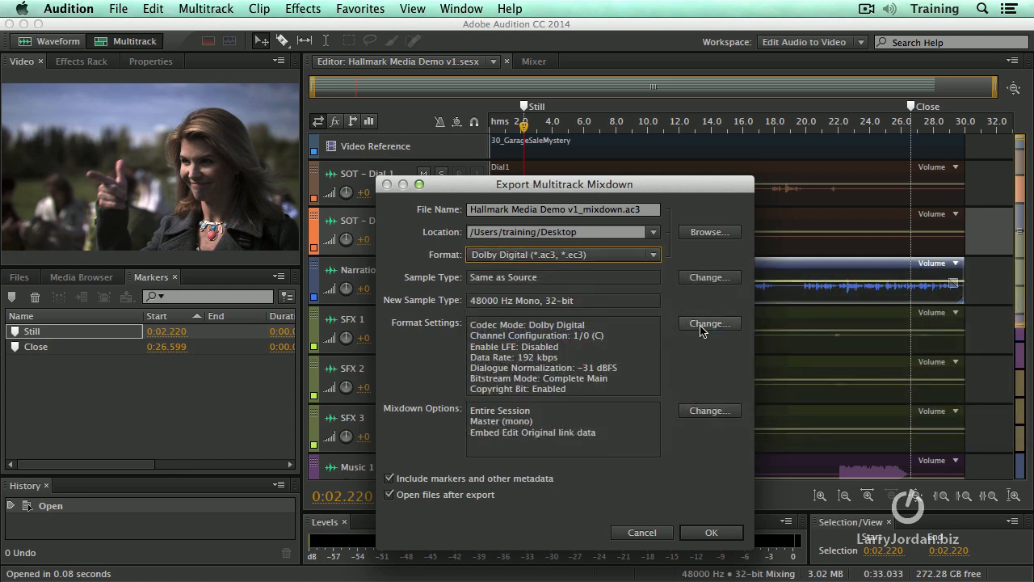
Open the Dolby Digital format settings and keep the codec mode at Dolby Digital.
{"action": "left_click", "coordinate": [709, 323]}
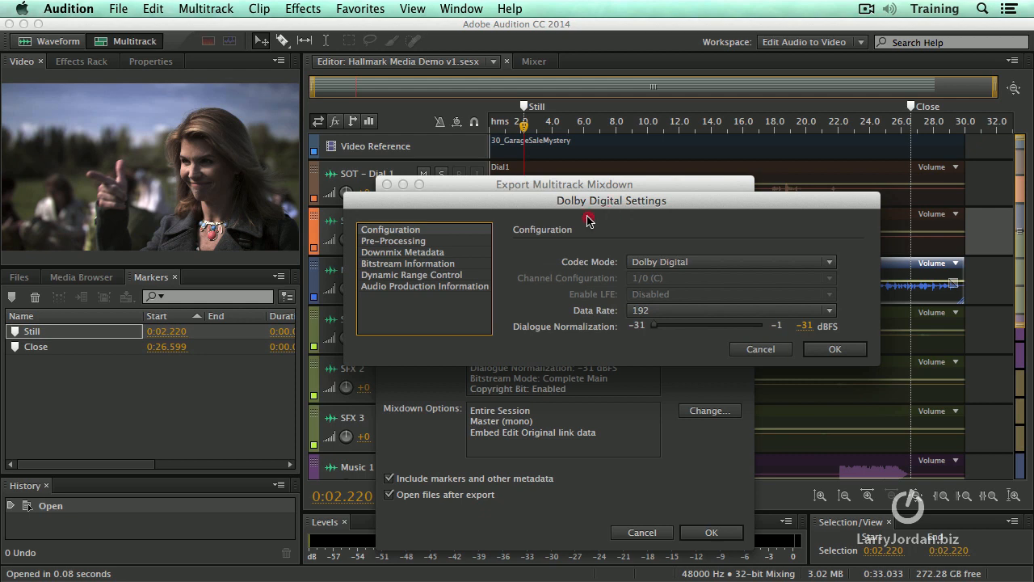
{"action": "left_click", "coordinate": [827, 261]}
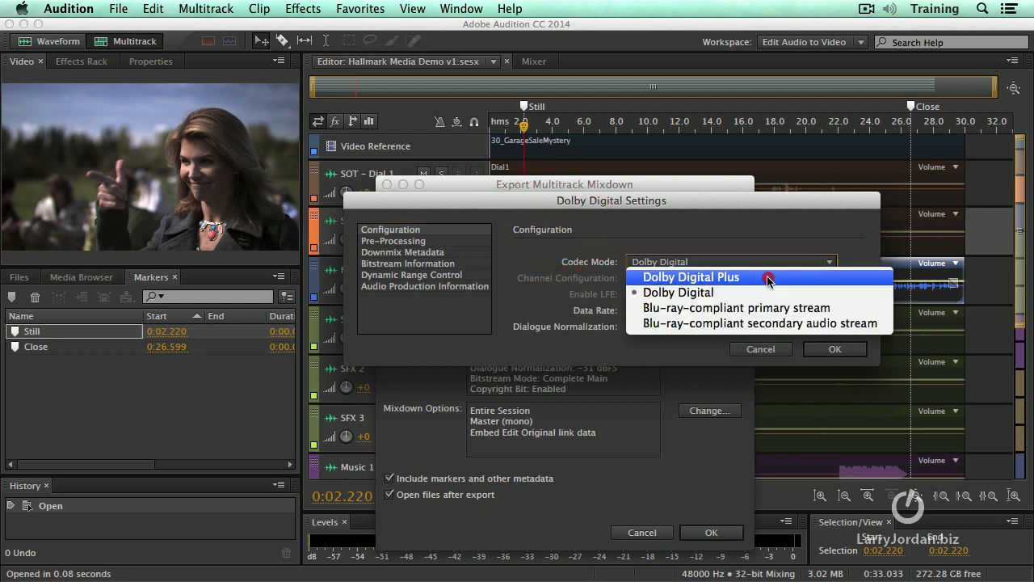
{"action": "mouse_move", "coordinate": [771, 293]}
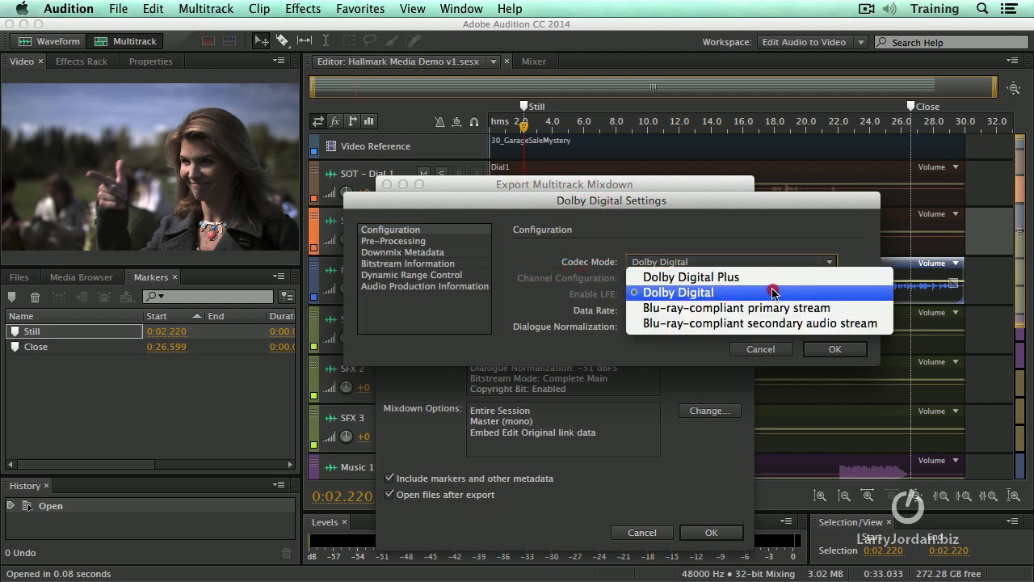
{"action": "mouse_move", "coordinate": [773, 292]}
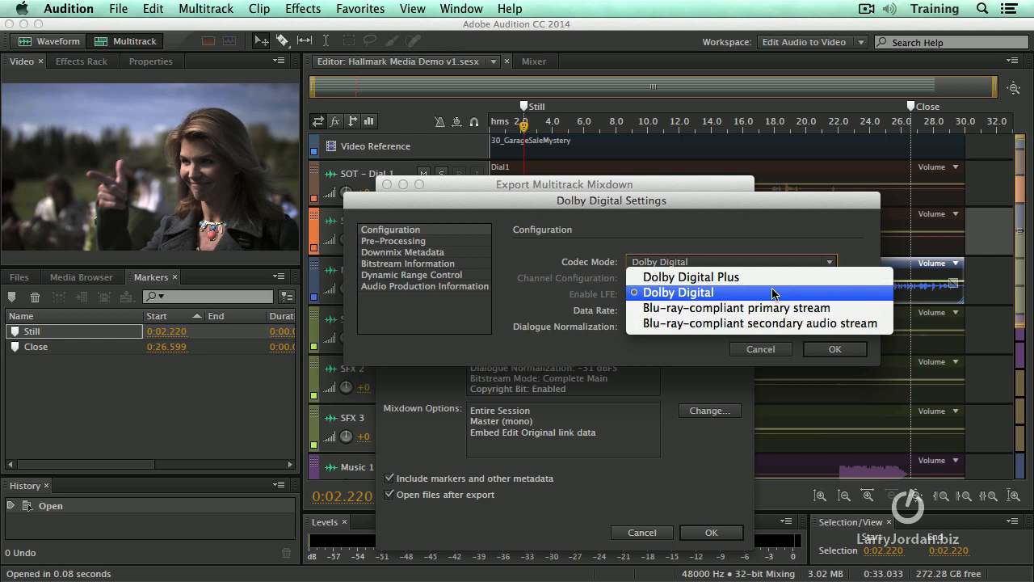
{"action": "left_click", "coordinate": [677, 292]}
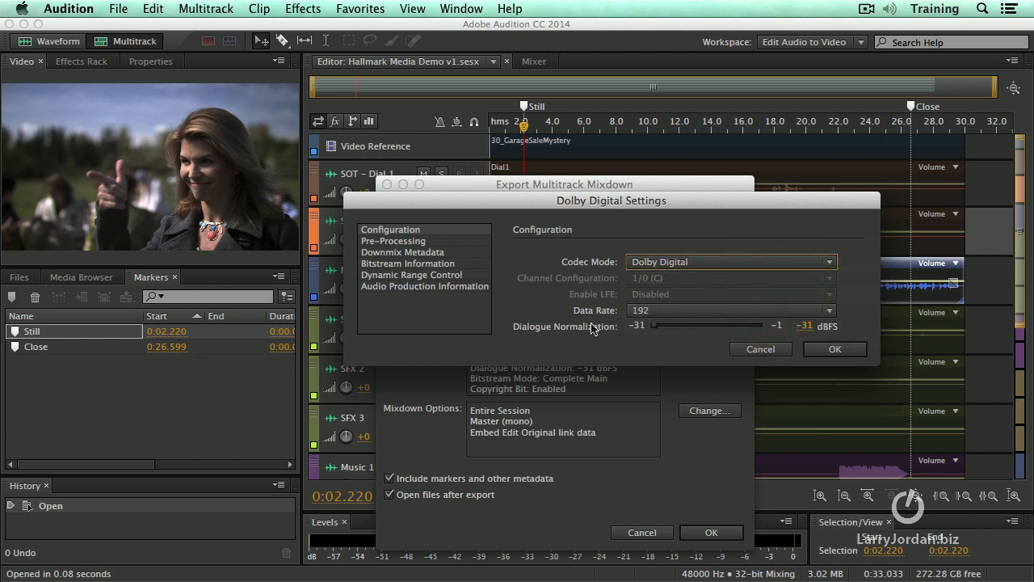
{"action": "mouse_move", "coordinate": [419, 317]}
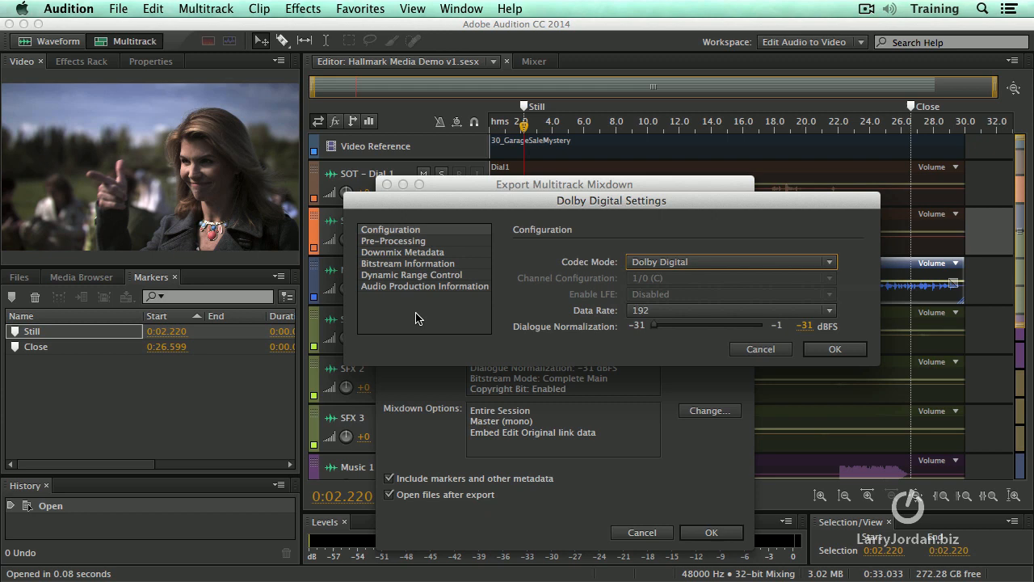
{"action": "mouse_move", "coordinate": [678, 358]}
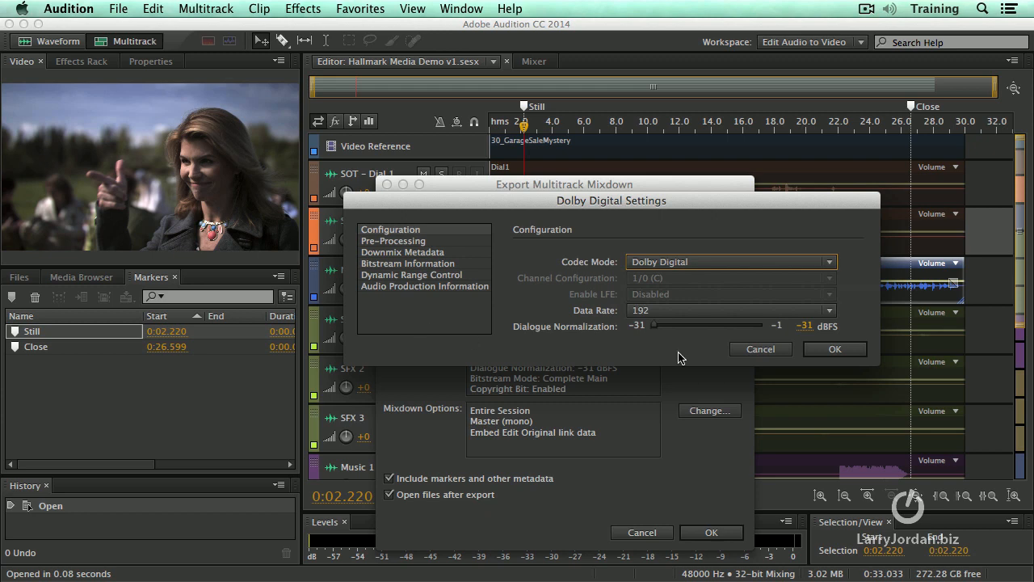
{"action": "mouse_move", "coordinate": [640, 347]}
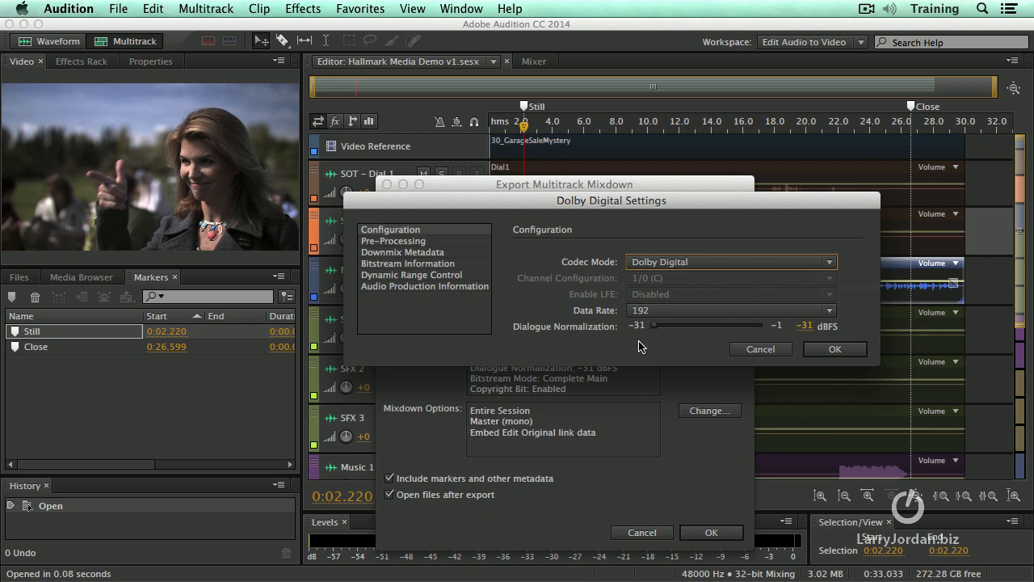
{"action": "mouse_move", "coordinate": [778, 354]}
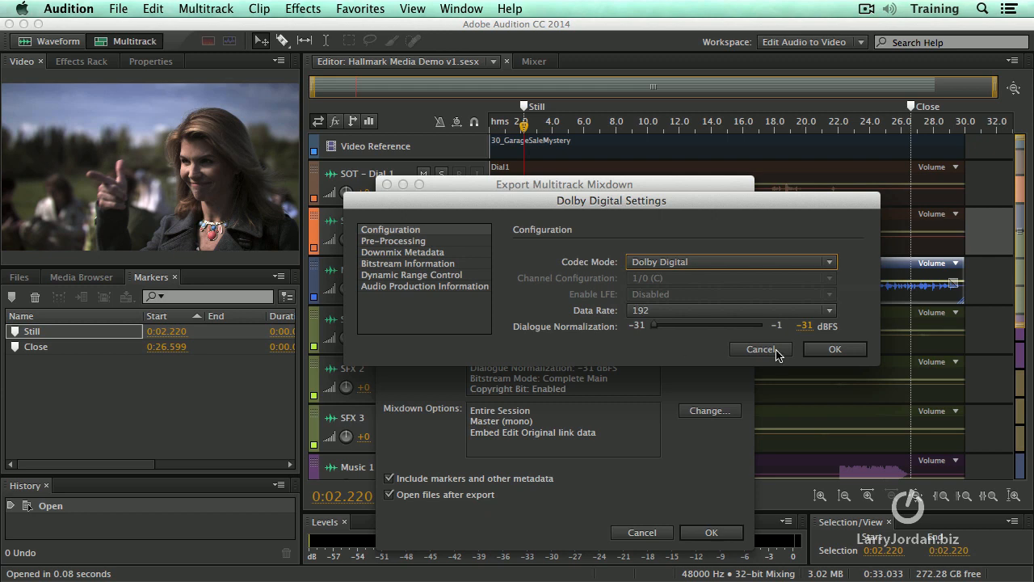
Cancel the export dialogs and scroll down to the Dialog, Effects, Music buses and Master.
{"action": "left_click", "coordinate": [760, 349]}
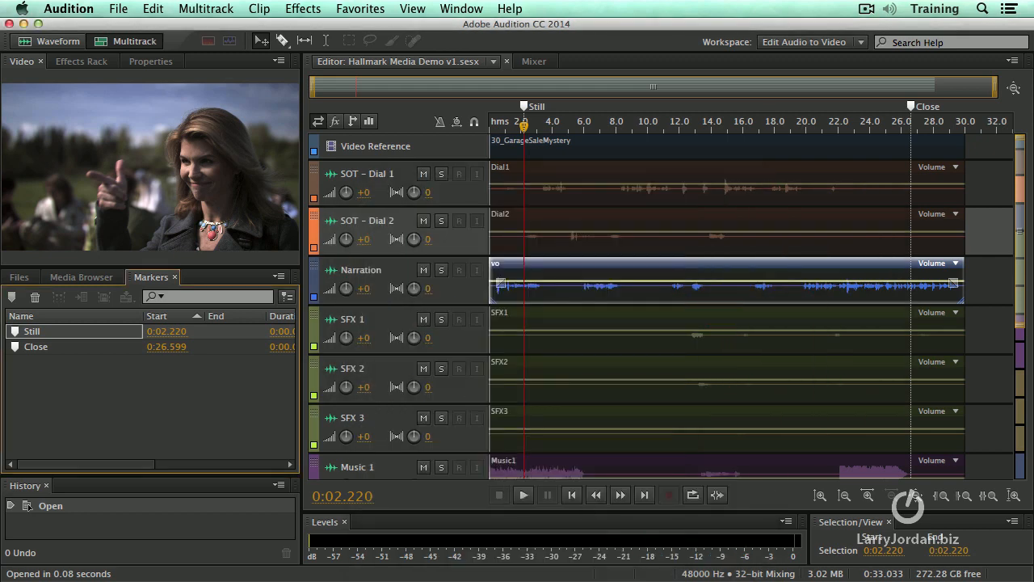
{"action": "scroll", "scroll_direction": "down", "scroll_amount": 3}
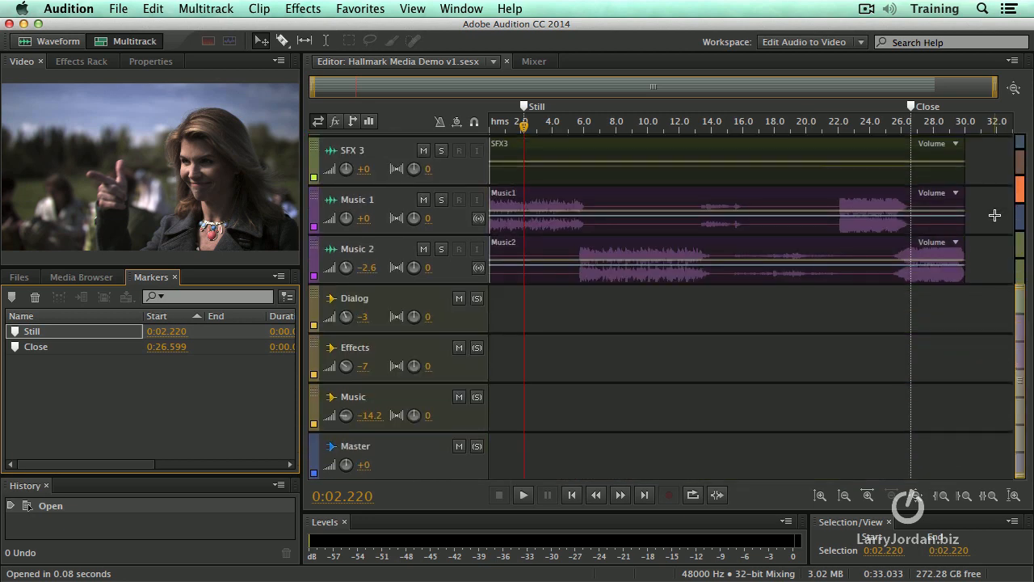
{"action": "mouse_move", "coordinate": [437, 307]}
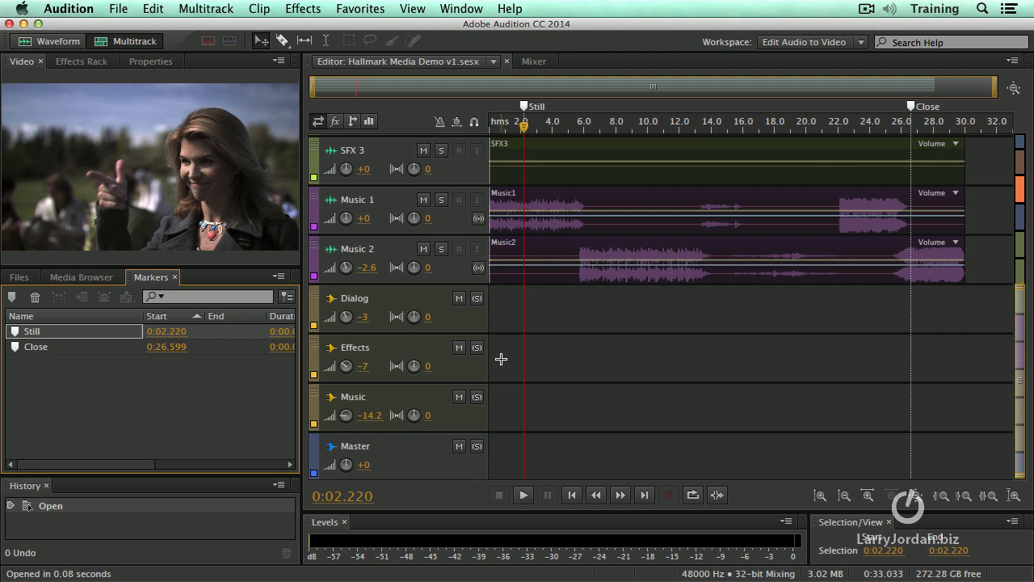
{"action": "mouse_move", "coordinate": [509, 415]}
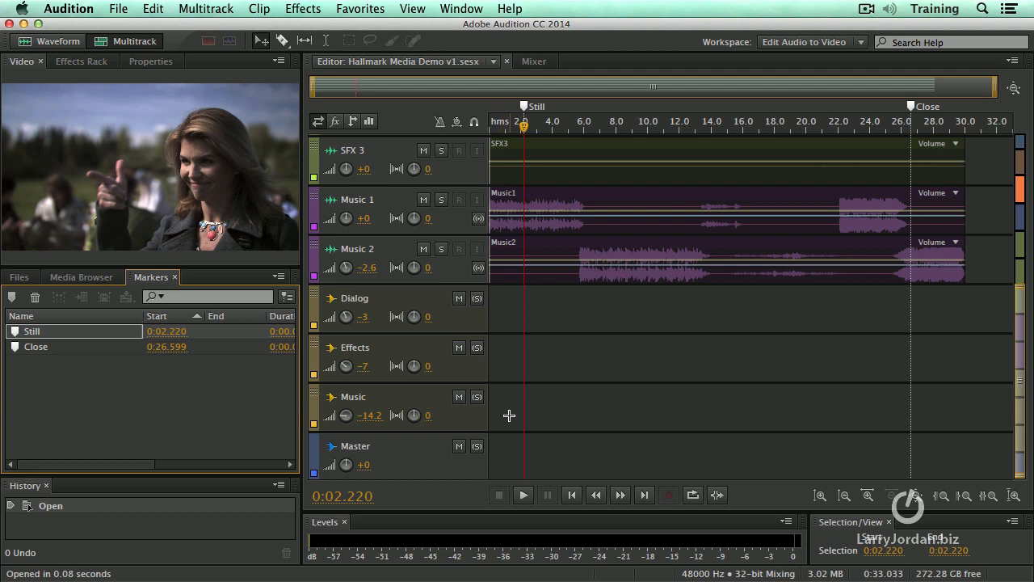
{"action": "mouse_move", "coordinate": [524, 465]}
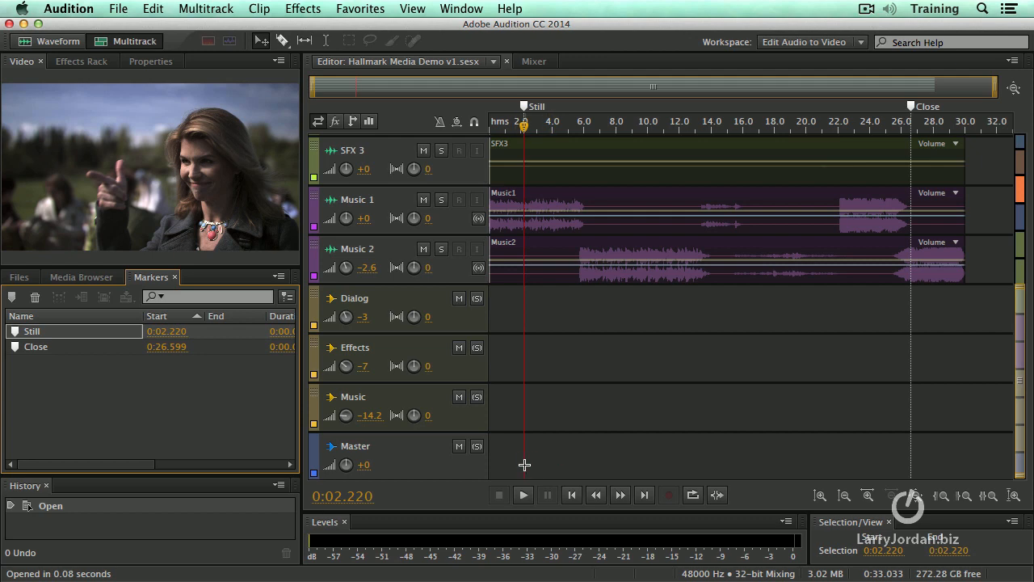
{"action": "mouse_move", "coordinate": [533, 441]}
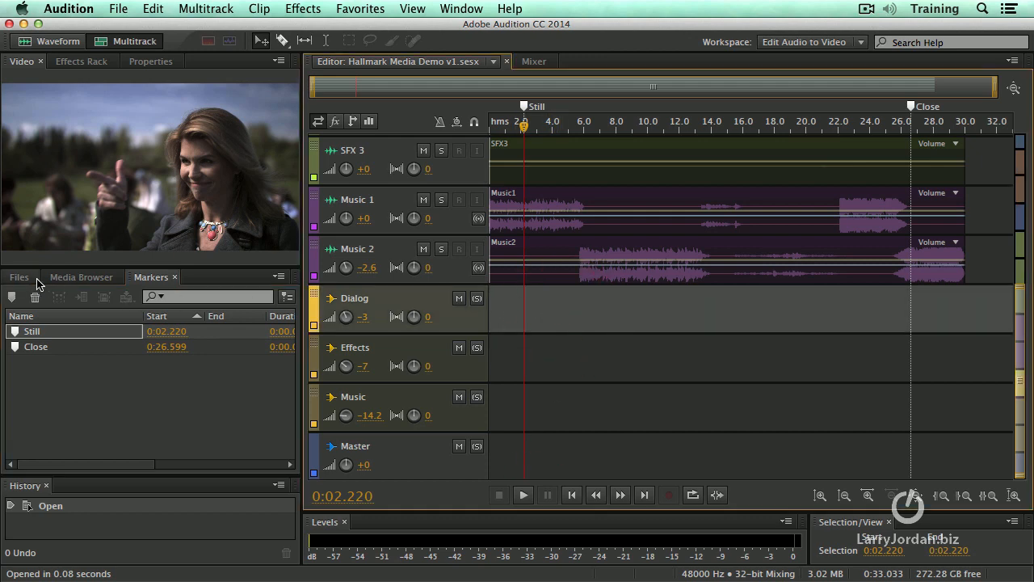
Open Demo 1 Dialog only.wav in the waveform editor and show the Window menu.
{"action": "left_click", "coordinate": [19, 277]}
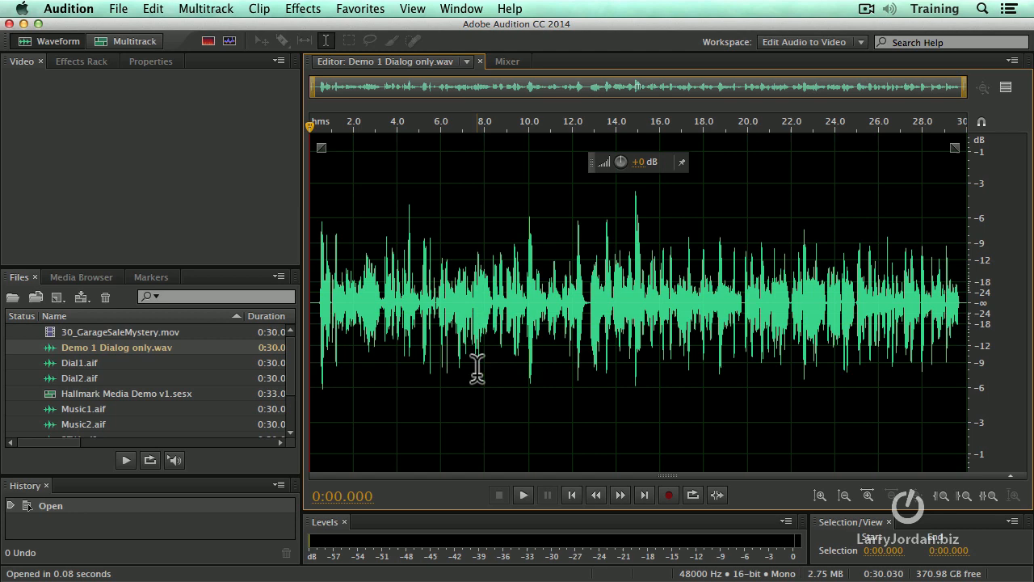
{"action": "mouse_move", "coordinate": [412, 96]}
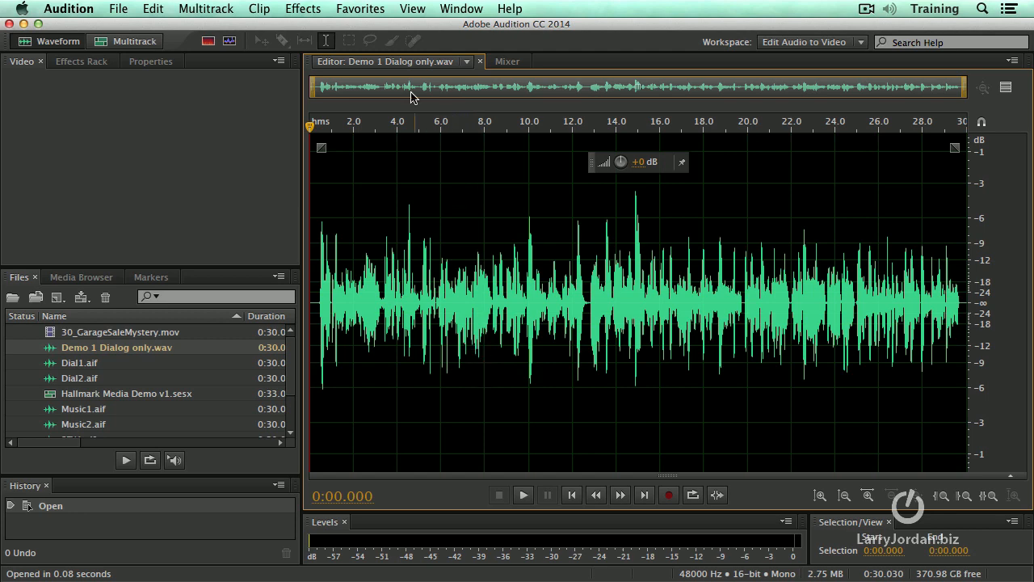
{"action": "mouse_move", "coordinate": [412, 83]}
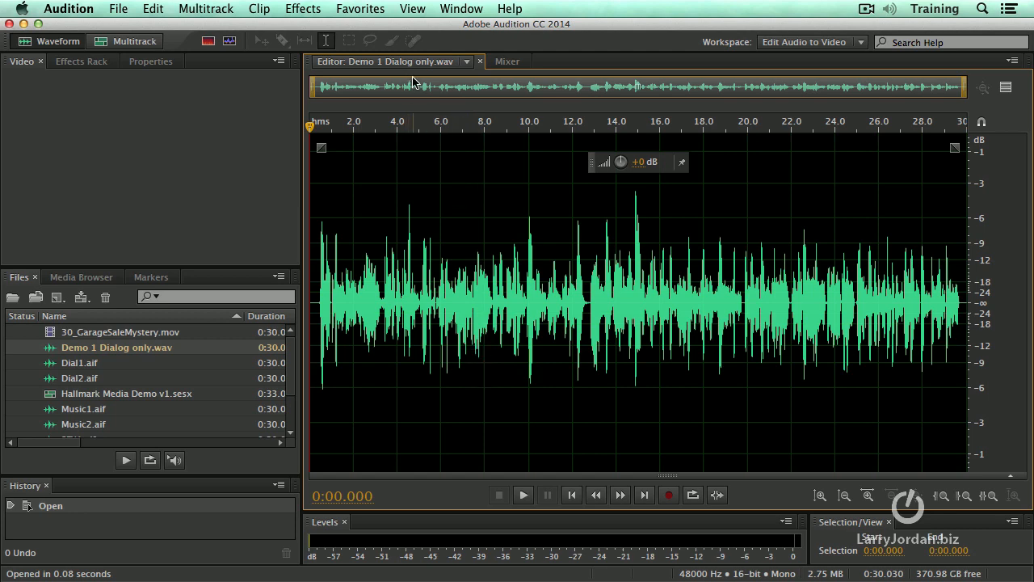
{"action": "left_click", "coordinate": [461, 9]}
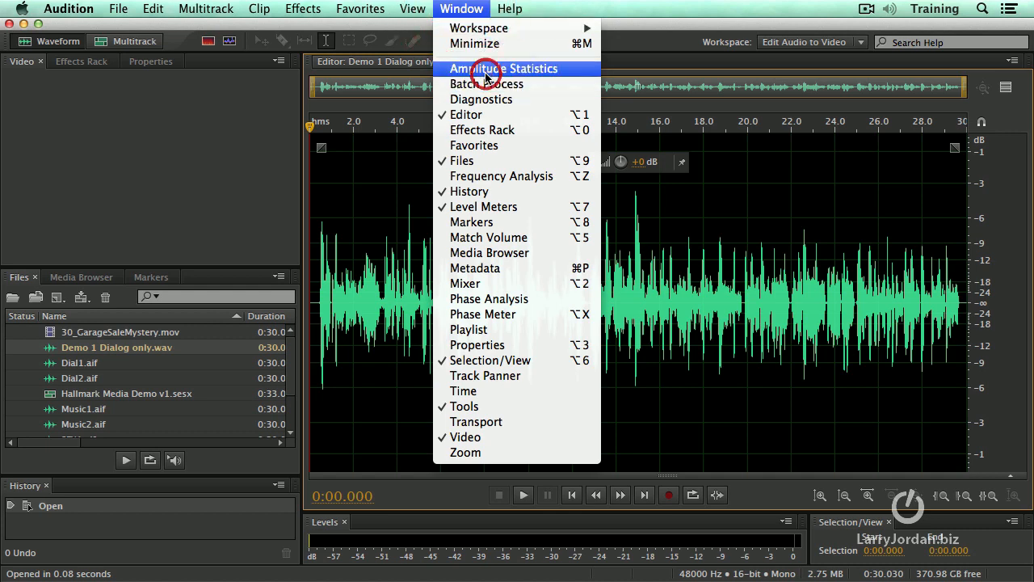
Scan the dialog file's amplitude statistics (−3.62 dB peak, −23.69 LUFS), then close them.
{"action": "left_click", "coordinate": [504, 68]}
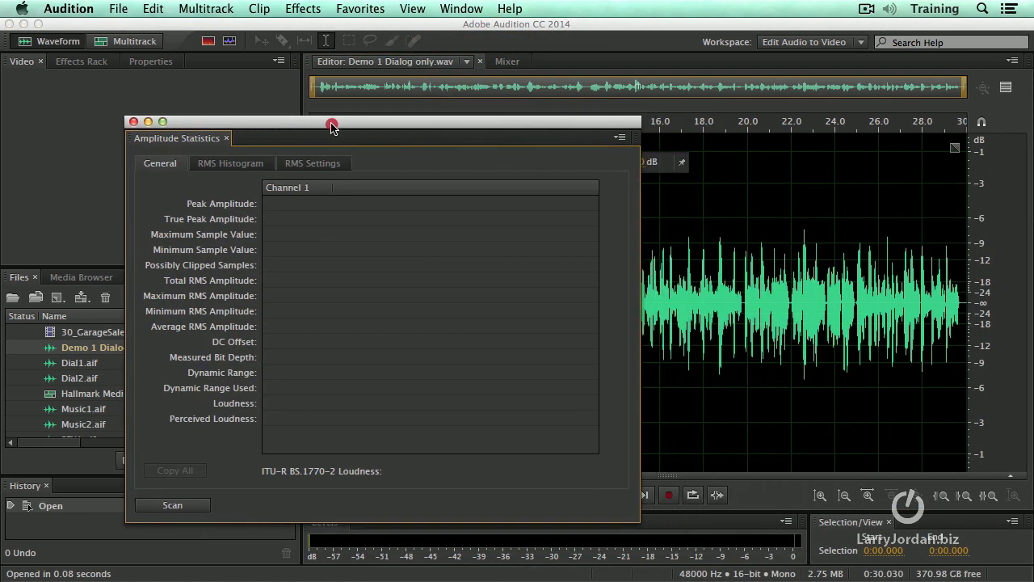
{"action": "left_click", "coordinate": [172, 504]}
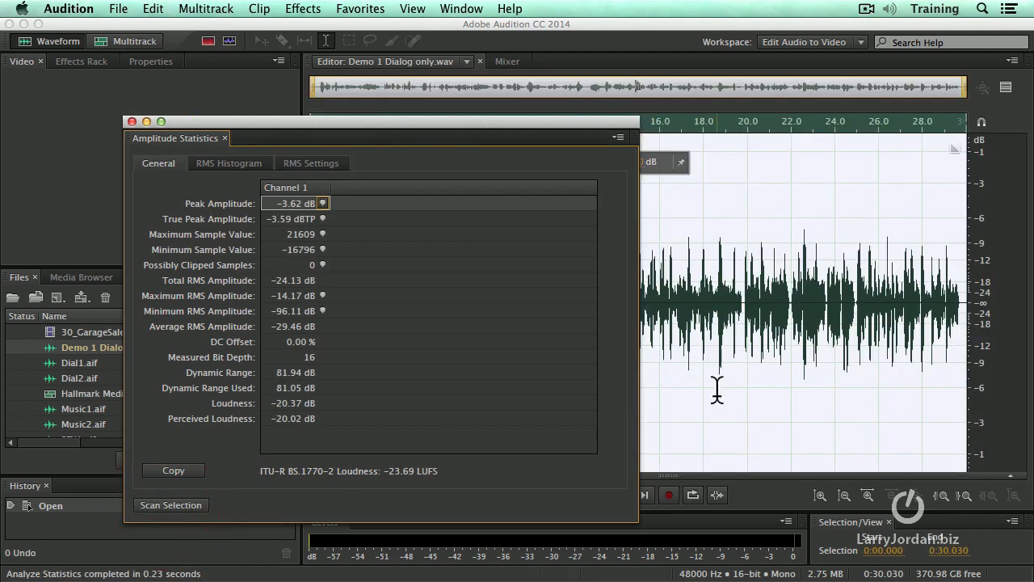
{"action": "mouse_move", "coordinate": [844, 366]}
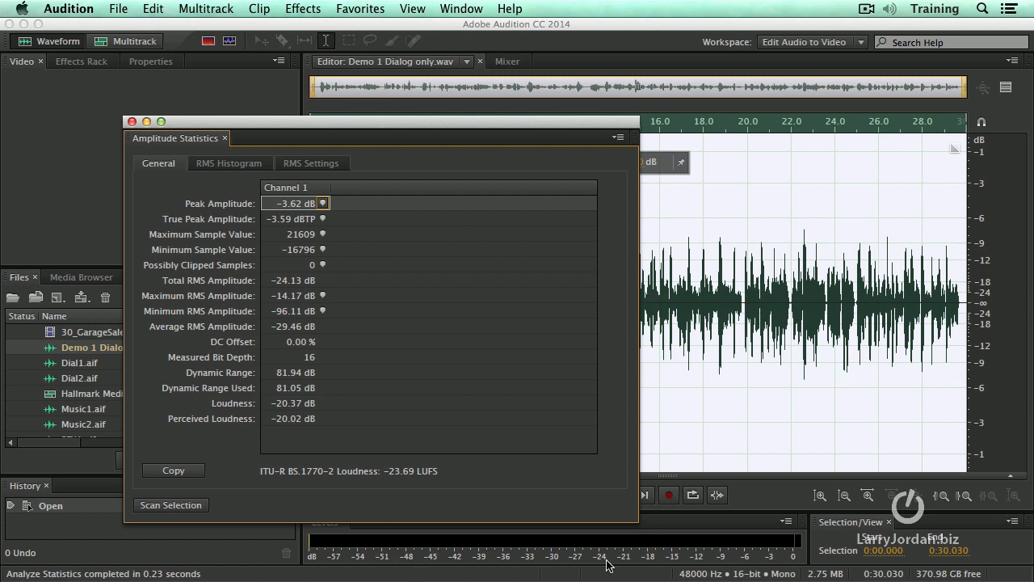
{"action": "mouse_move", "coordinate": [764, 549]}
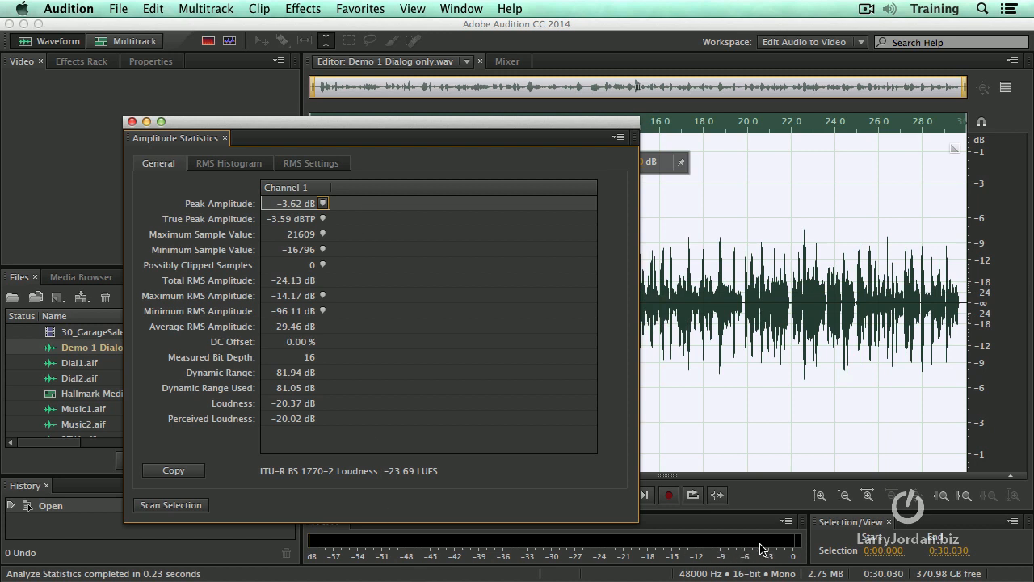
{"action": "mouse_move", "coordinate": [351, 203]}
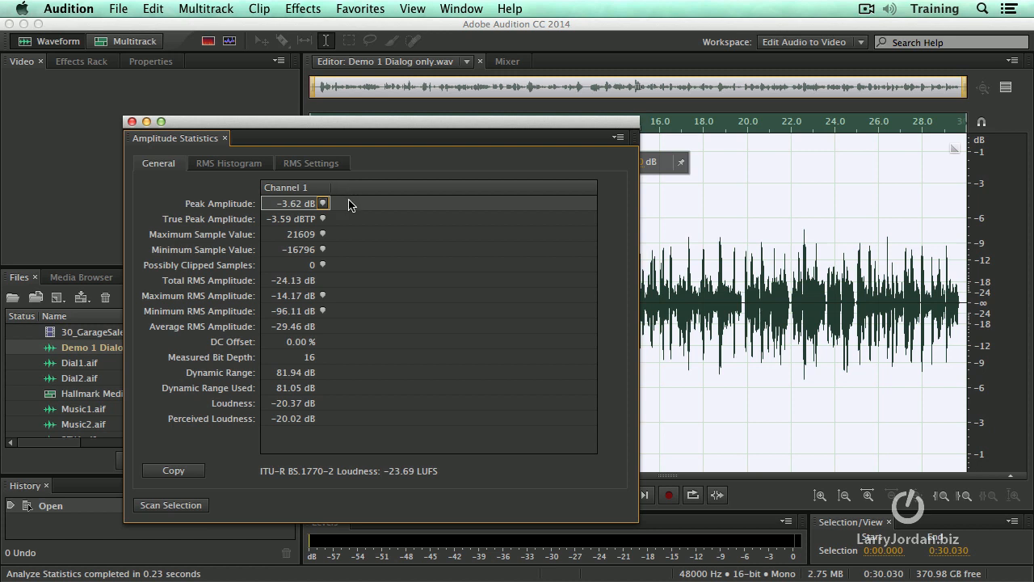
{"action": "mouse_move", "coordinate": [349, 210]}
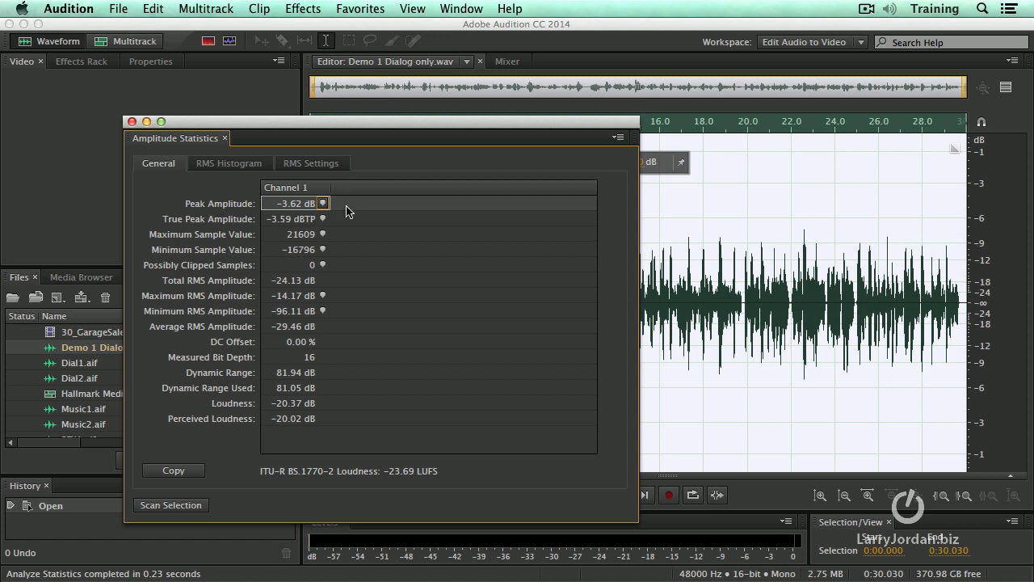
{"action": "mouse_move", "coordinate": [342, 275]}
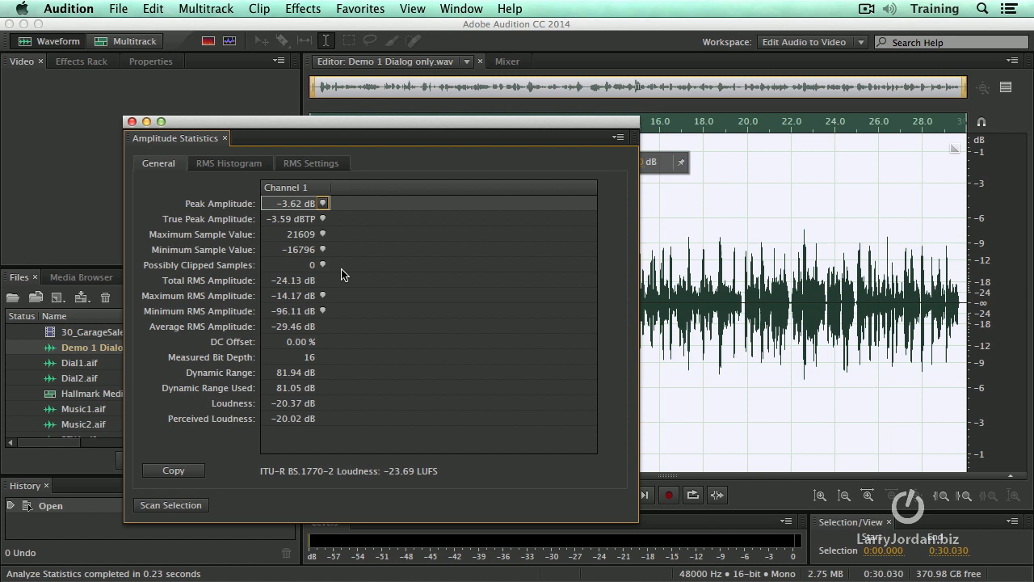
{"action": "mouse_move", "coordinate": [276, 417]}
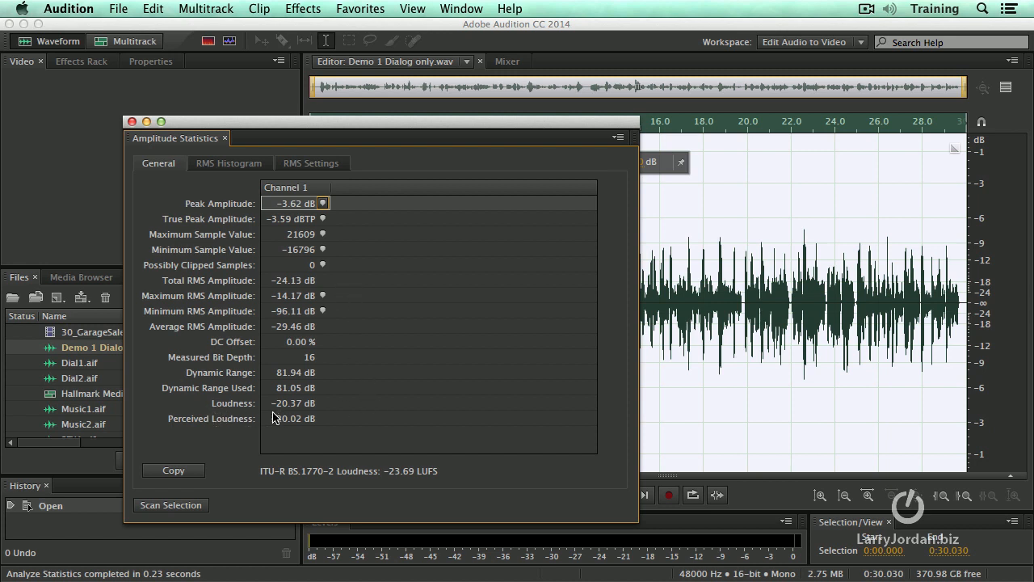
{"action": "mouse_move", "coordinate": [315, 419]}
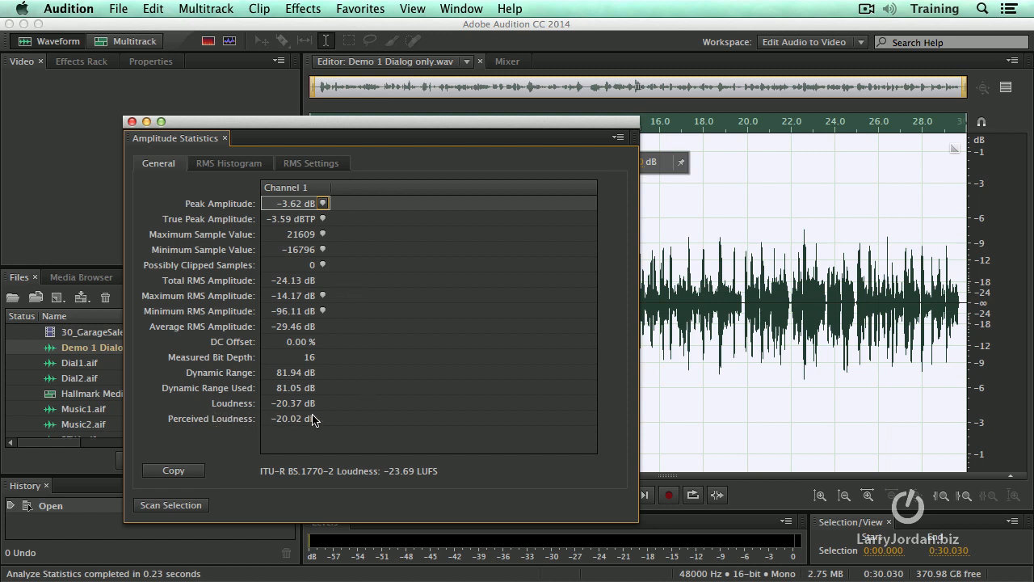
{"action": "mouse_move", "coordinate": [329, 413]}
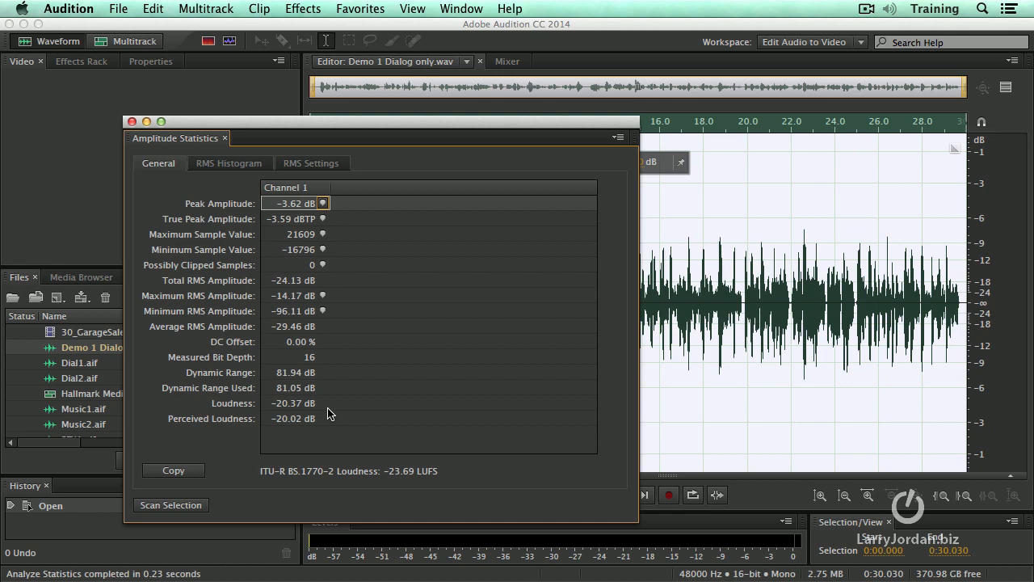
{"action": "left_click", "coordinate": [133, 121]}
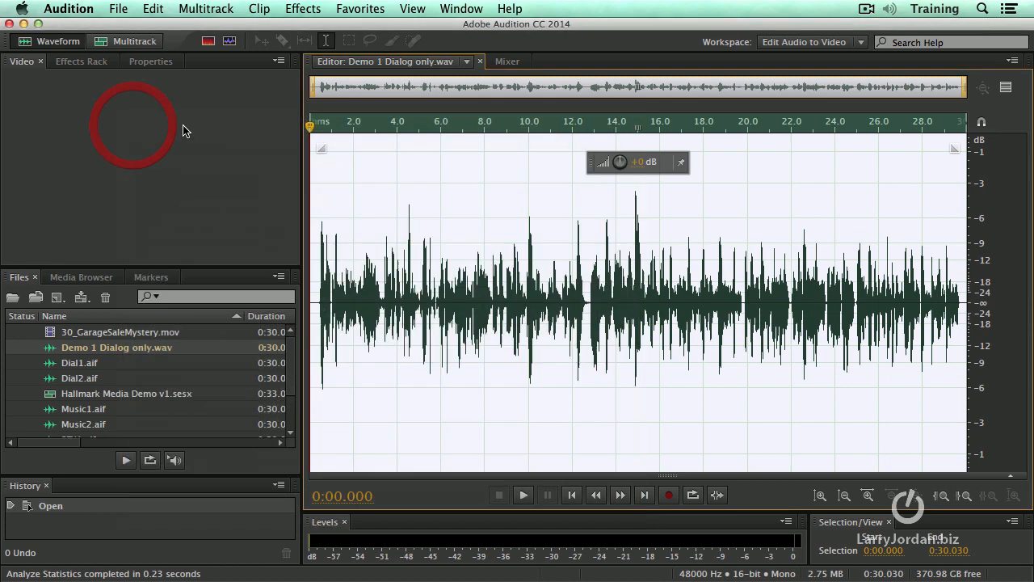
Switch the editor to the Hallmark Media Demo v1 session and open the File menu.
{"action": "left_click", "coordinate": [467, 60]}
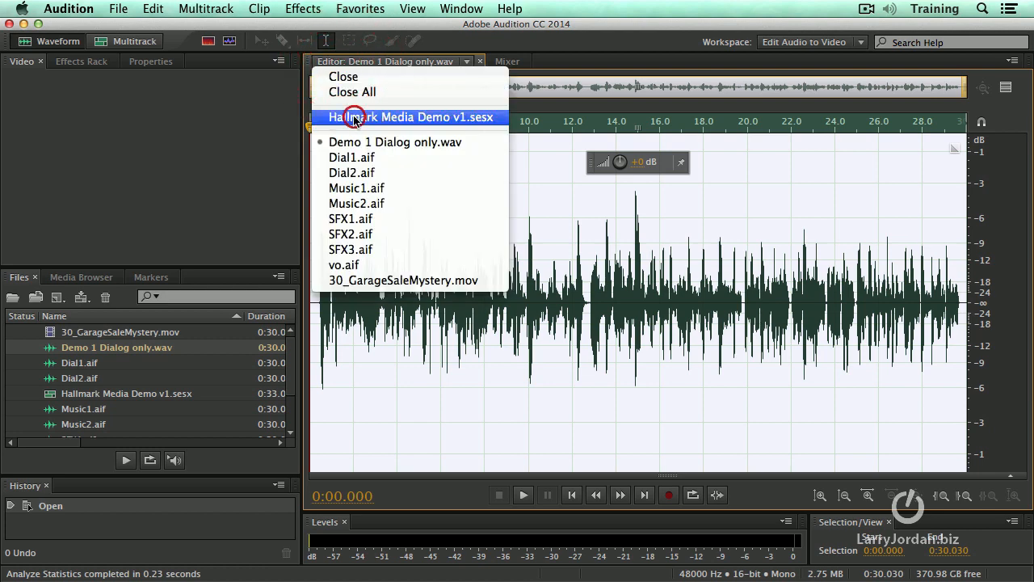
{"action": "left_click", "coordinate": [410, 116]}
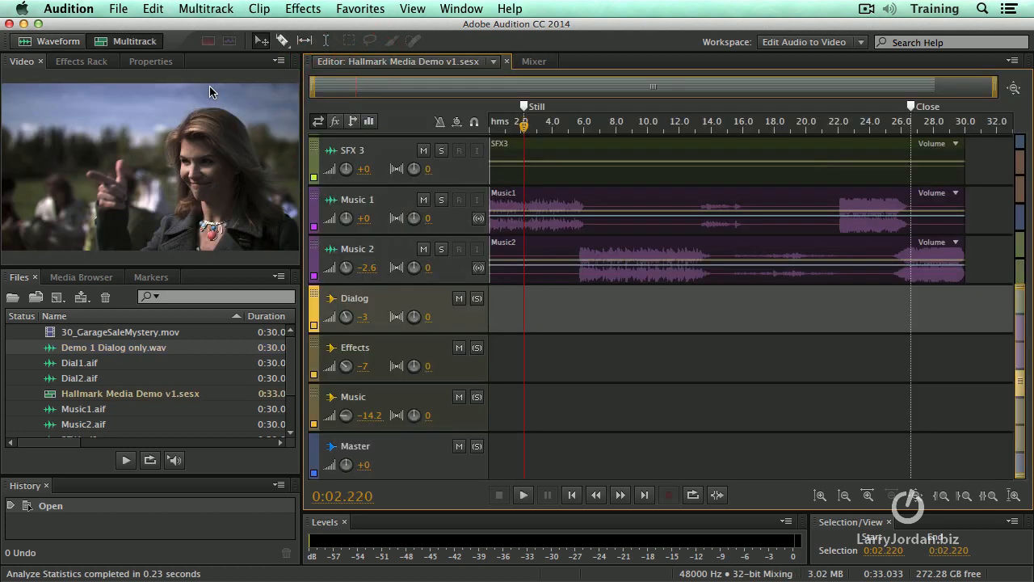
{"action": "left_click", "coordinate": [118, 9]}
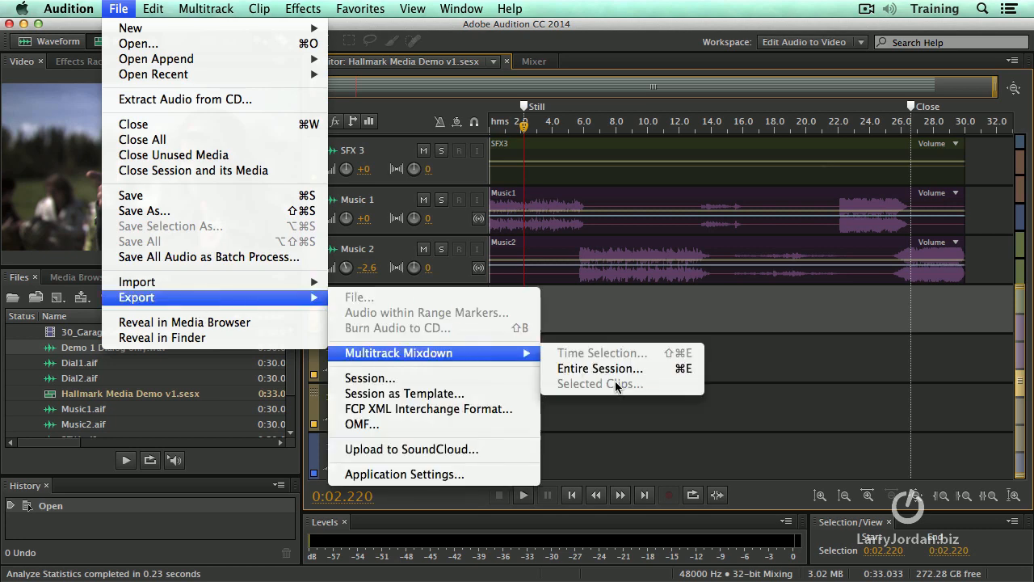
Choose Entire Session and raise Dolby Digital dialogue normalization from −31 to −20 dBFS.
{"action": "left_click", "coordinate": [601, 369]}
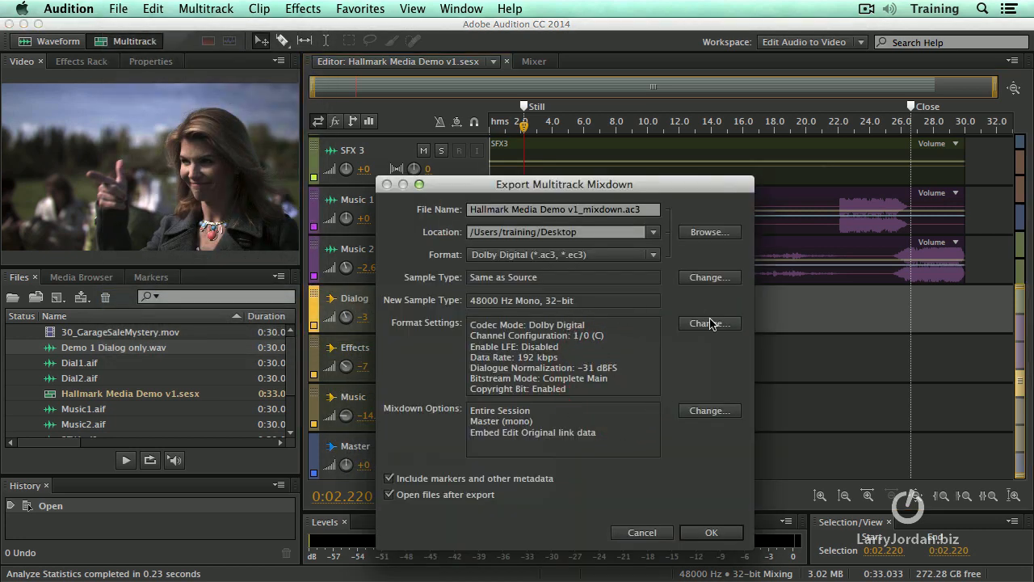
{"action": "left_click", "coordinate": [709, 323]}
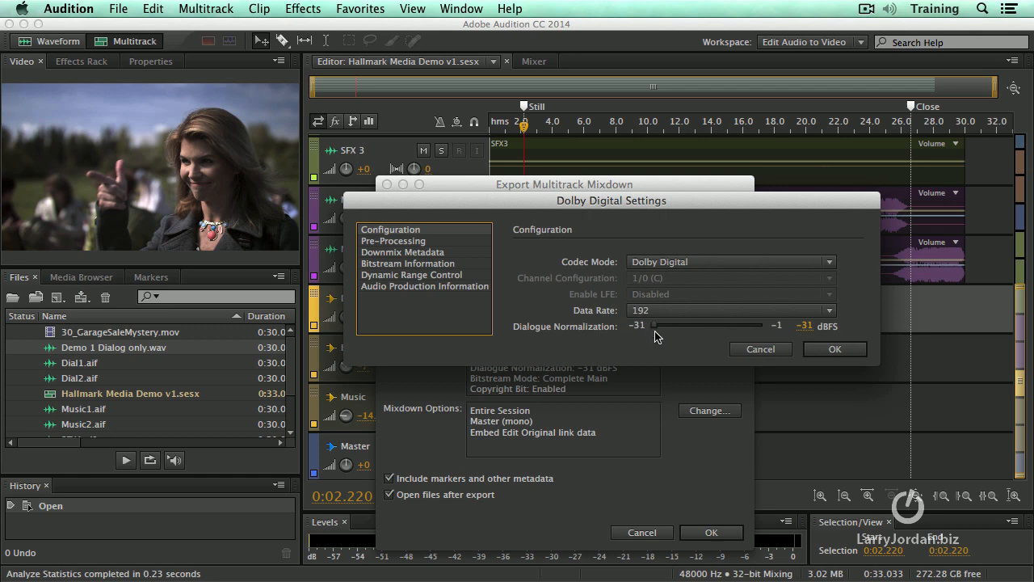
{"action": "left_click_drag", "start_coordinate": [658, 324], "coordinate": [683, 324]}
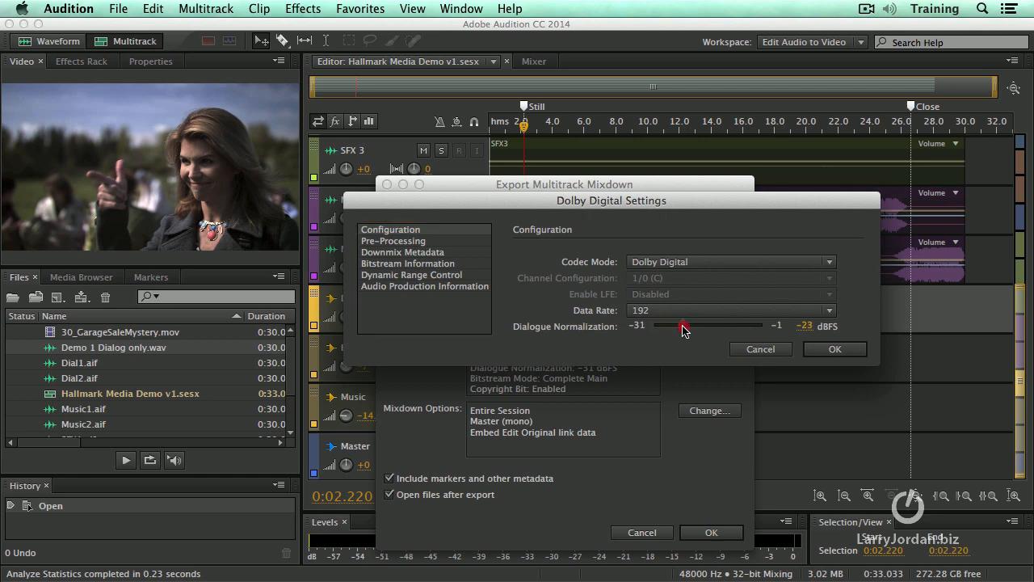
{"action": "left_click_drag", "start_coordinate": [682, 325], "coordinate": [693, 325]}
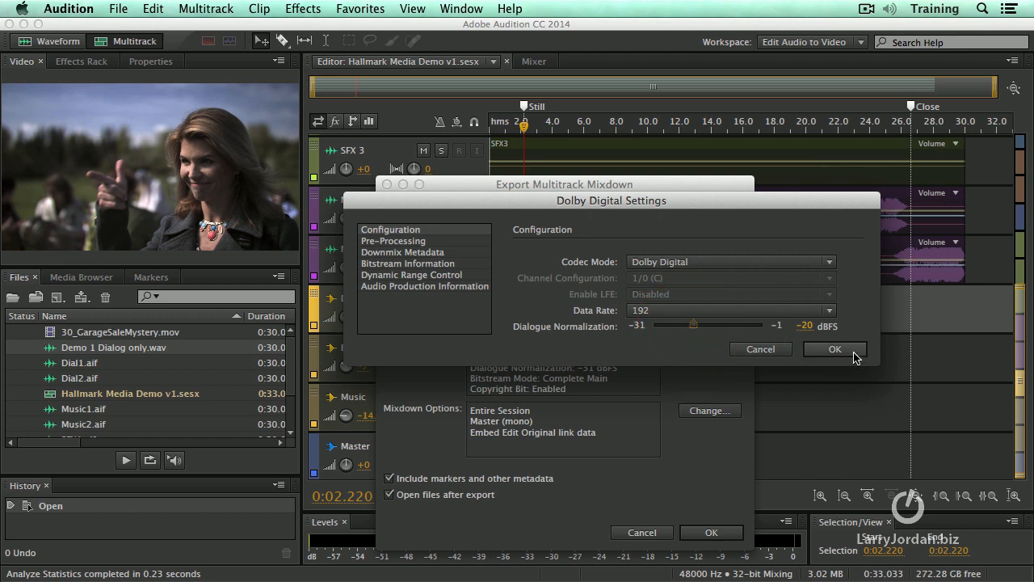
{"action": "mouse_move", "coordinate": [437, 281]}
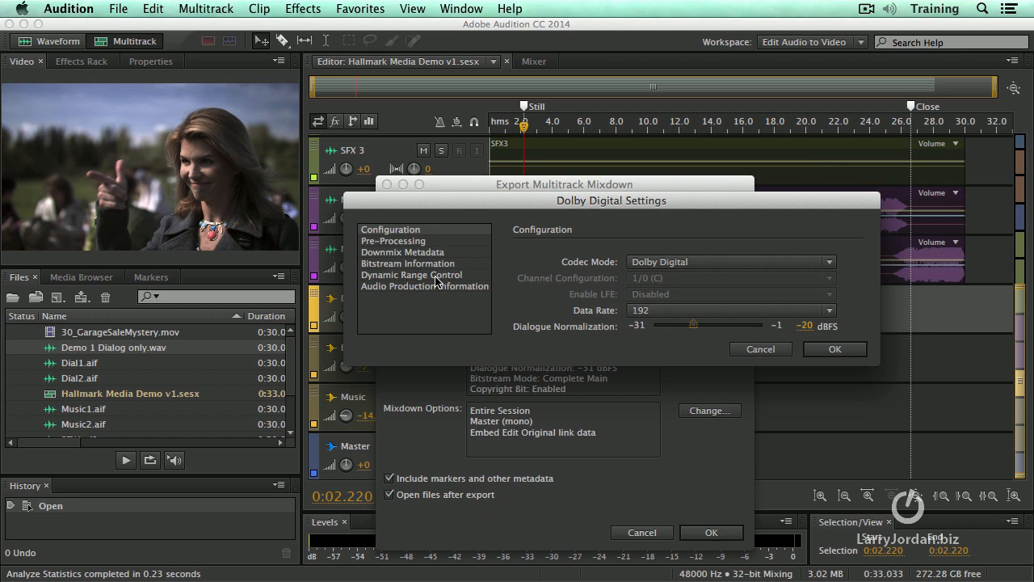
Set the line mode and RF mode dynamic range profiles to None.
{"action": "left_click", "coordinate": [411, 275]}
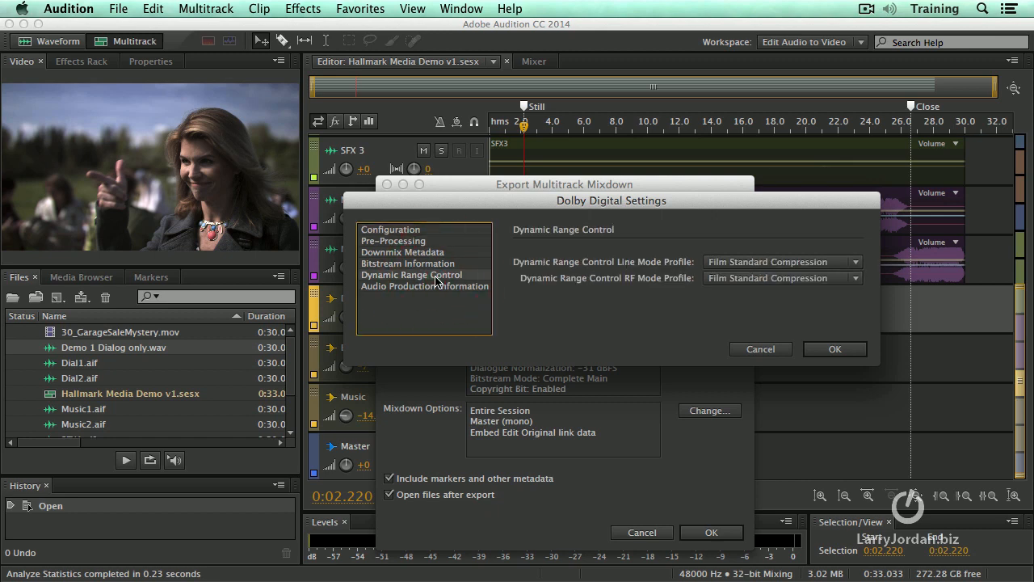
{"action": "mouse_move", "coordinate": [719, 270]}
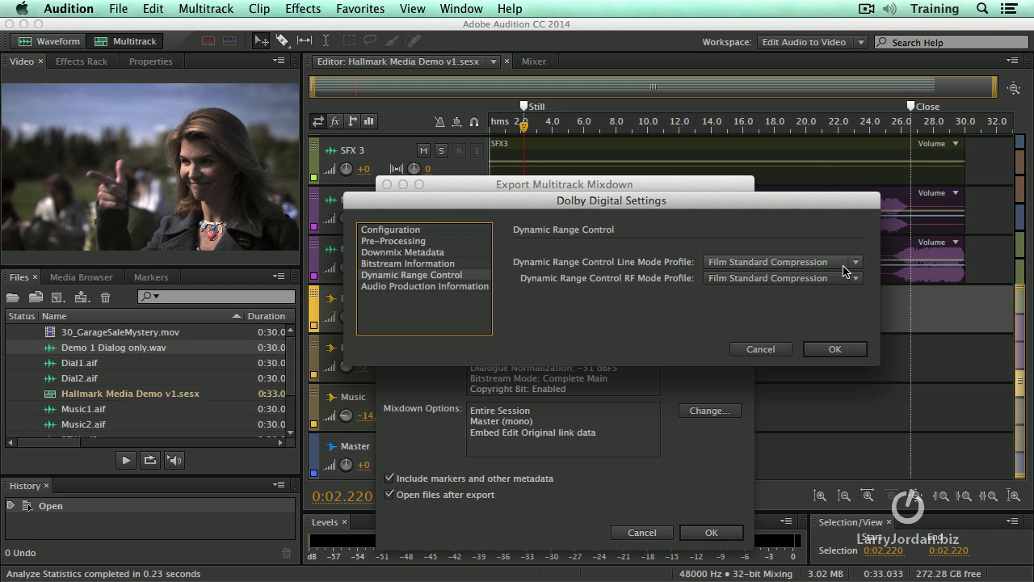
{"action": "left_click", "coordinate": [854, 261]}
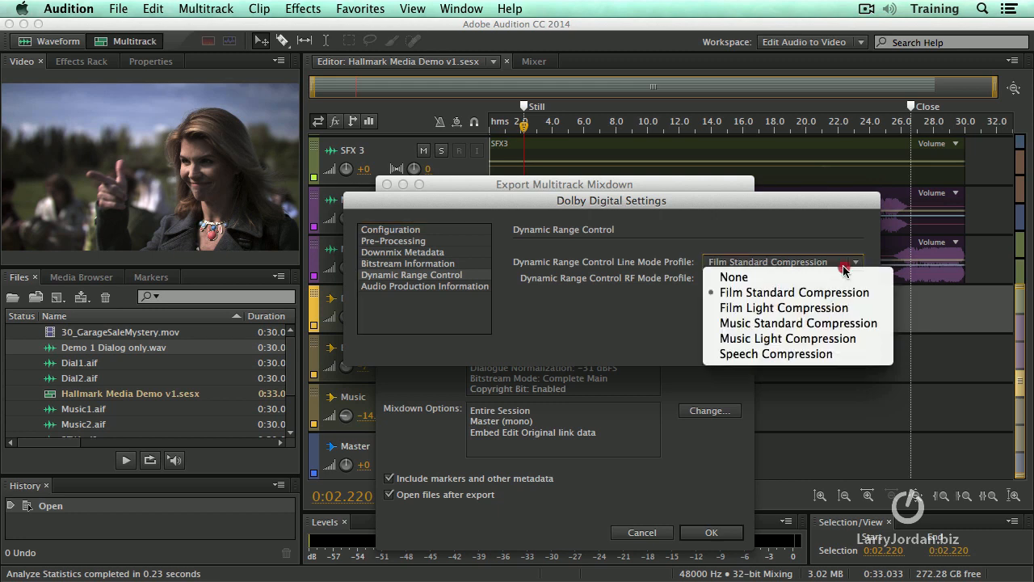
{"action": "left_click", "coordinate": [733, 276]}
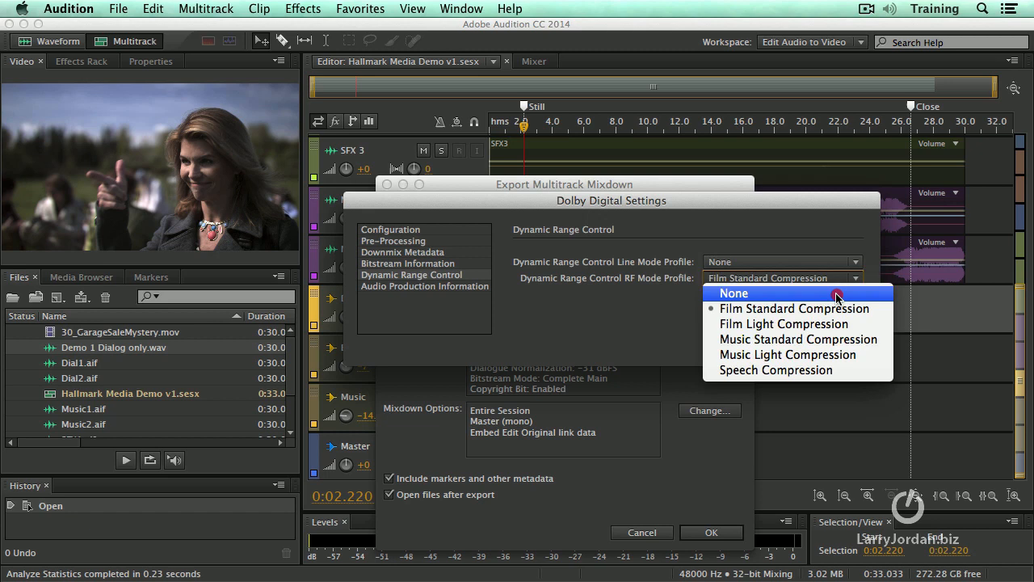
{"action": "left_click", "coordinate": [734, 293]}
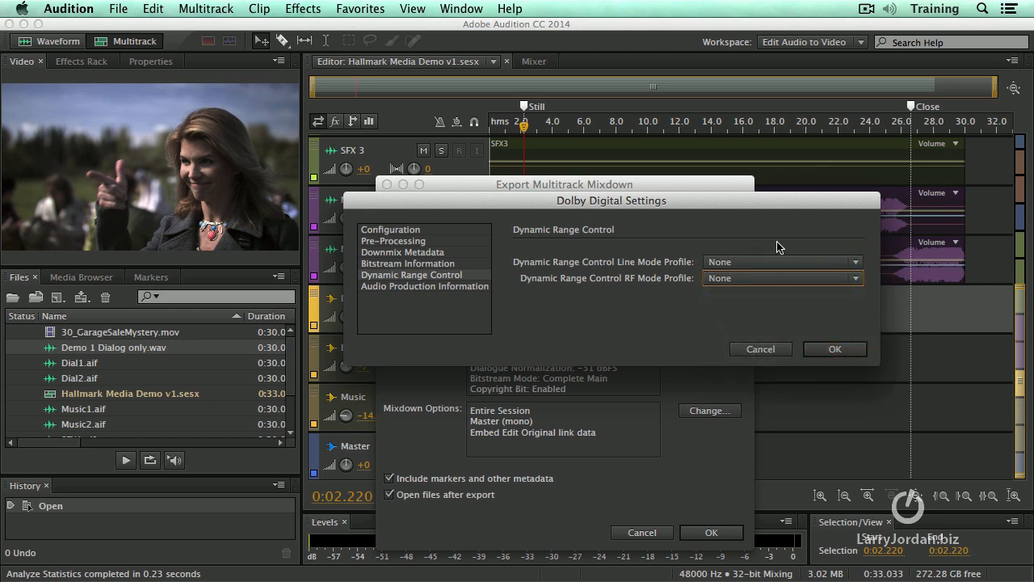
{"action": "mouse_move", "coordinate": [744, 300]}
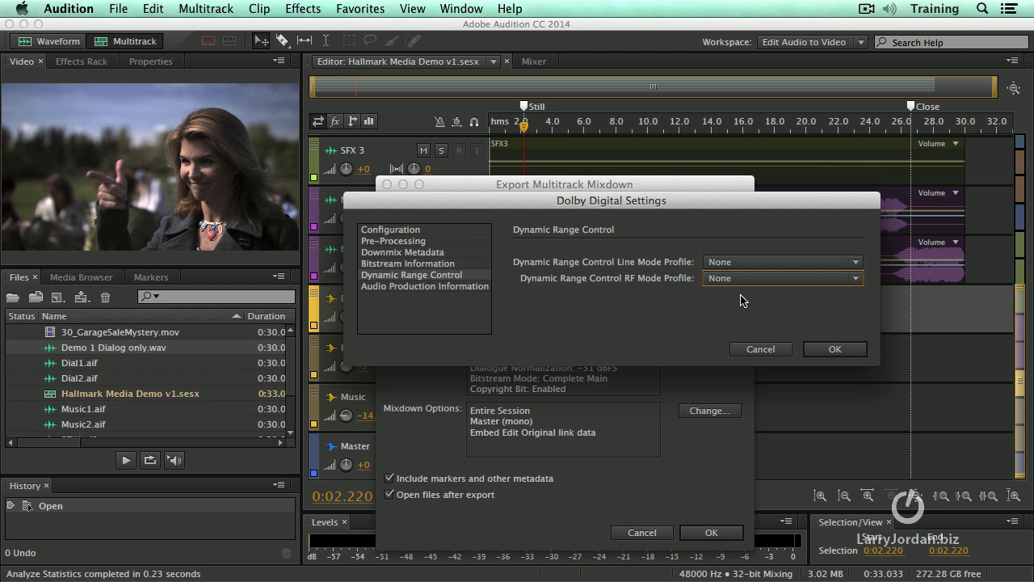
{"action": "mouse_move", "coordinate": [705, 296]}
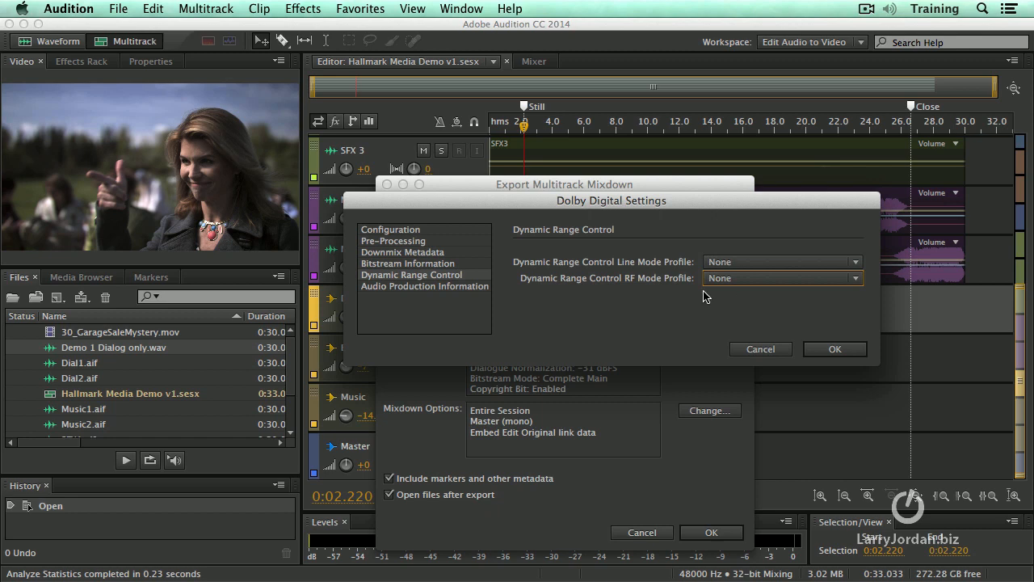
Review Dynamic Range Control again and confirm the Dolby Digital settings with OK.
{"action": "left_click", "coordinate": [390, 229]}
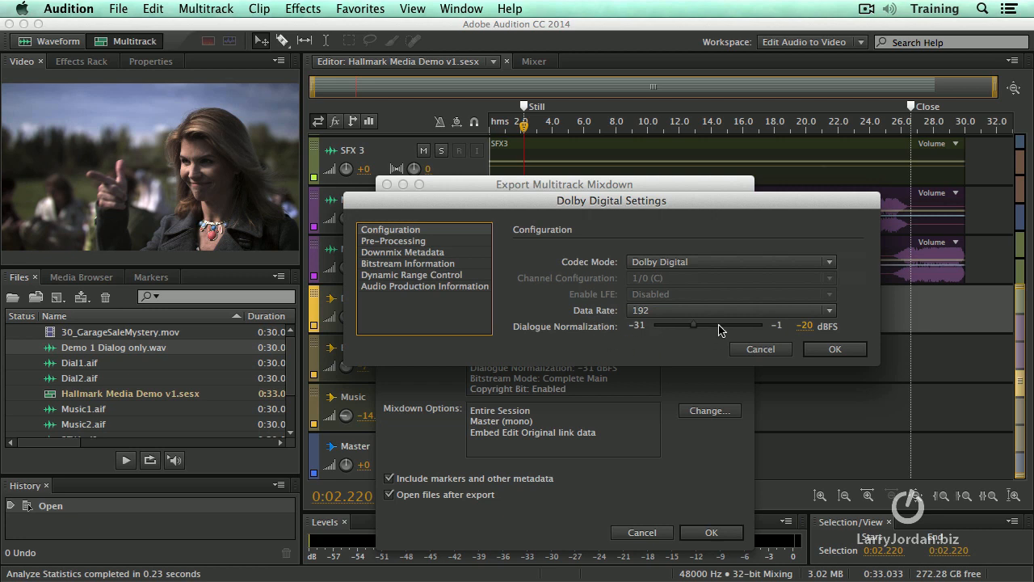
{"action": "mouse_move", "coordinate": [690, 340]}
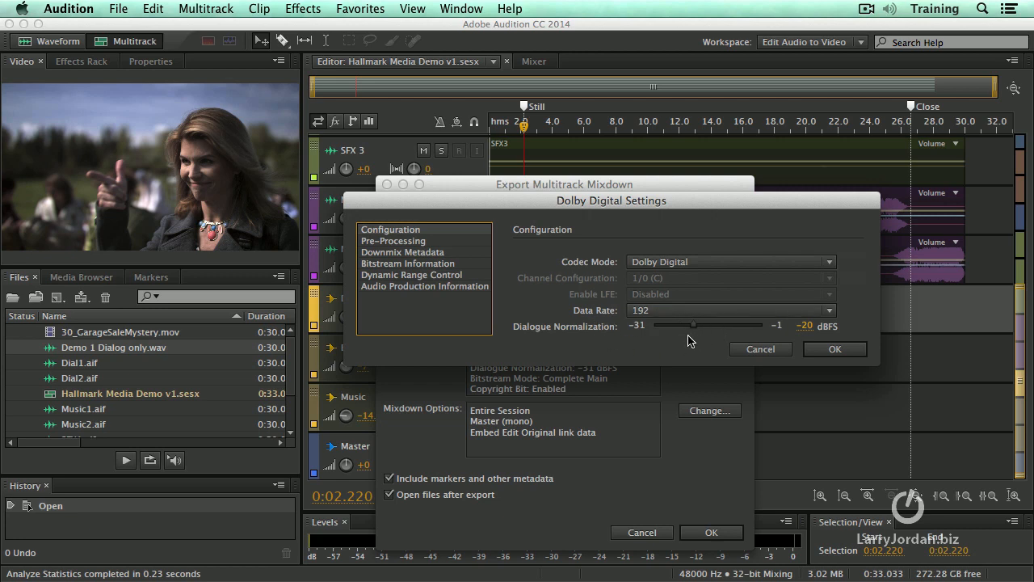
{"action": "mouse_move", "coordinate": [443, 280]}
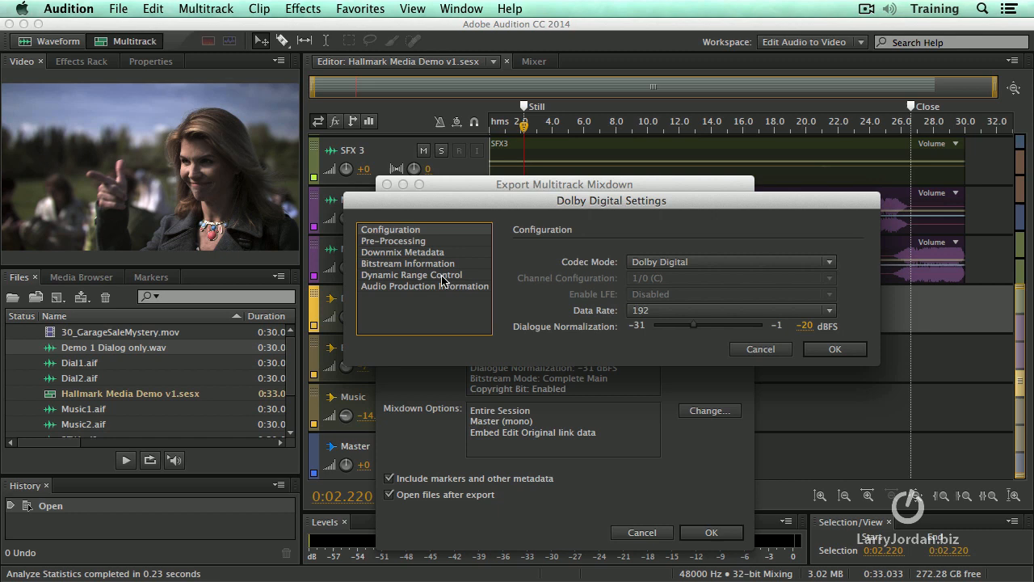
{"action": "left_click", "coordinate": [412, 275]}
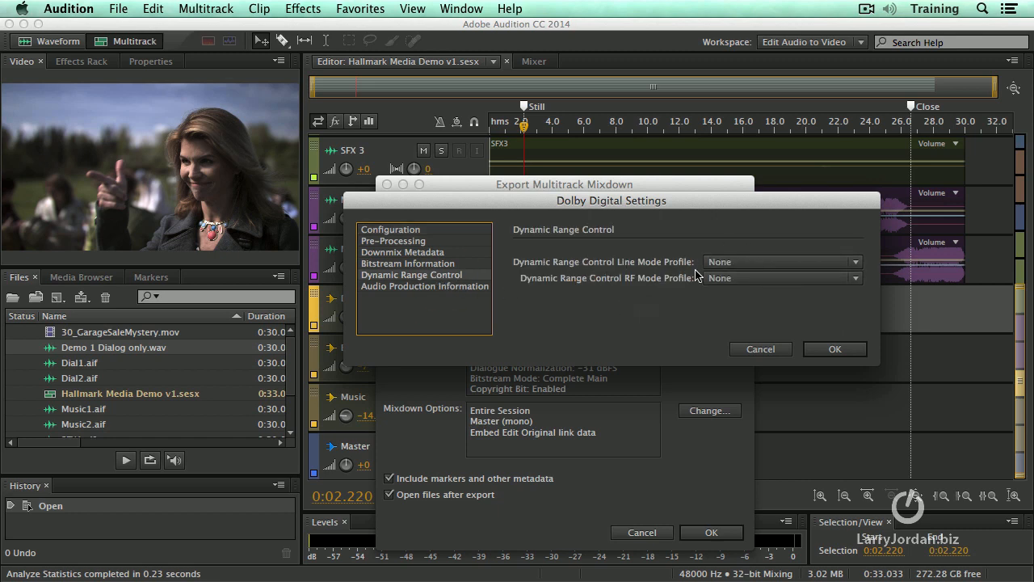
{"action": "left_click", "coordinate": [834, 348]}
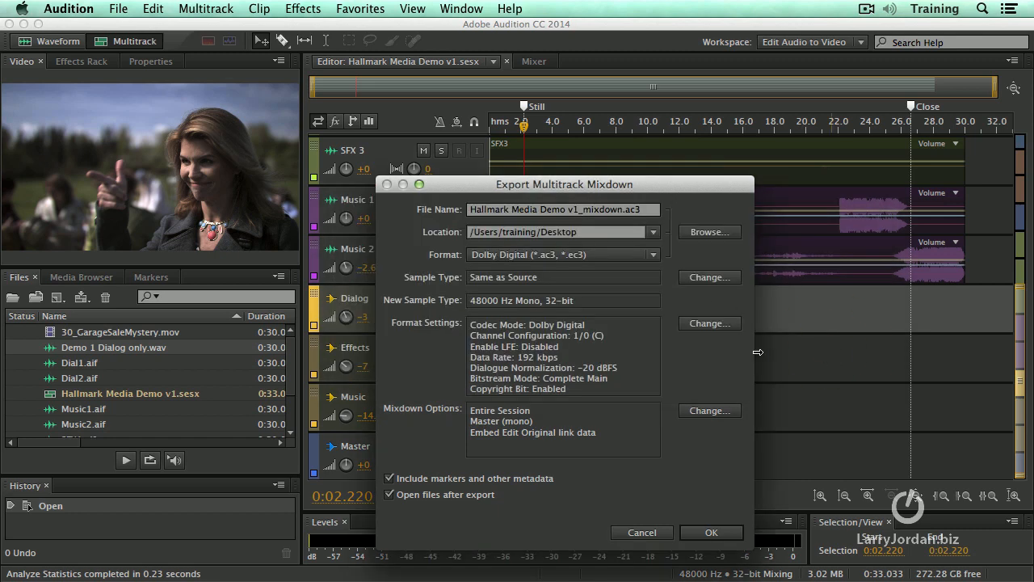
{"action": "mouse_move", "coordinate": [624, 280]}
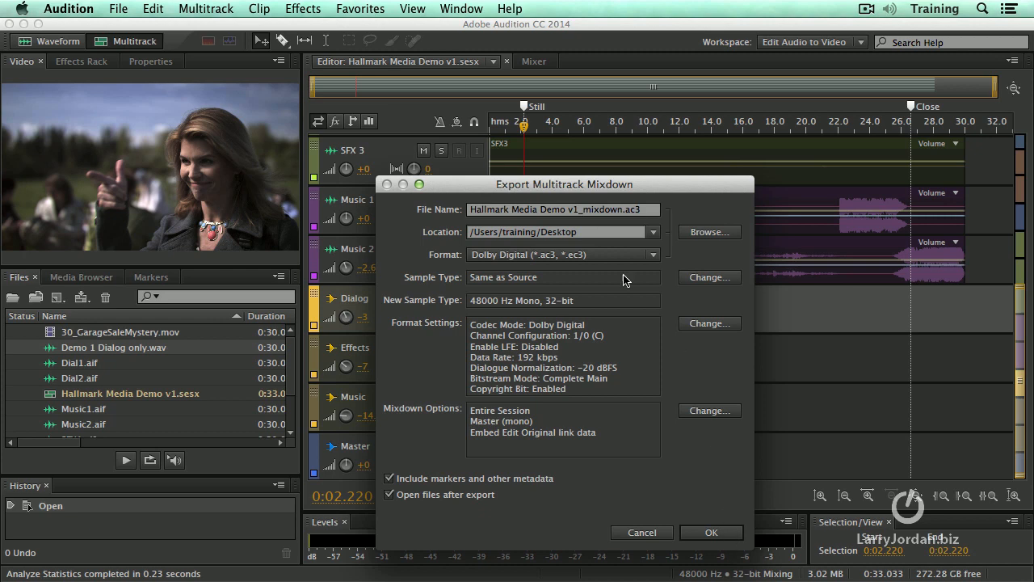
{"action": "mouse_move", "coordinate": [633, 225]}
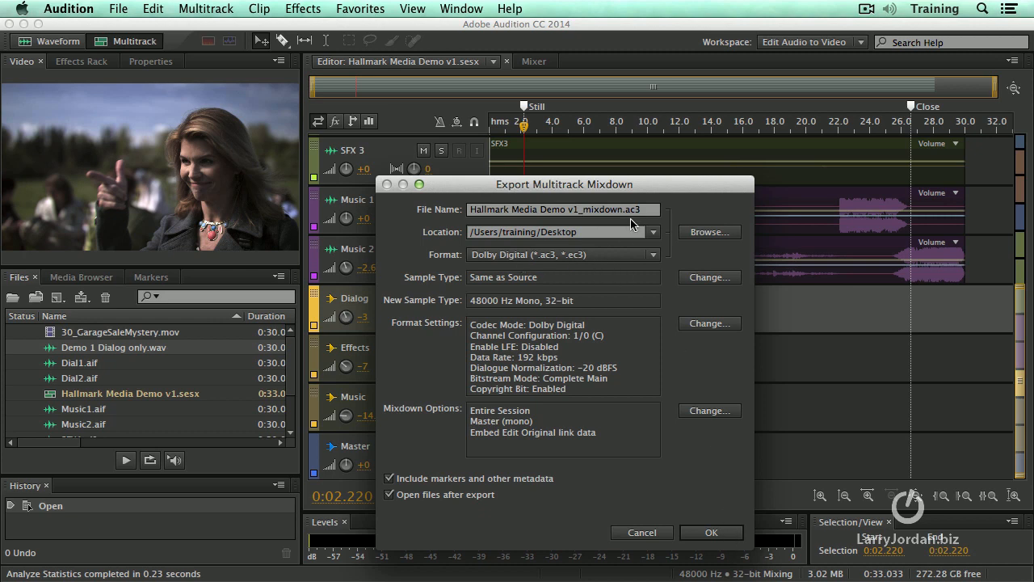
{"action": "mouse_move", "coordinate": [596, 247]}
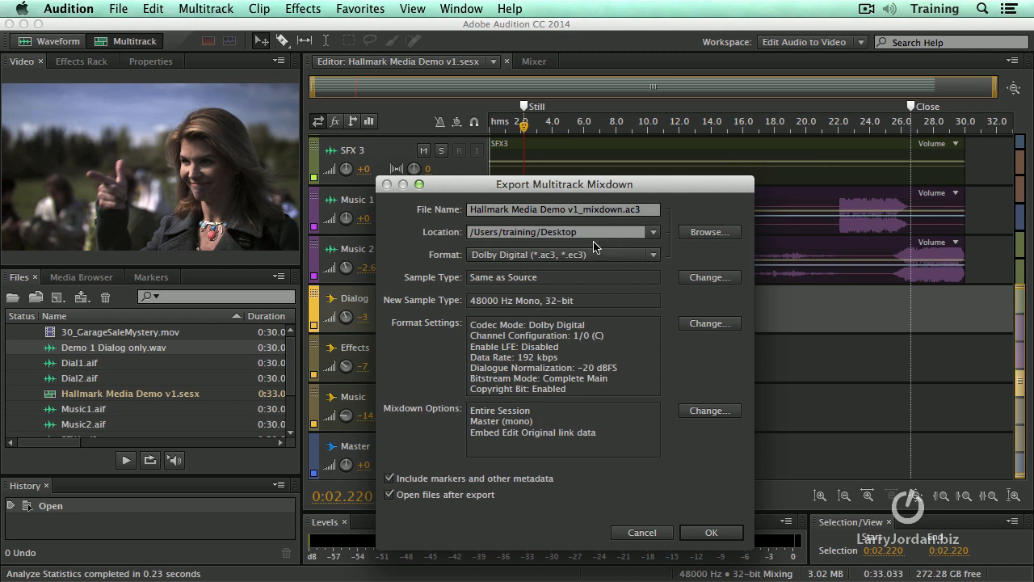
{"action": "mouse_move", "coordinate": [665, 224]}
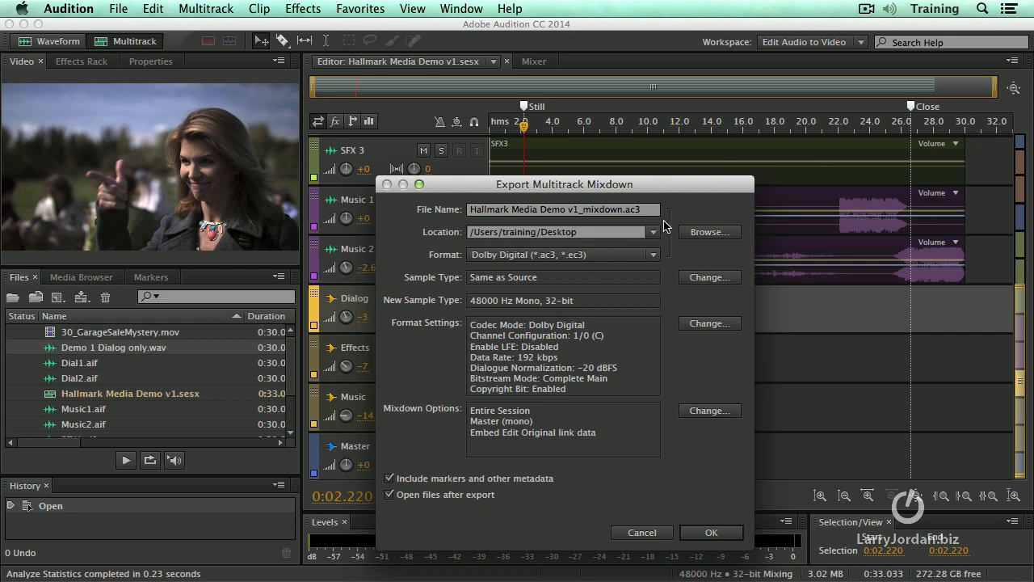
{"action": "mouse_move", "coordinate": [662, 502]}
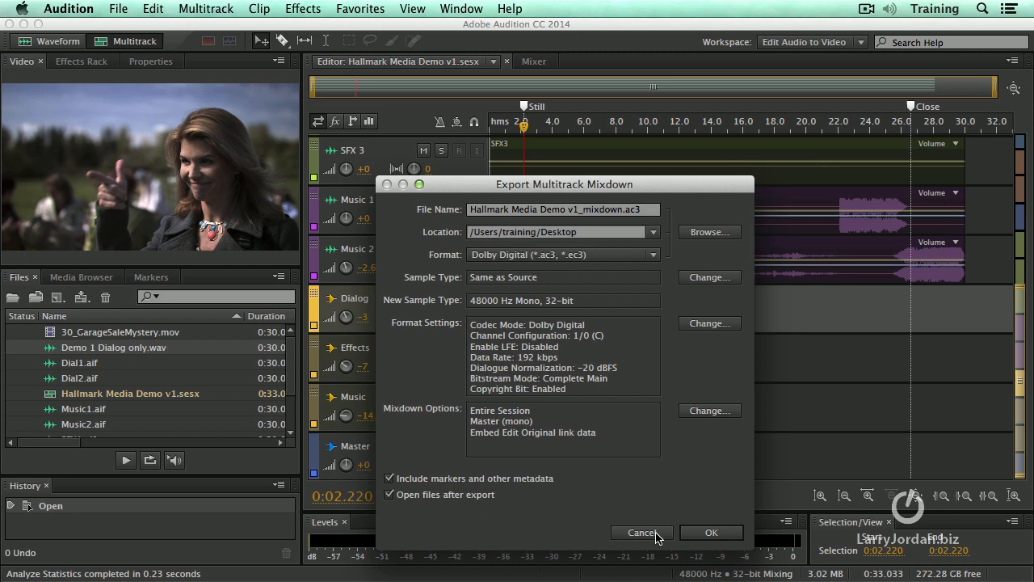
Cancel the Dolby Digital mixdown export without exporting anything.
{"action": "left_click", "coordinate": [640, 532]}
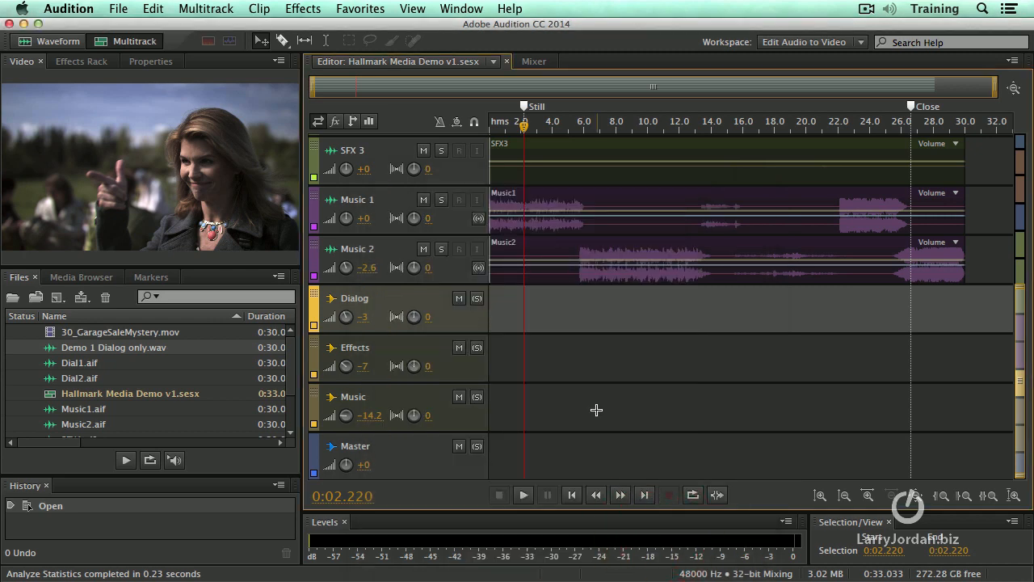
{"action": "mouse_move", "coordinate": [212, 76]}
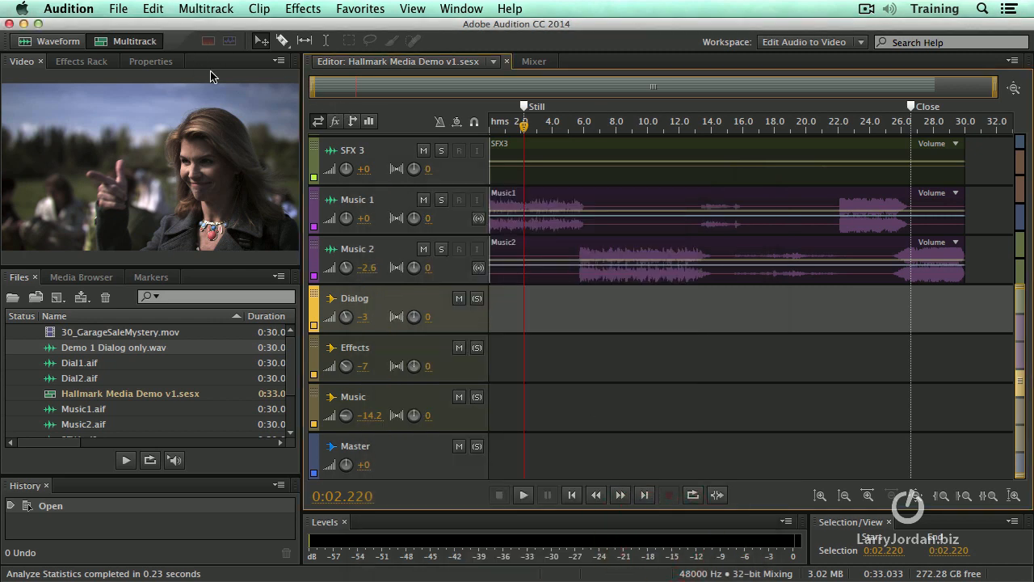
Start a new audio file via File > New > Audio File.
{"action": "left_click", "coordinate": [118, 9]}
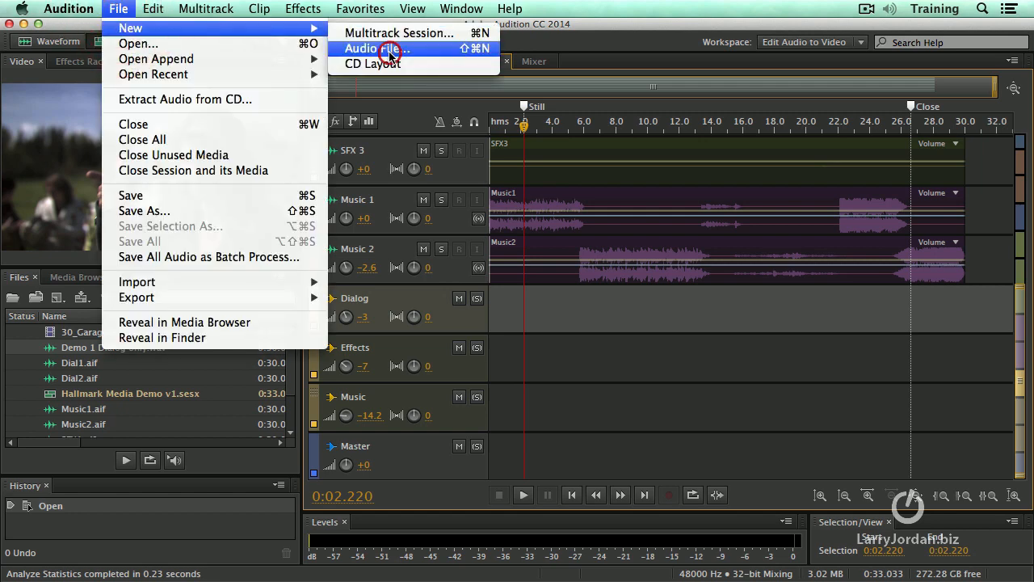
{"action": "left_click", "coordinate": [376, 49]}
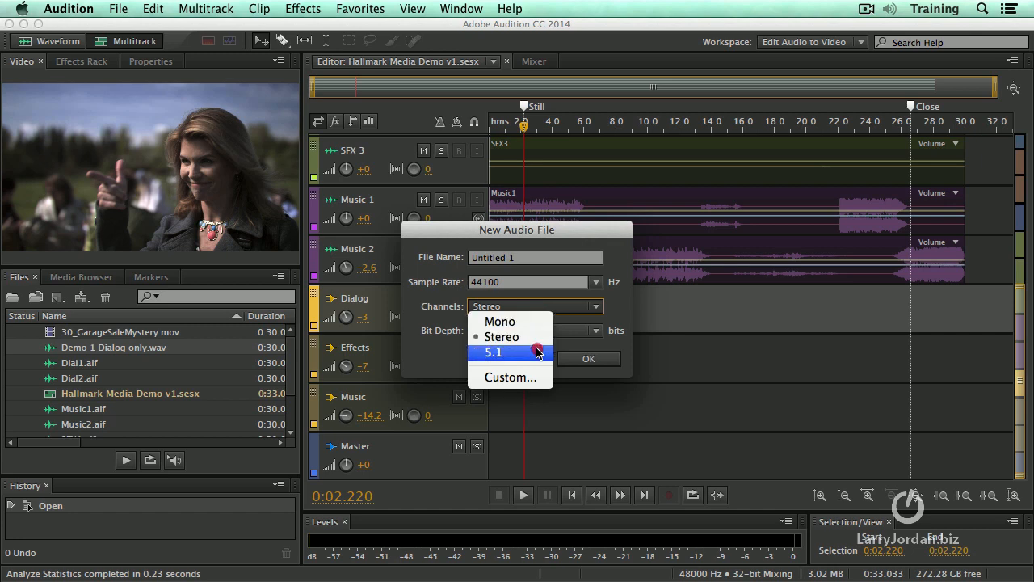
{"action": "mouse_move", "coordinate": [510, 377]}
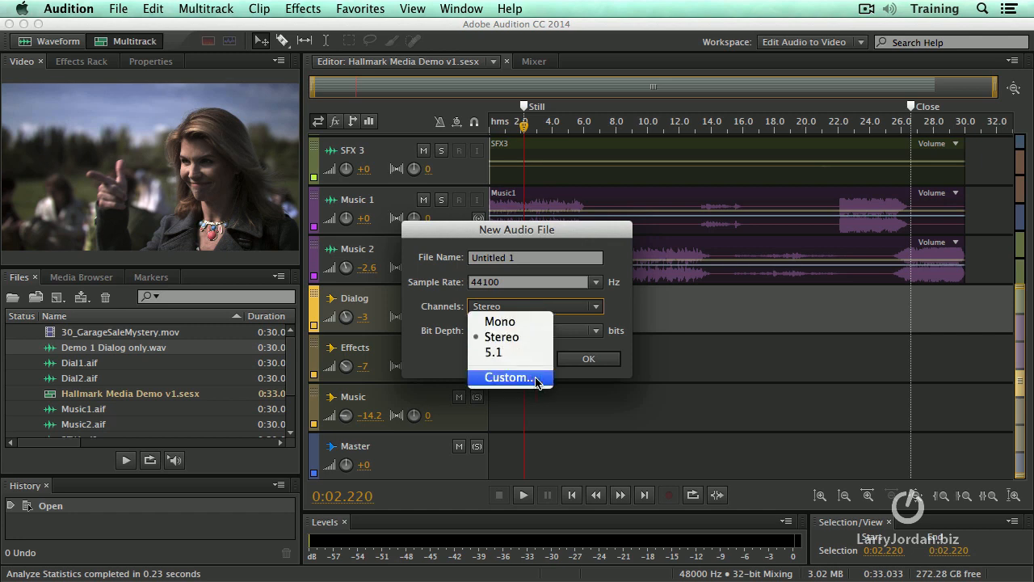
Build a custom eight-channel layout of alternating Left/Right channels described as '4 Stereo Pairs'.
{"action": "left_click", "coordinate": [507, 377]}
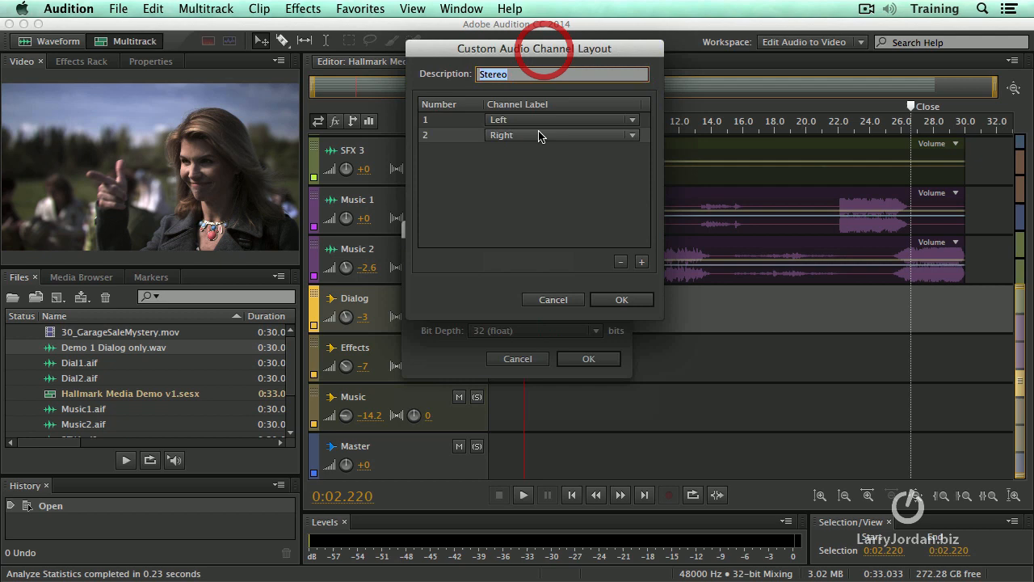
{"action": "left_click", "coordinate": [641, 261]}
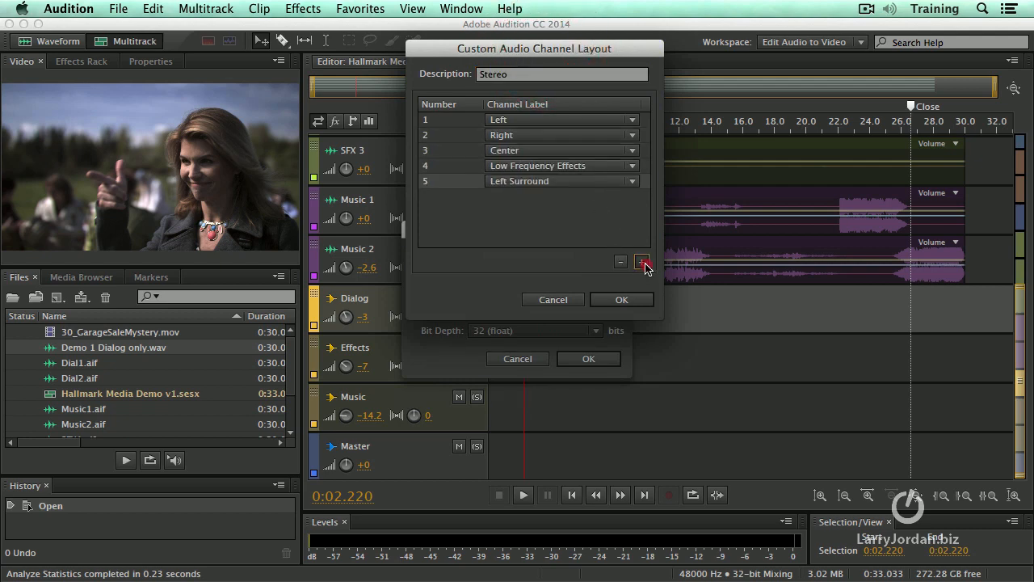
{"action": "left_click", "coordinate": [642, 261]}
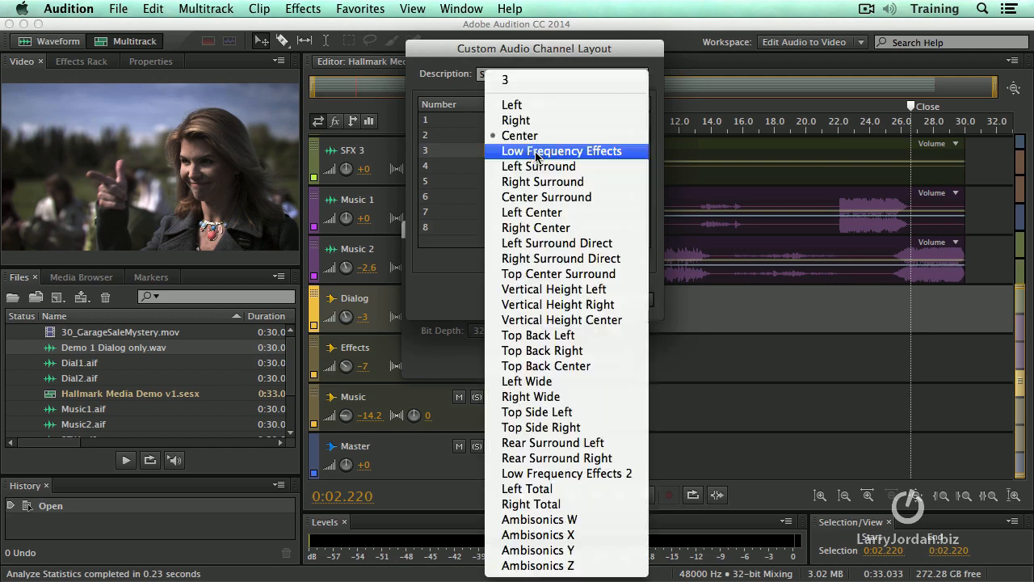
{"action": "left_click", "coordinate": [539, 166]}
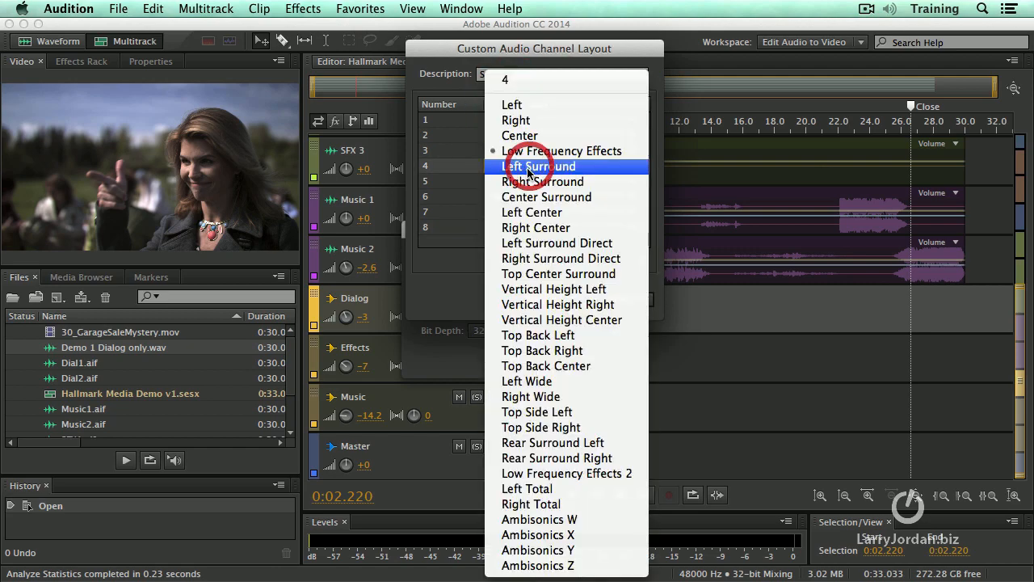
{"action": "left_click", "coordinate": [543, 181]}
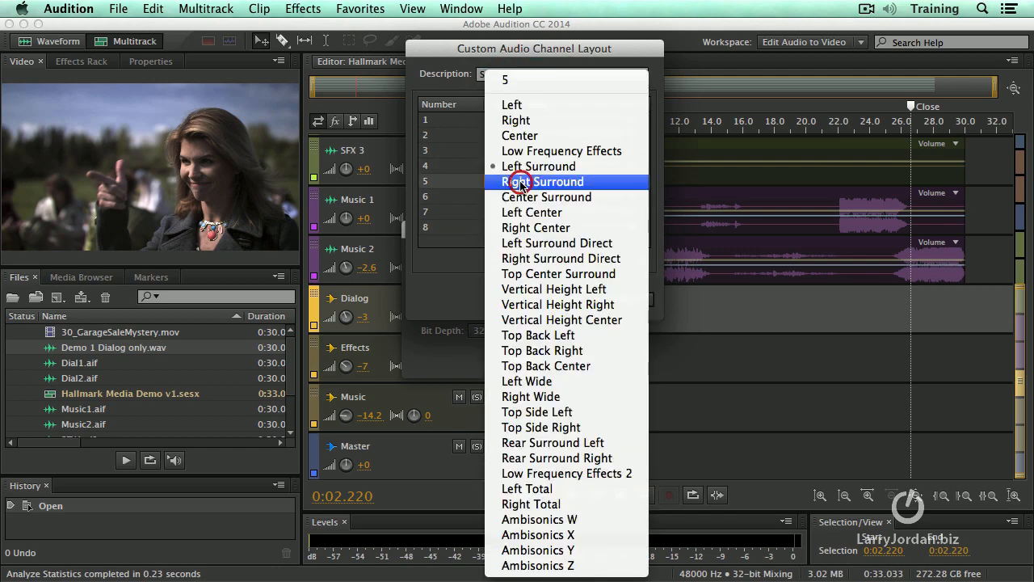
{"action": "left_click", "coordinate": [546, 196]}
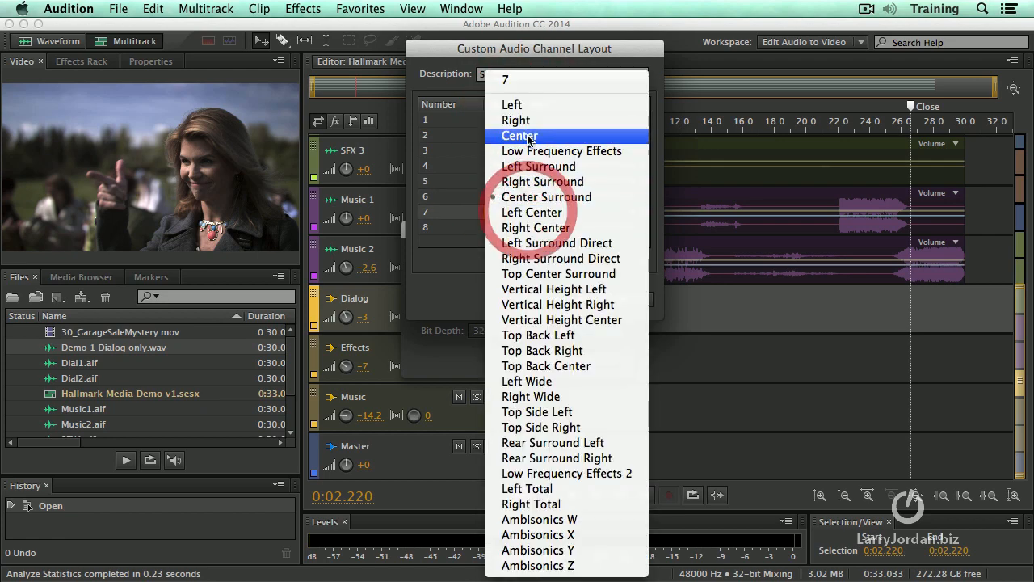
{"action": "left_click", "coordinate": [532, 211]}
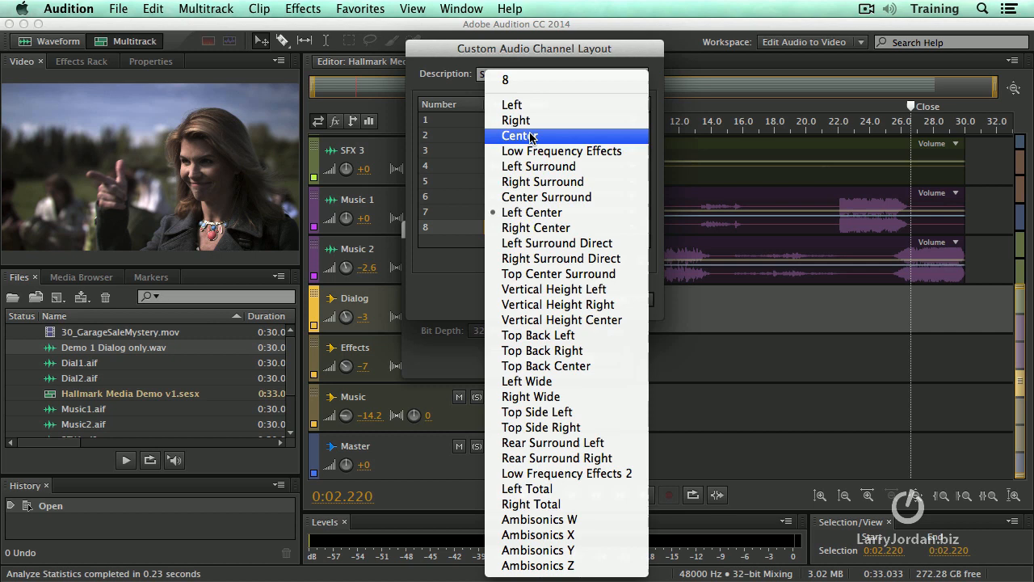
{"action": "left_click", "coordinate": [502, 120]}
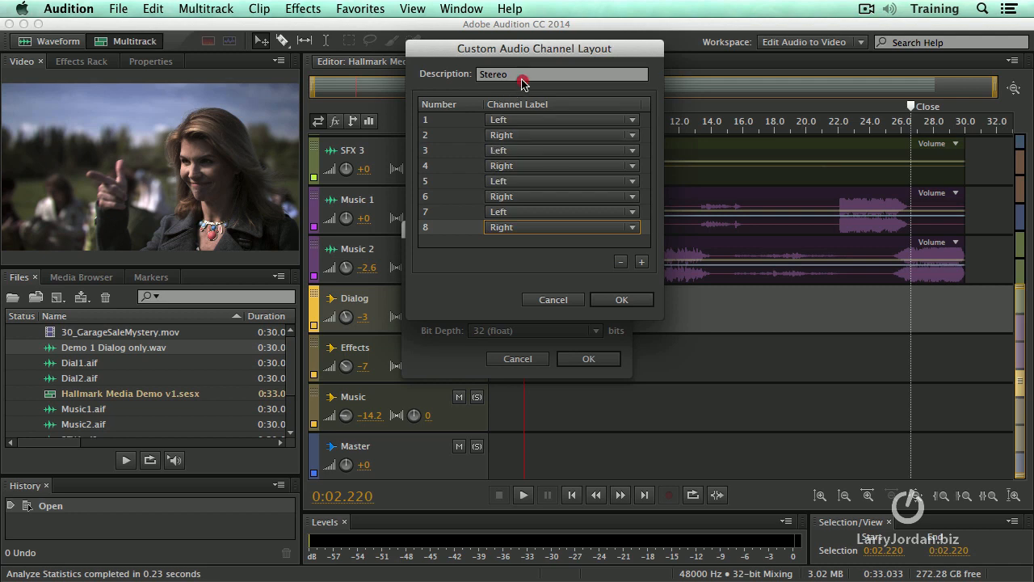
{"action": "type", "text": "4 S"}
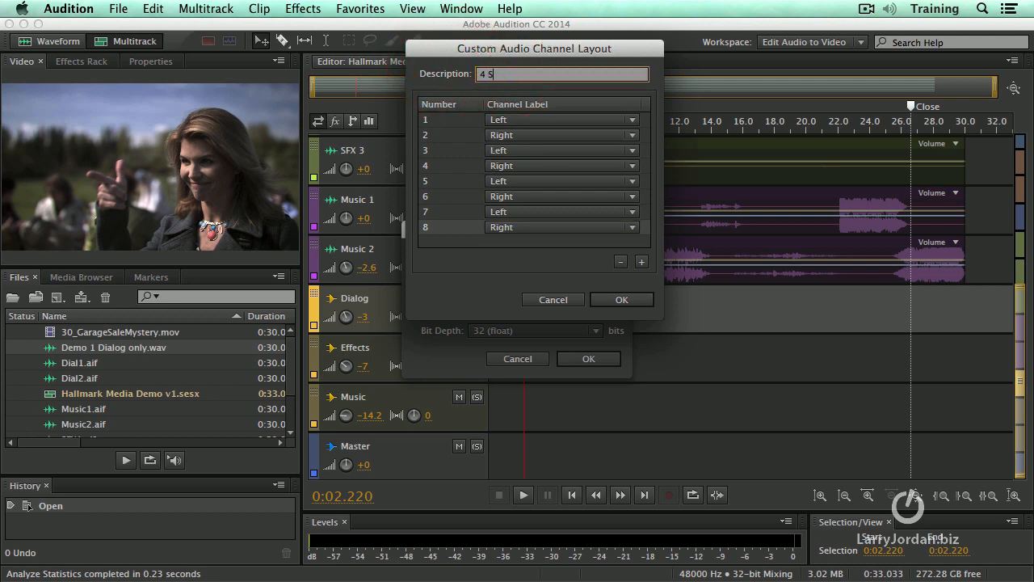
{"action": "type", "text": "tereo Pairs"}
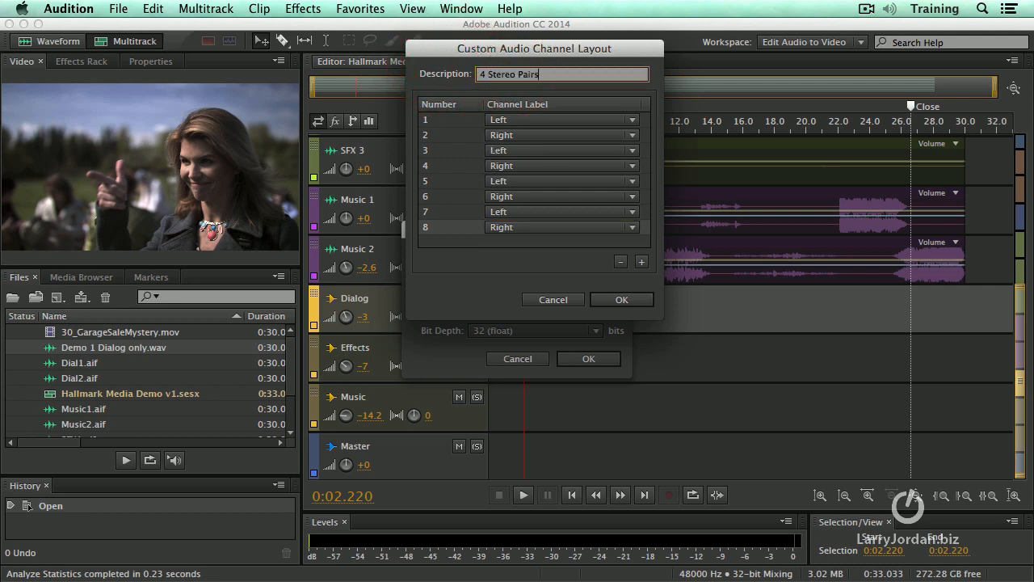
{"action": "mouse_move", "coordinate": [532, 134]}
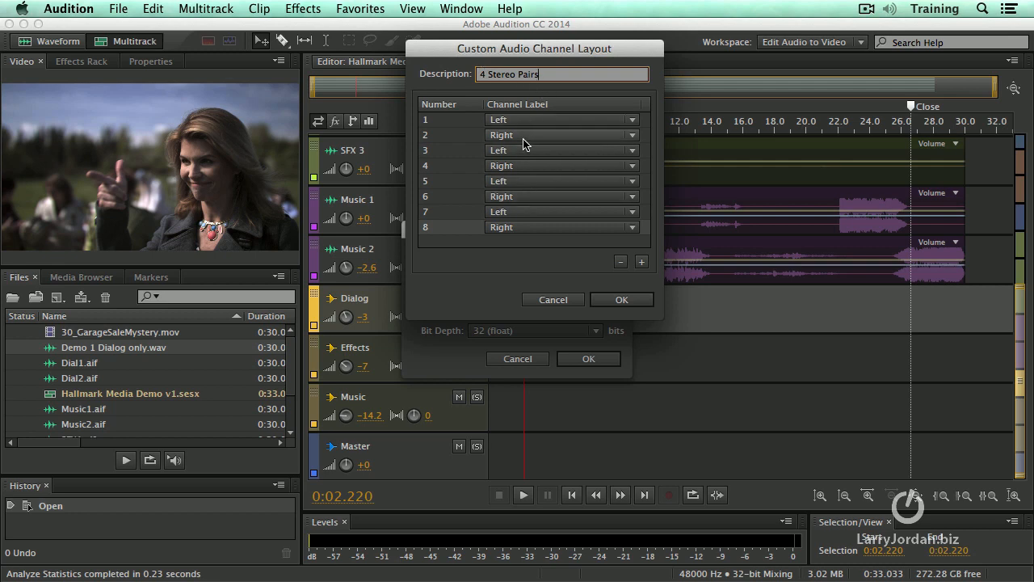
{"action": "left_click", "coordinate": [621, 299]}
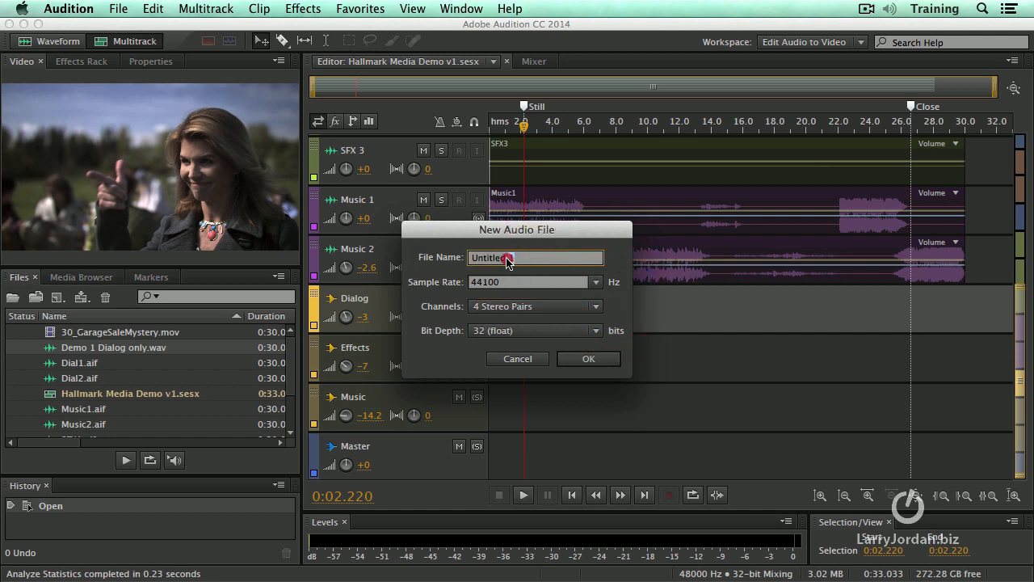
Create 'Final mix' at 48000 Hz, 4 Stereo Pairs, 32-bit float.
{"action": "type", "text": "Final mi"}
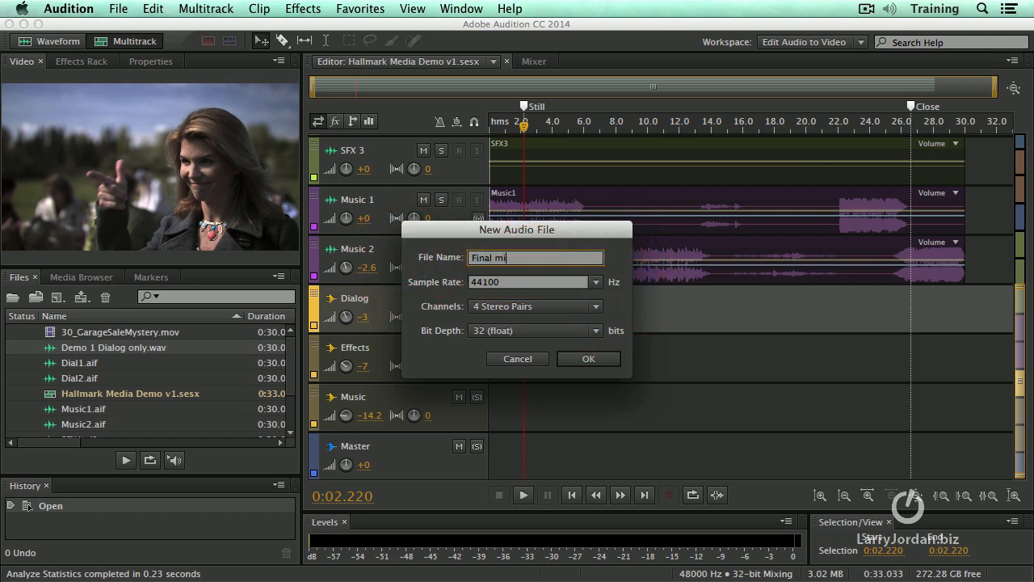
{"action": "left_click", "coordinate": [596, 282]}
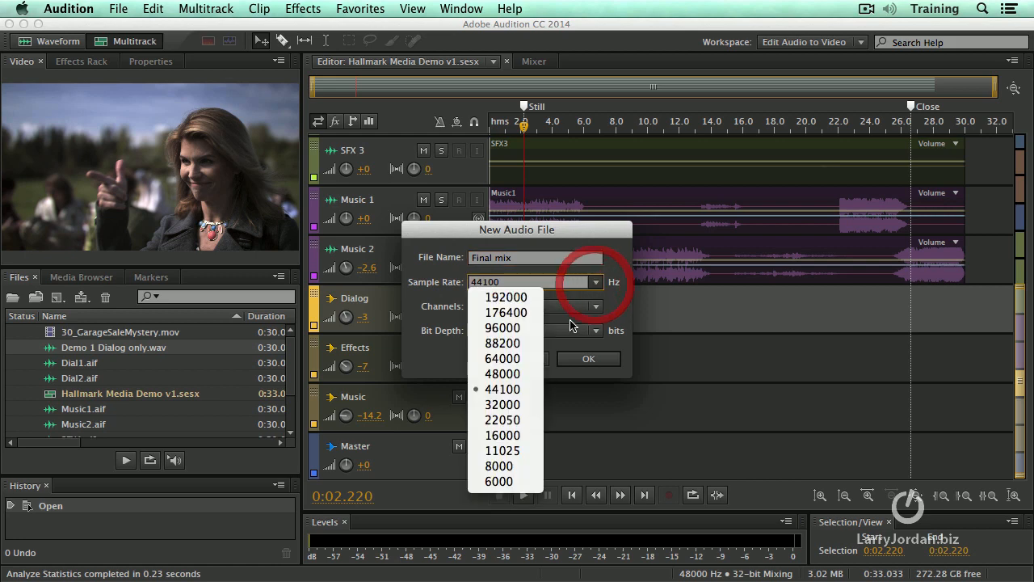
{"action": "left_click", "coordinate": [501, 374]}
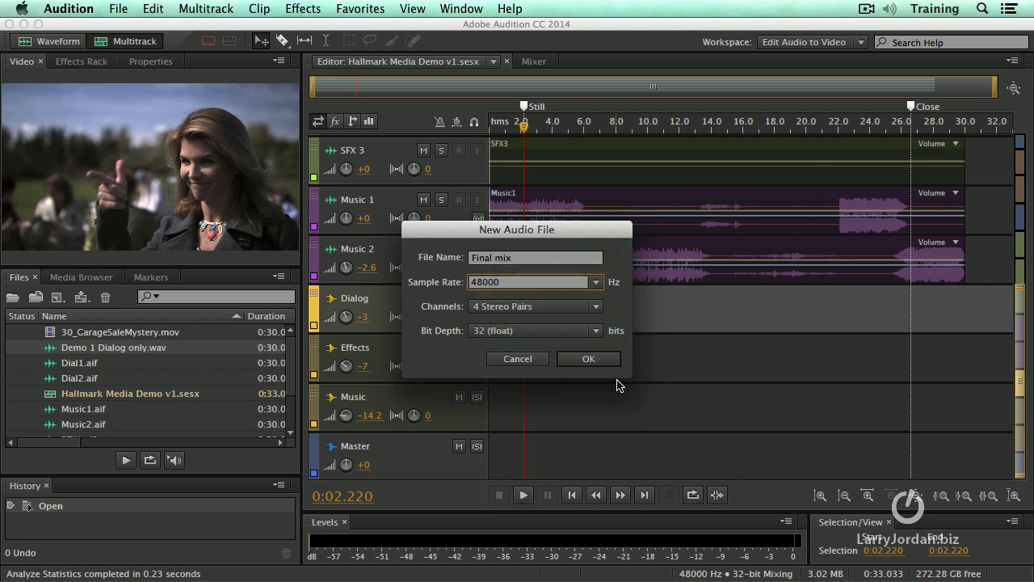
{"action": "left_click", "coordinate": [588, 358]}
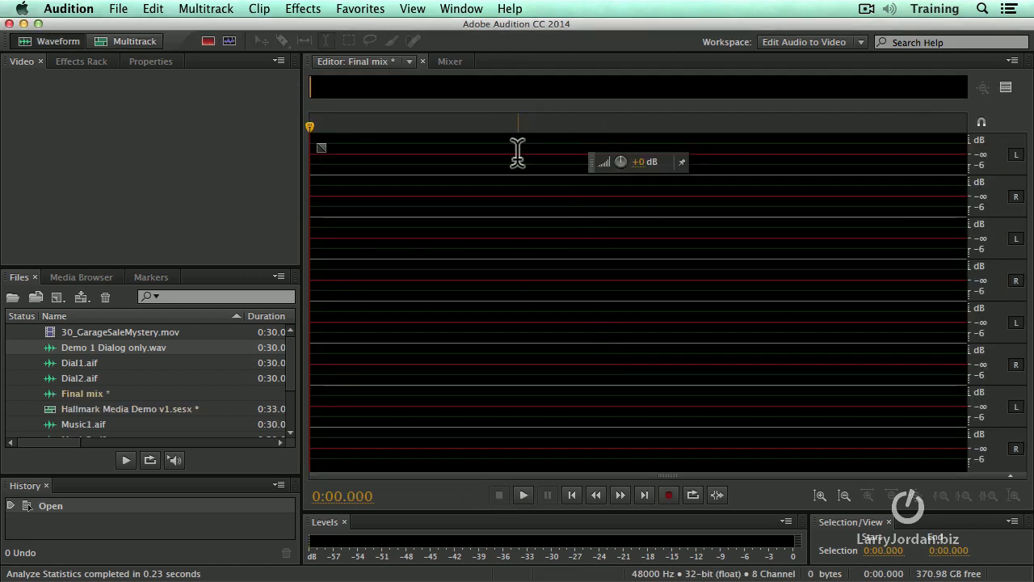
{"action": "mouse_move", "coordinate": [521, 356]}
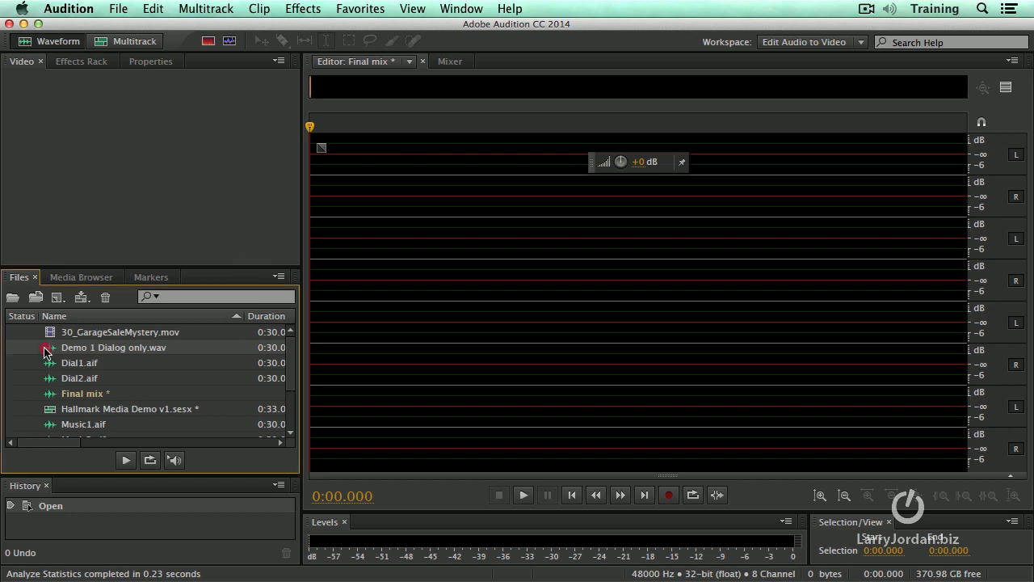
Find SFX1.aif in the Files panel and open it in the Waveform Editor.
{"action": "scroll", "scroll_direction": "down", "scroll_amount": 3}
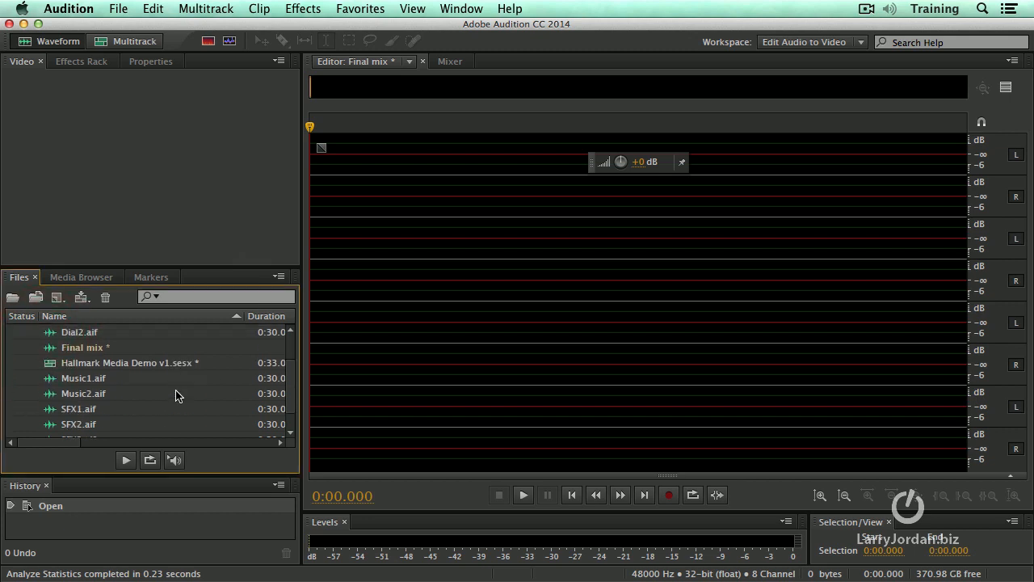
{"action": "scroll", "scroll_direction": "up", "scroll_amount": 3}
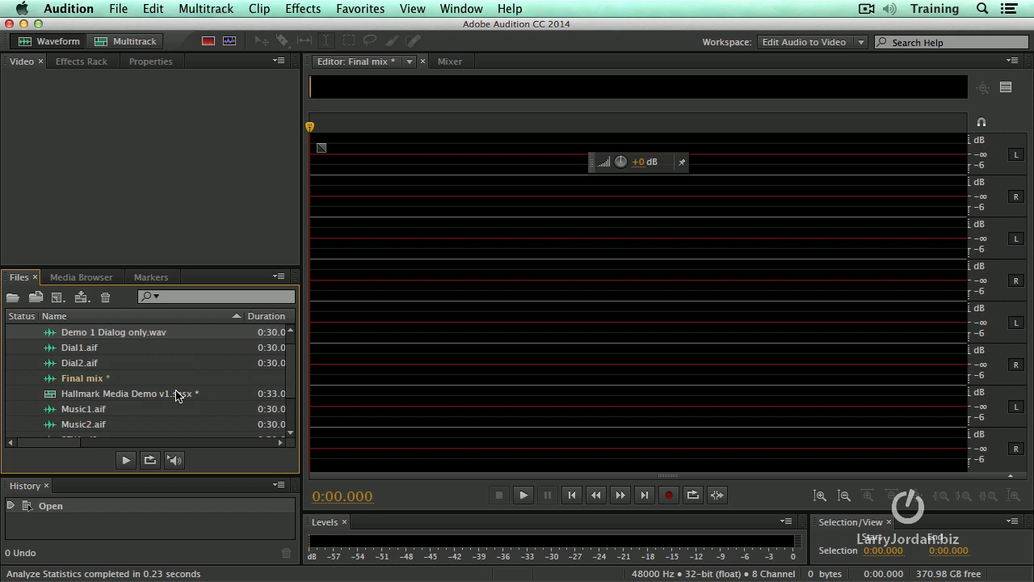
{"action": "left_click", "coordinate": [422, 61]}
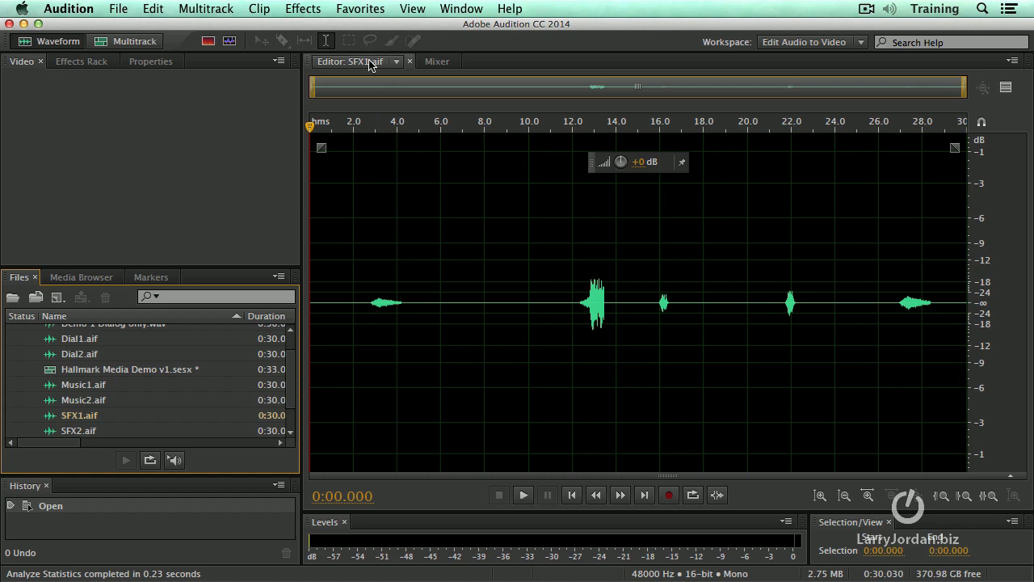
Switch to Hallmark Media Demo v1.sesx and cancel the Track Color dialog unchanged.
{"action": "left_click", "coordinate": [126, 41]}
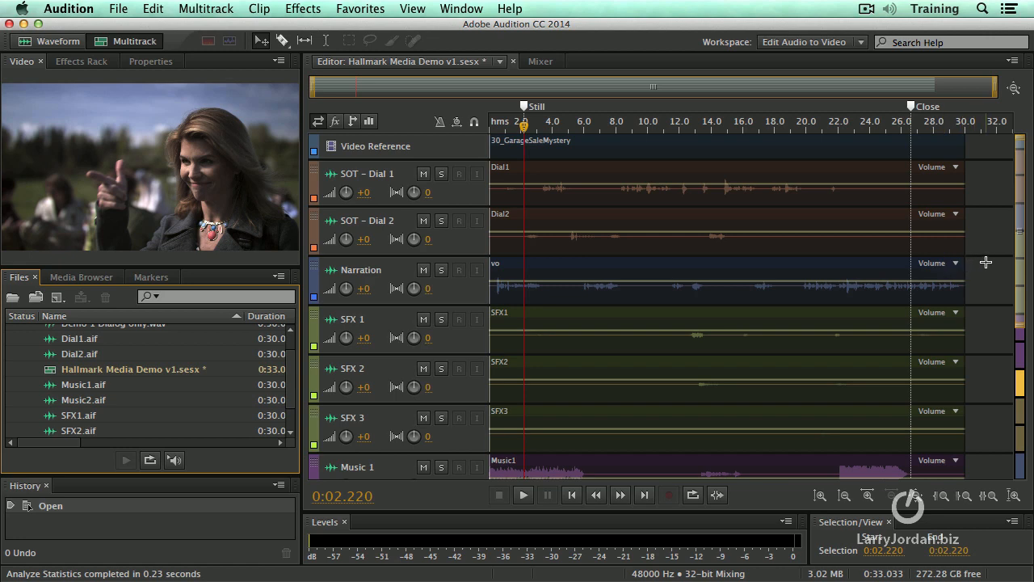
{"action": "mouse_move", "coordinate": [968, 235]}
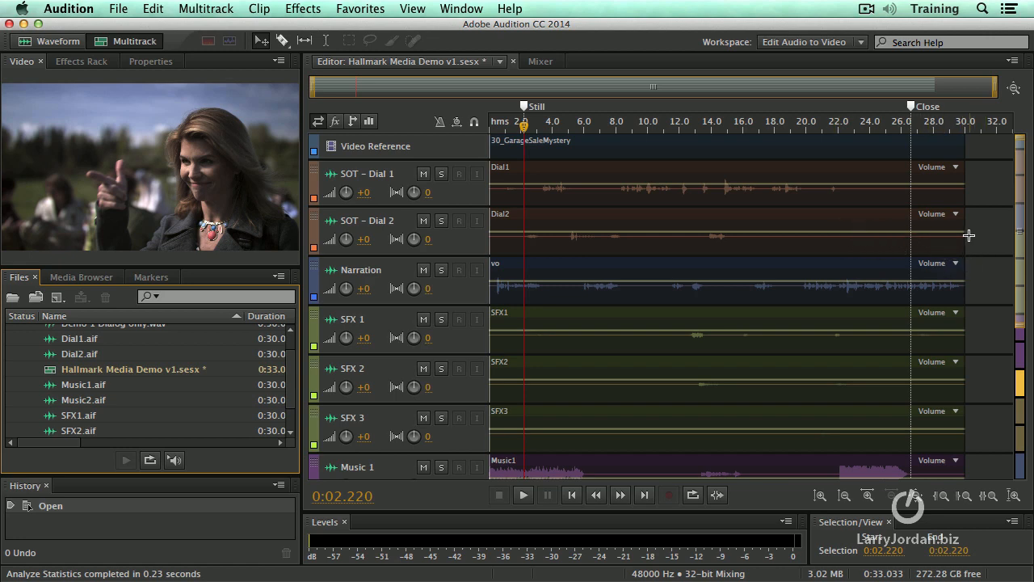
{"action": "mouse_move", "coordinate": [311, 182]}
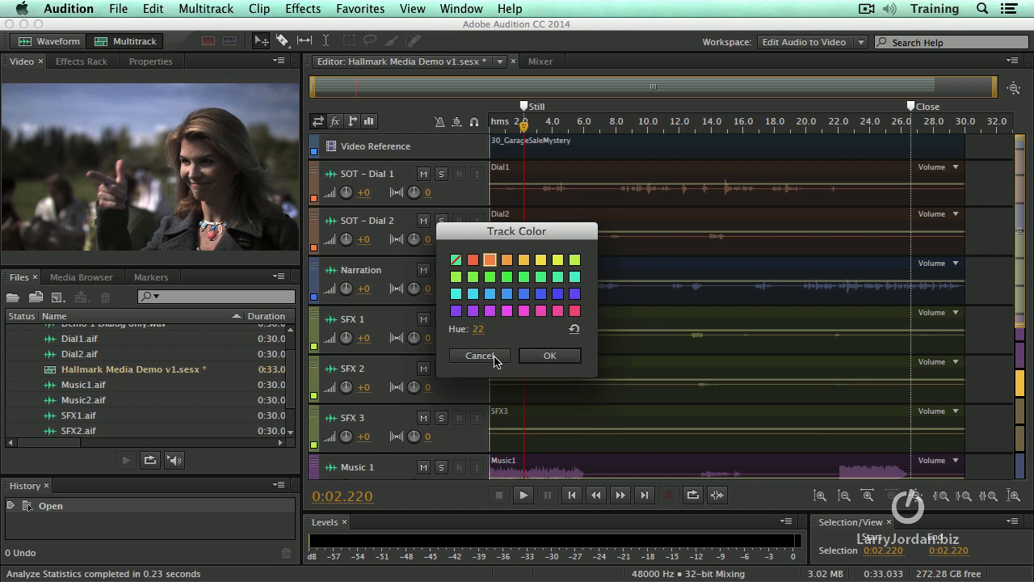
{"action": "left_click", "coordinate": [479, 356]}
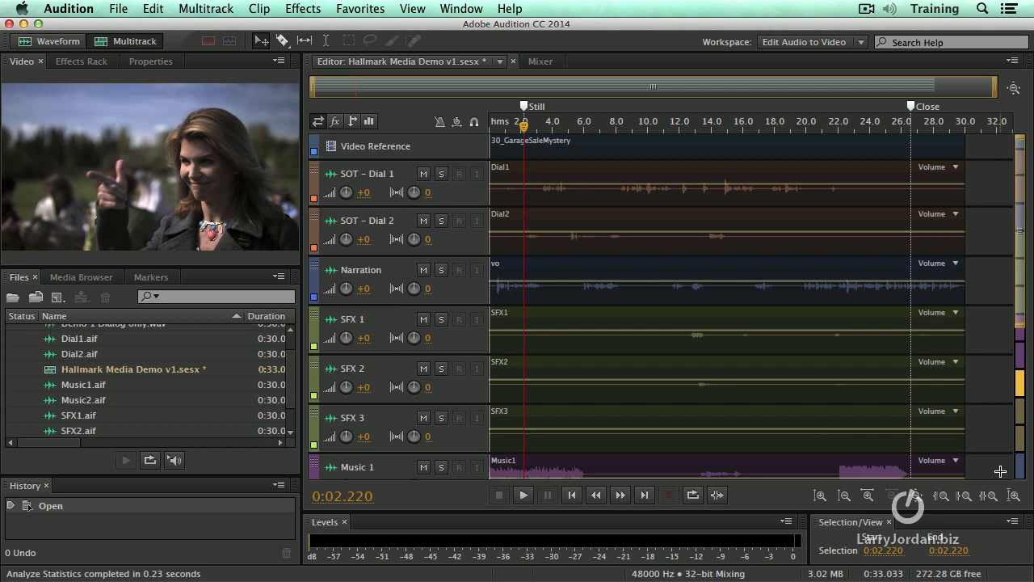
{"action": "mouse_move", "coordinate": [477, 255]}
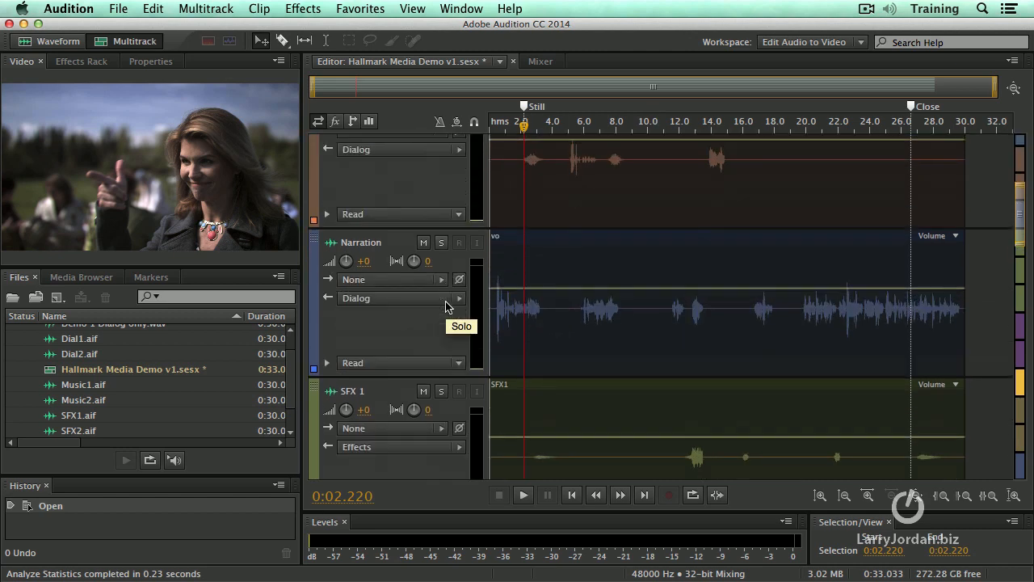
{"action": "mouse_move", "coordinate": [1024, 443]}
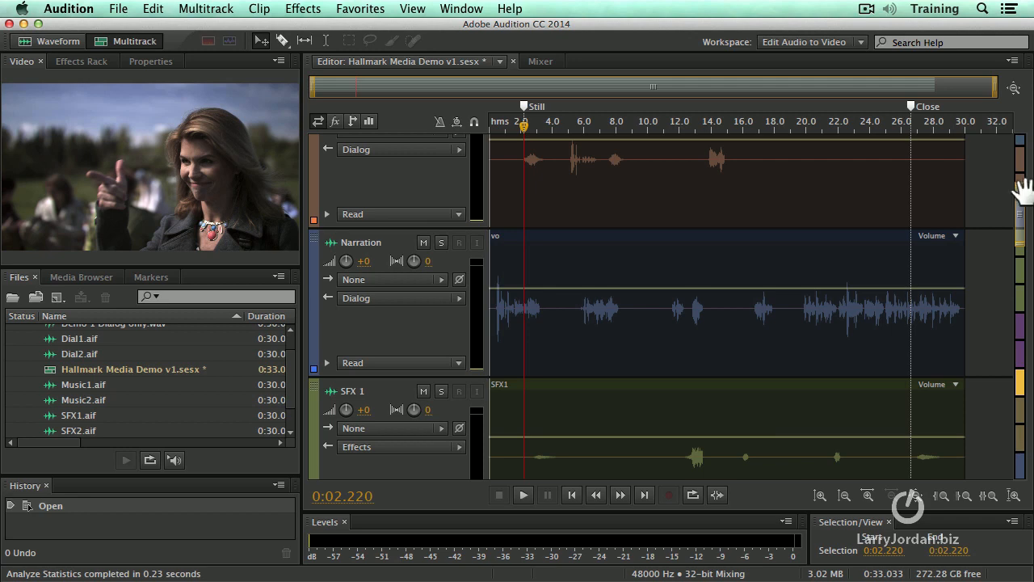
{"action": "mouse_move", "coordinate": [663, 287]}
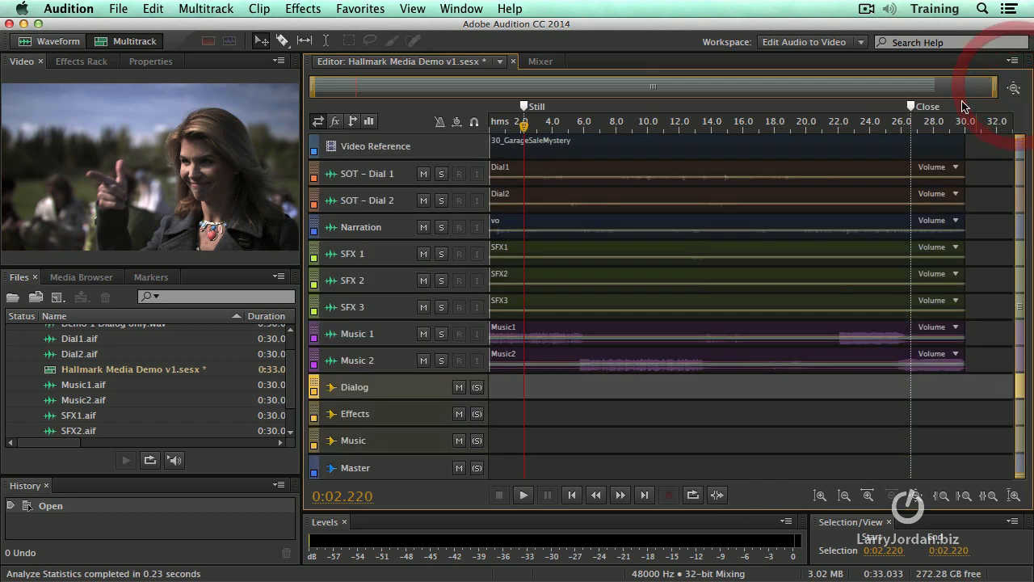
{"action": "mouse_move", "coordinate": [582, 182]}
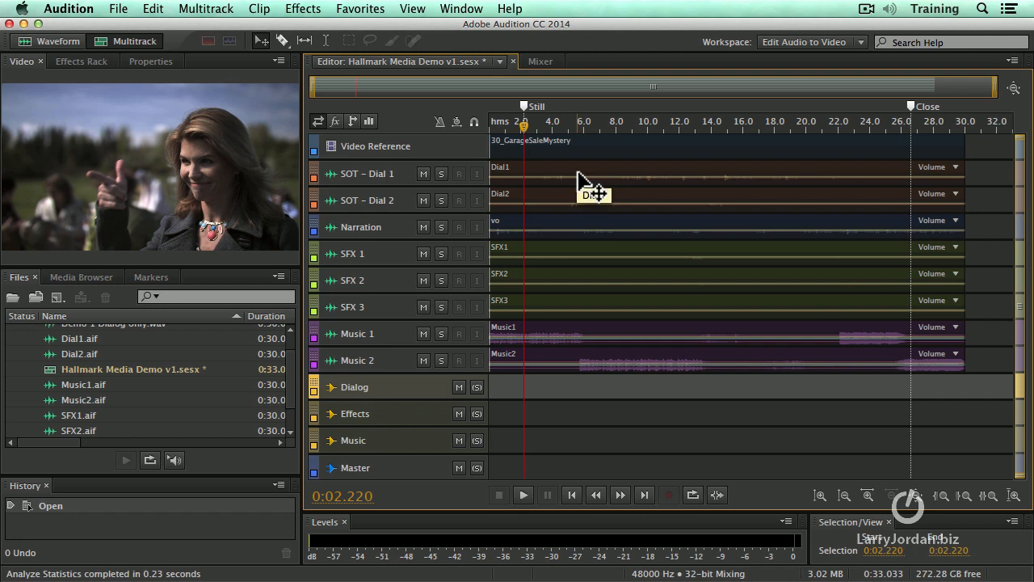
{"action": "mouse_move", "coordinate": [580, 202]}
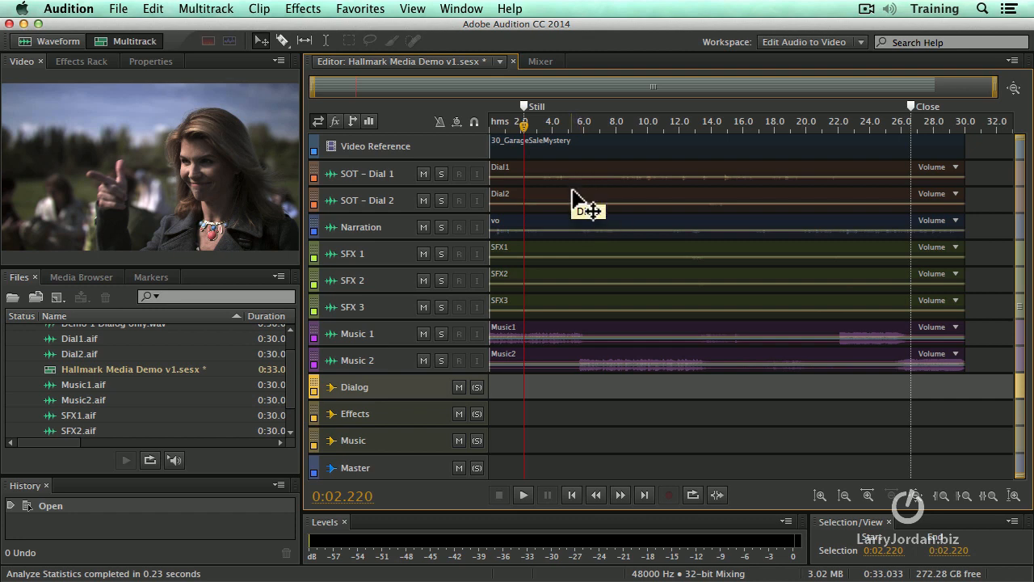
{"action": "mouse_move", "coordinate": [573, 237]}
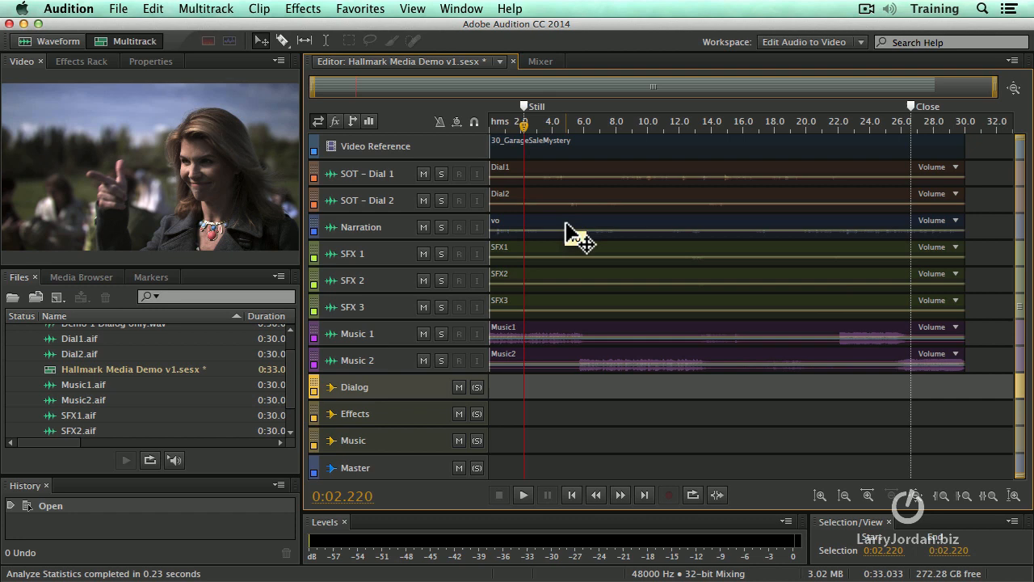
{"action": "mouse_move", "coordinate": [570, 315]}
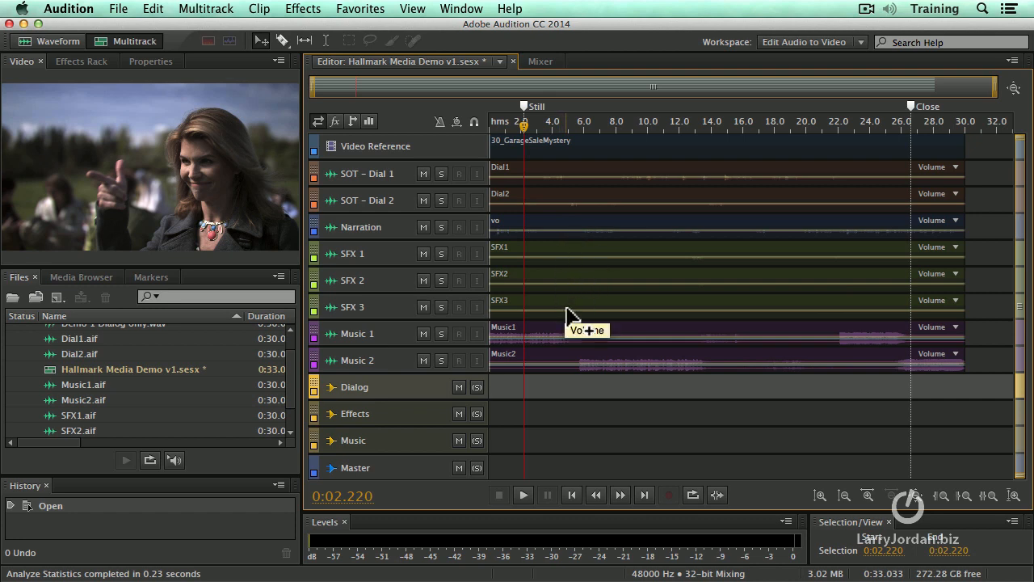
{"action": "mouse_move", "coordinate": [402, 451]}
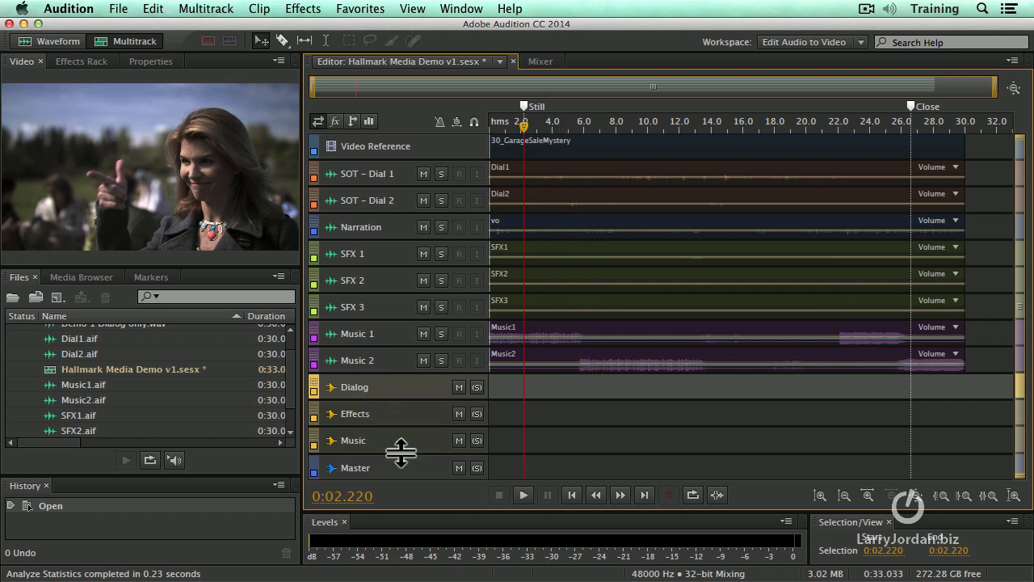
{"action": "mouse_move", "coordinate": [665, 426]}
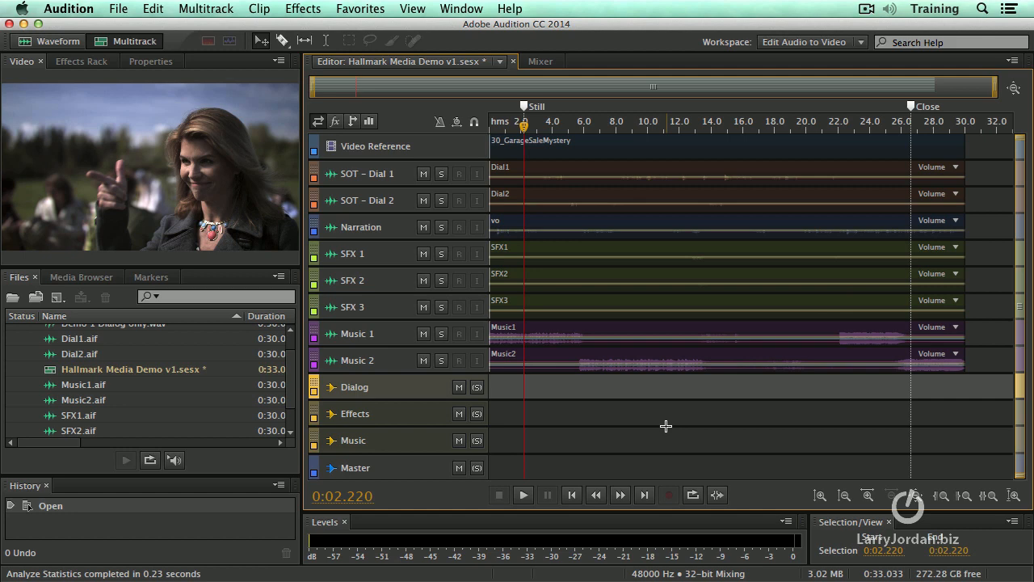
{"action": "mouse_move", "coordinate": [390, 314]}
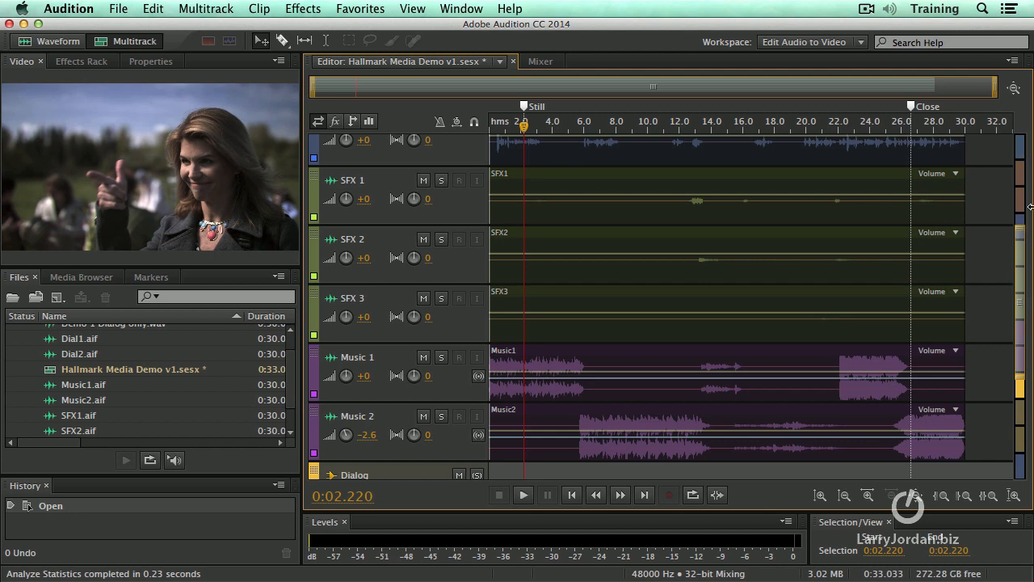
Zoom out track heights until every track, bus and Master fits on screen.
{"action": "scroll", "scroll_direction": "up", "scroll_amount": 3}
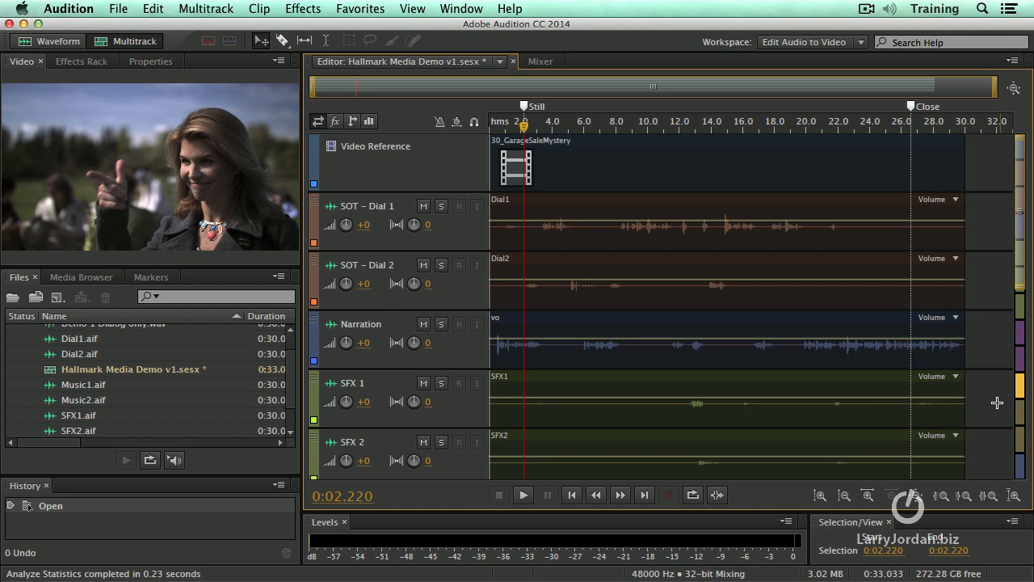
{"action": "scroll", "scroll_direction": "down", "scroll_amount": 3}
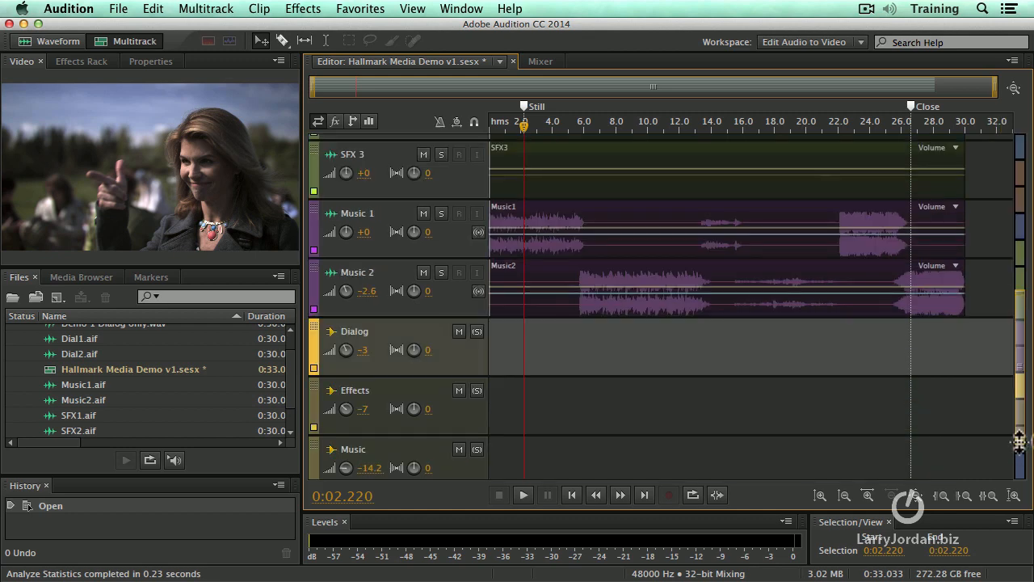
{"action": "mouse_move", "coordinate": [997, 455]}
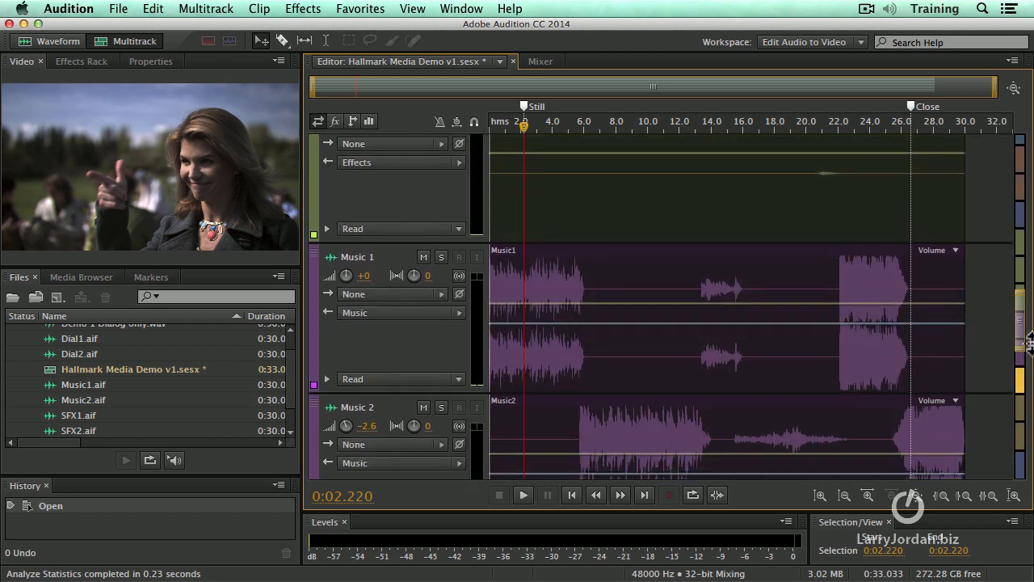
{"action": "scroll", "scroll_direction": "down", "scroll_amount": 3}
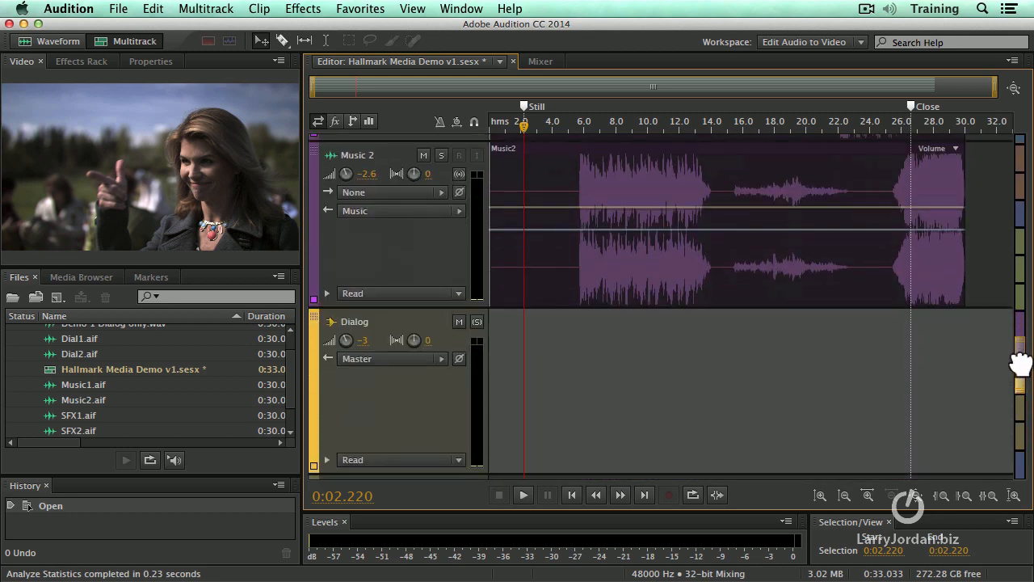
{"action": "scroll", "scroll_direction": "down", "scroll_amount": 3}
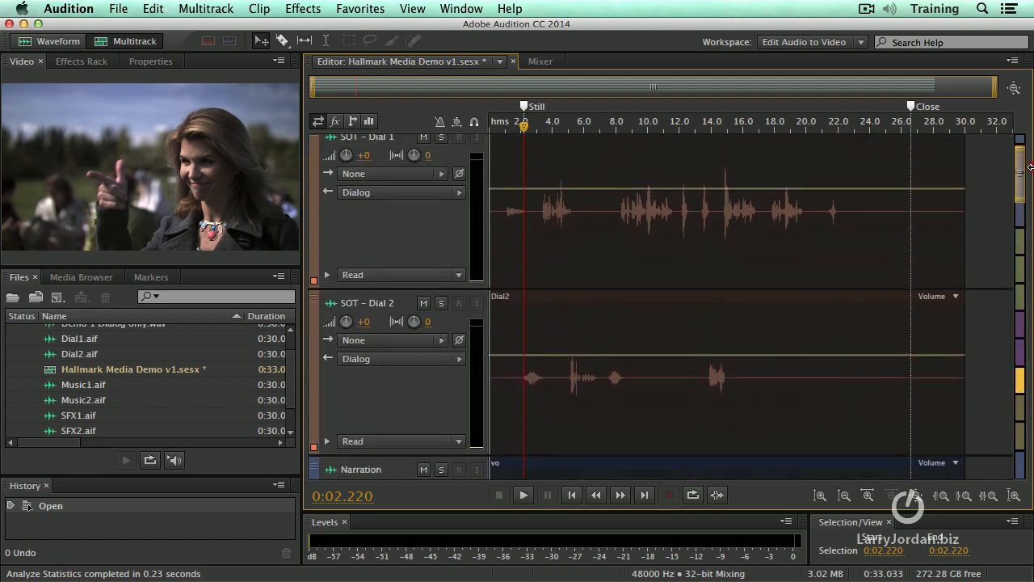
{"action": "scroll", "scroll_direction": "down", "scroll_amount": 3}
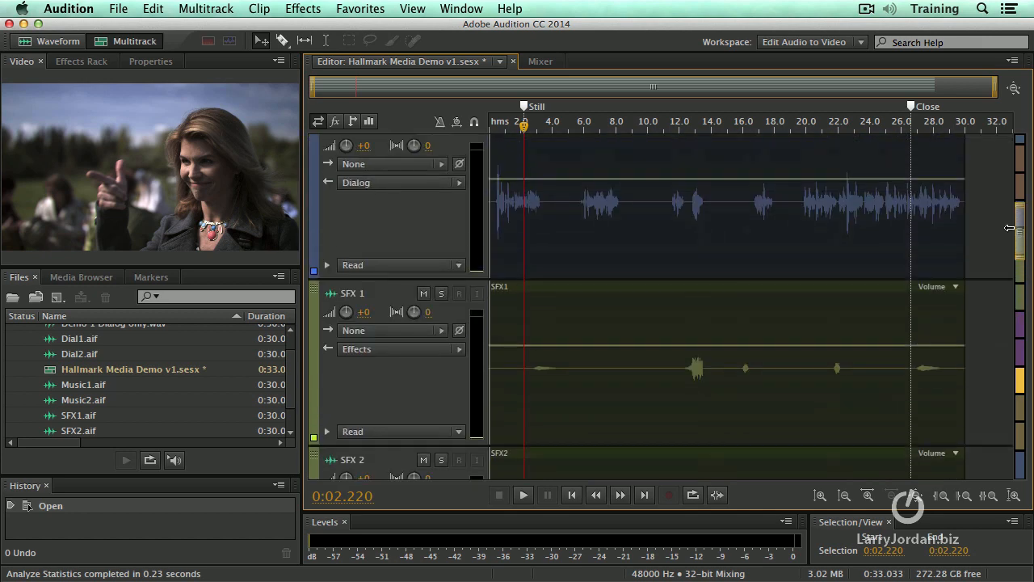
{"action": "scroll", "scroll_direction": "down", "scroll_amount": 3}
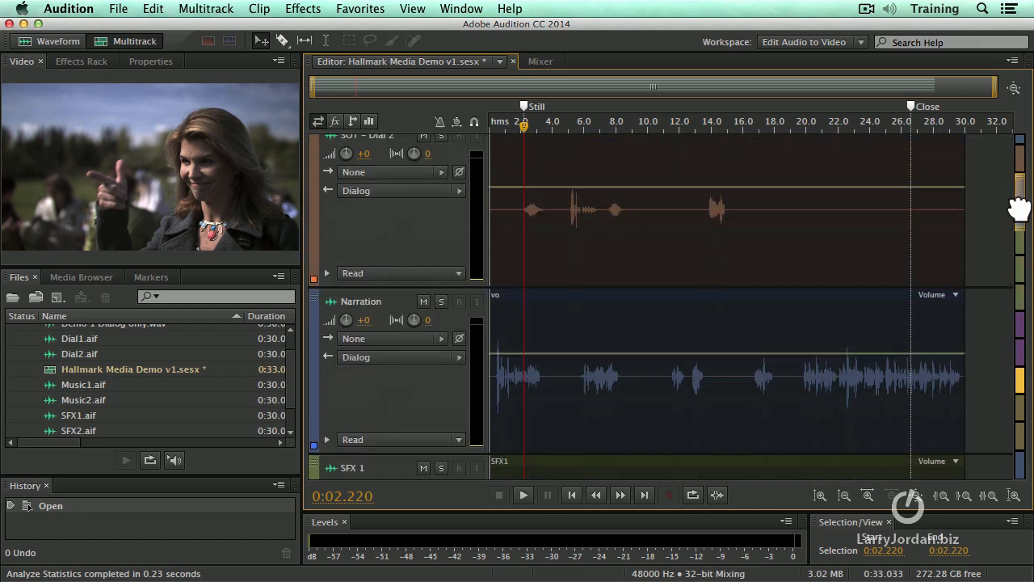
{"action": "scroll", "scroll_direction": "down", "scroll_amount": 3}
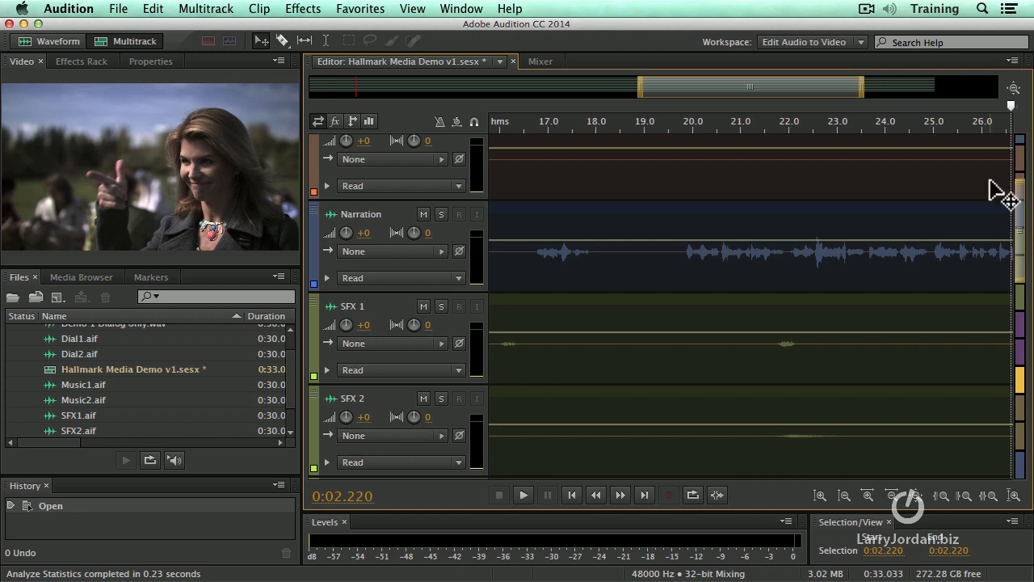
{"action": "mouse_move", "coordinate": [905, 267]}
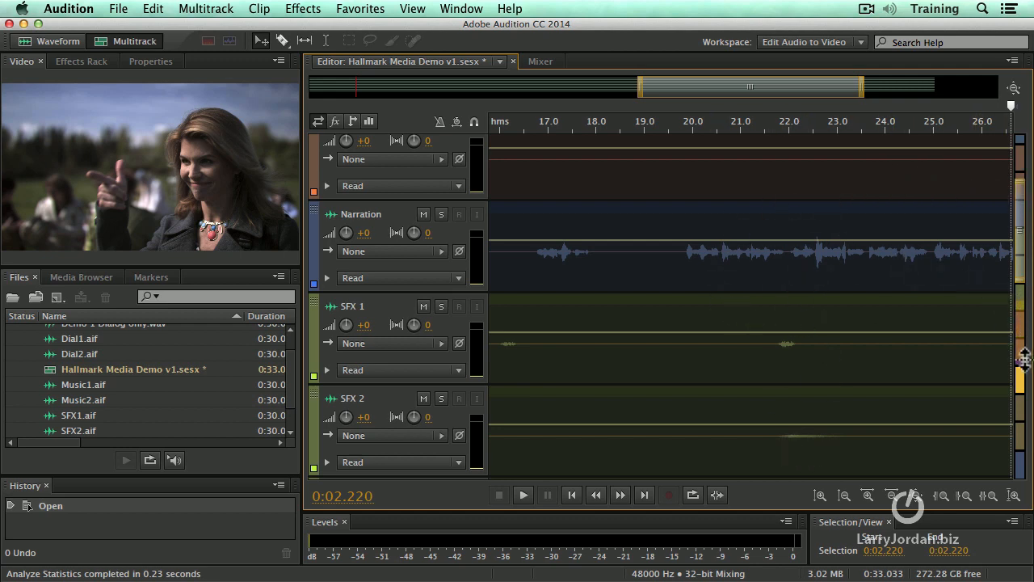
{"action": "scroll", "scroll_direction": "down", "scroll_amount": 3}
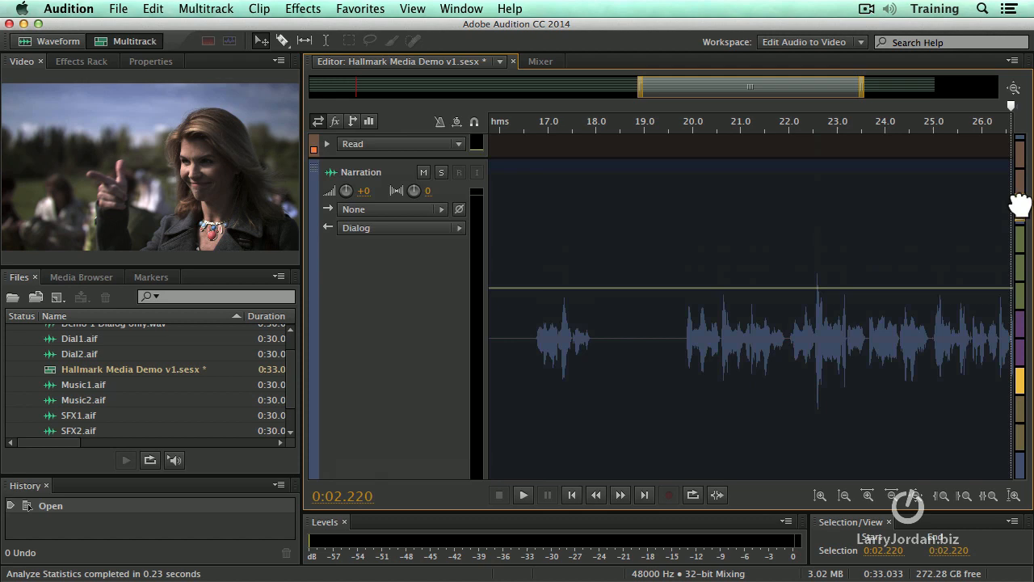
{"action": "scroll", "scroll_direction": "down", "scroll_amount": 3}
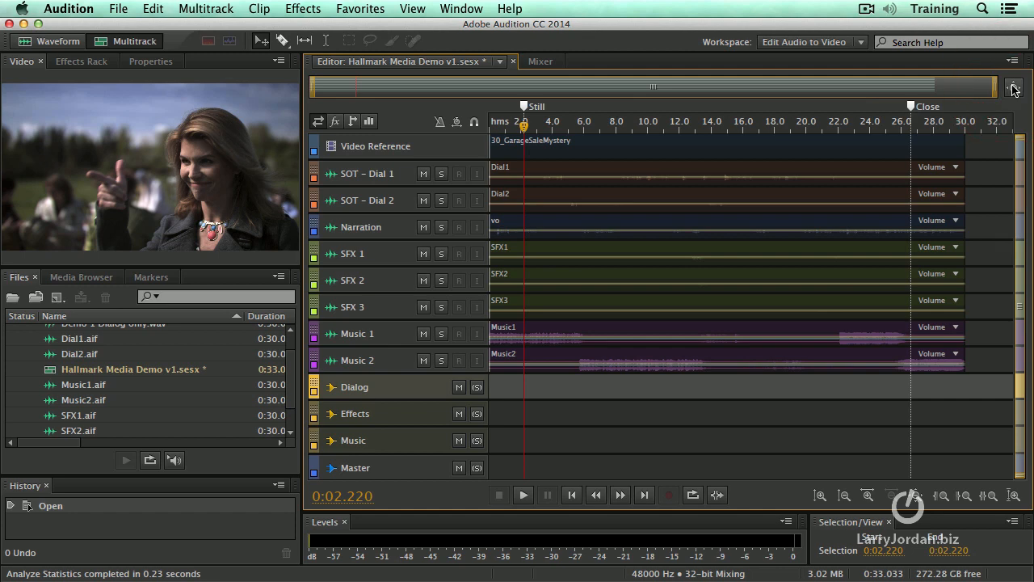
{"action": "mouse_move", "coordinate": [581, 398]}
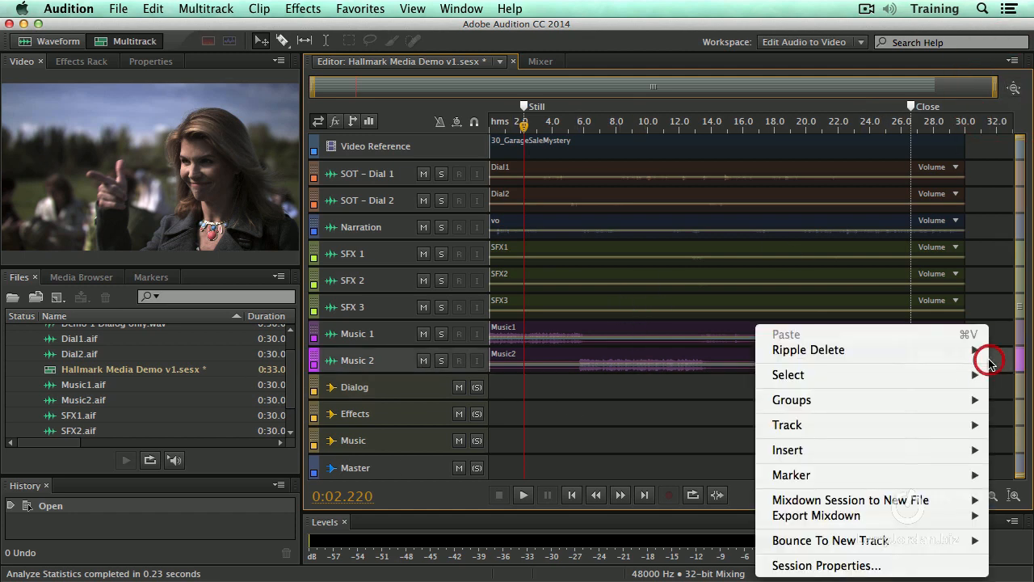
Add a new stereo audio track, then delete that Track 1 again.
{"action": "left_click", "coordinate": [787, 425]}
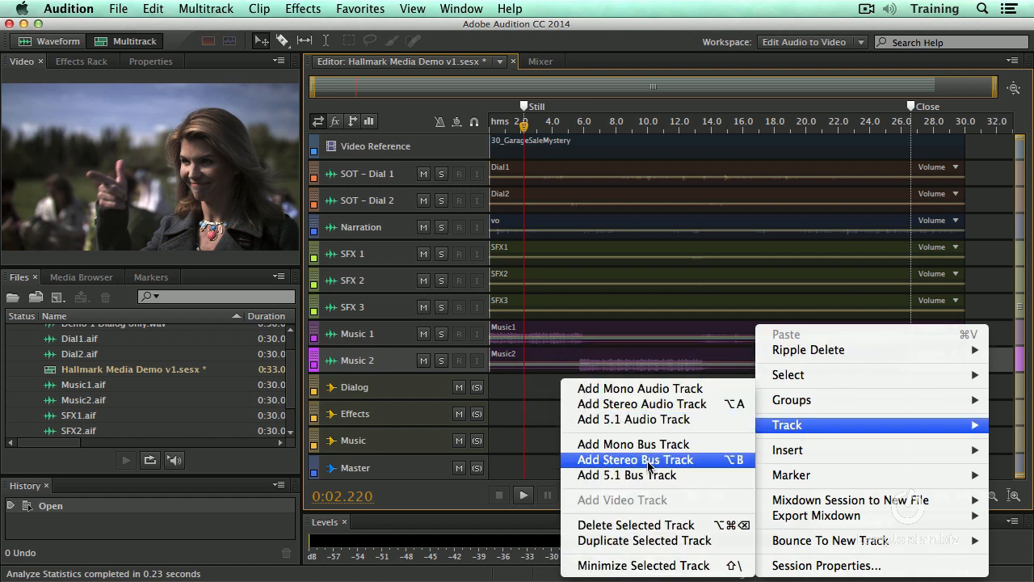
{"action": "mouse_move", "coordinate": [641, 403]}
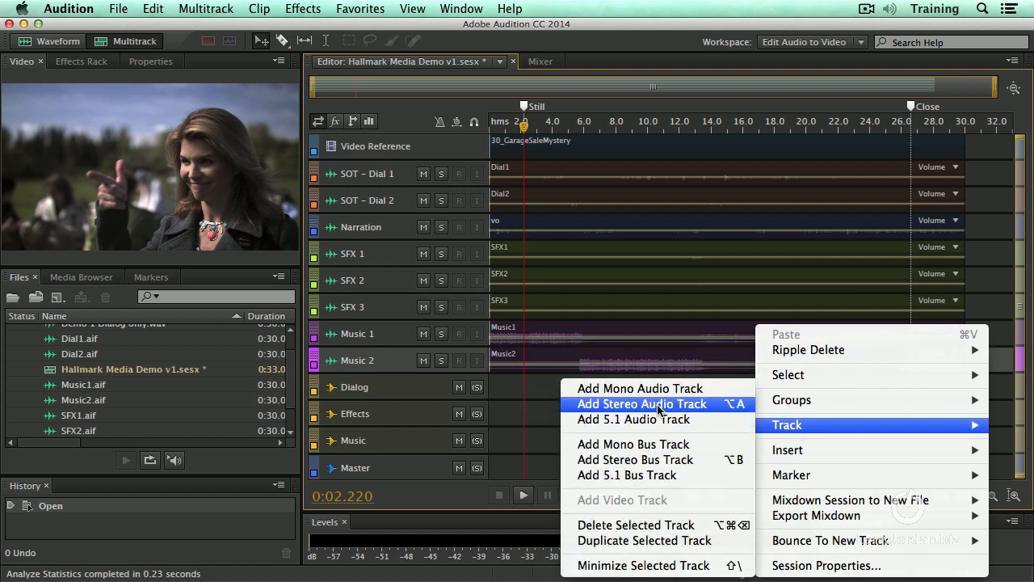
{"action": "left_click", "coordinate": [640, 404]}
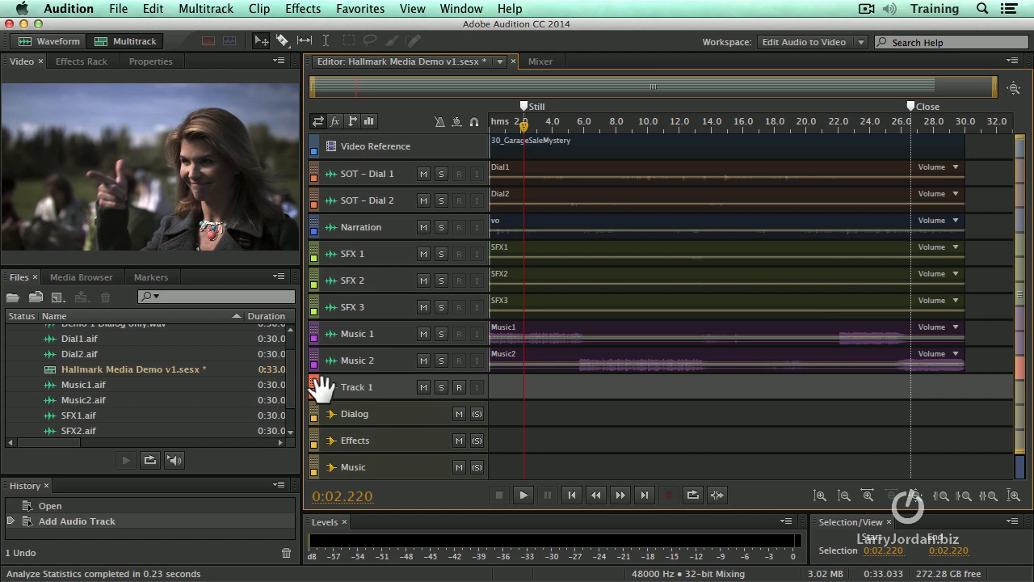
{"action": "mouse_move", "coordinate": [424, 218]}
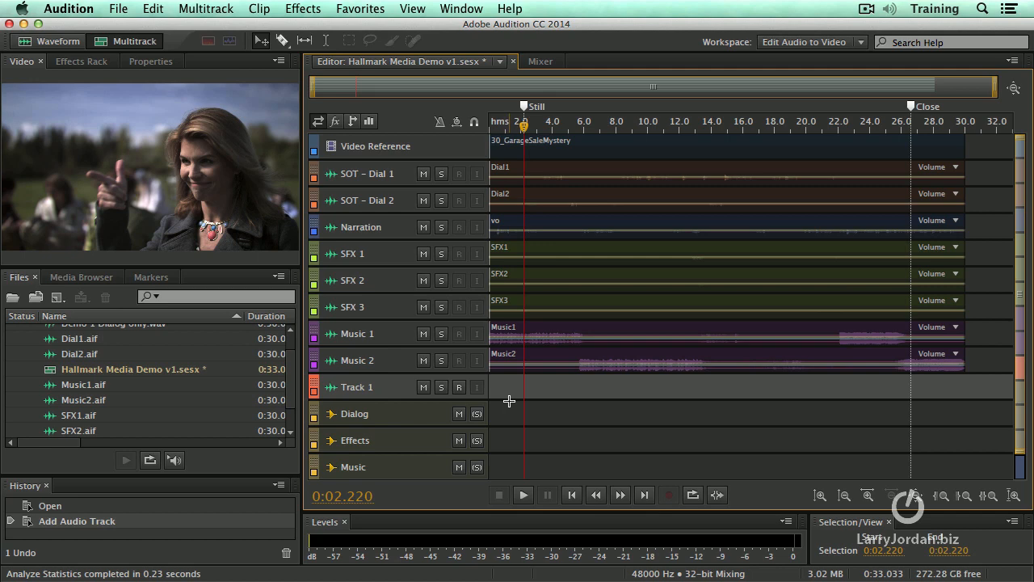
{"action": "mouse_move", "coordinate": [315, 394]}
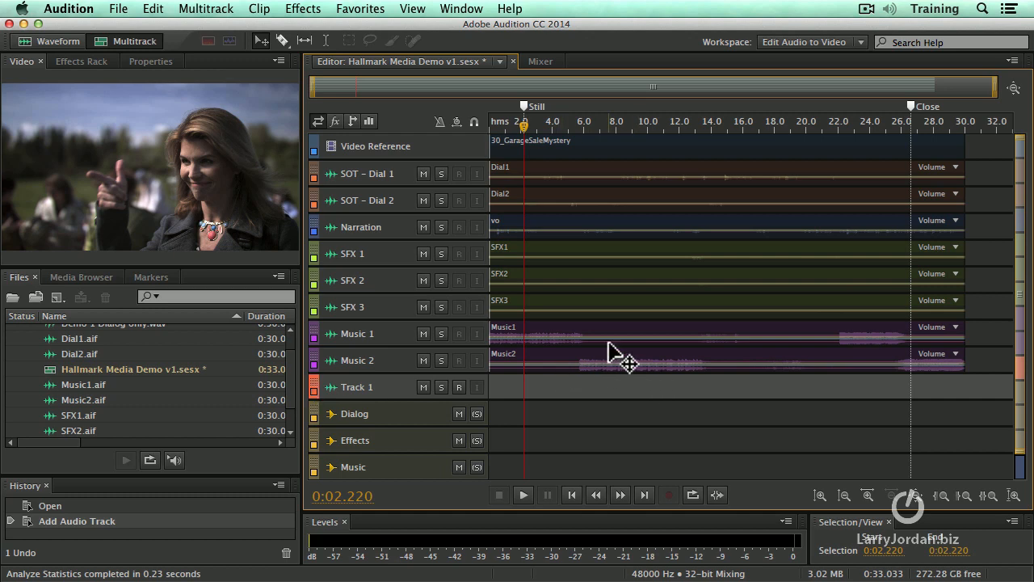
{"action": "right_click", "coordinate": [622, 363]}
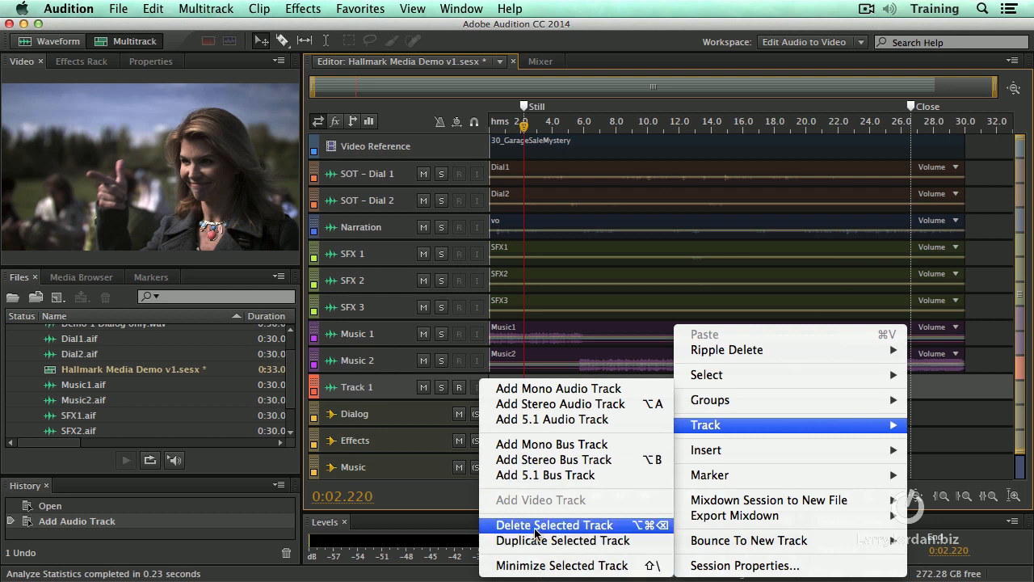
{"action": "left_click", "coordinate": [553, 524]}
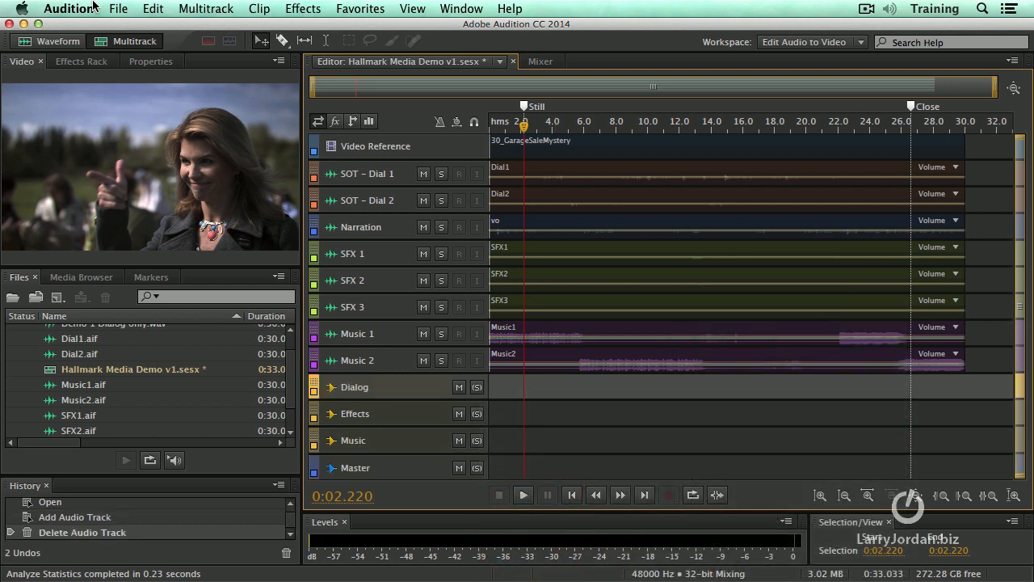
{"action": "left_click", "coordinate": [69, 9]}
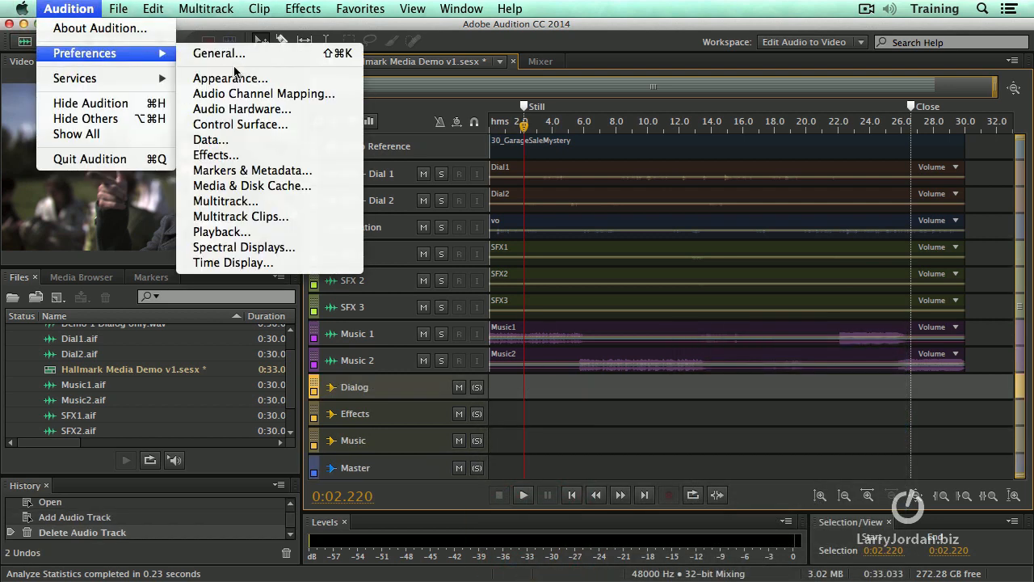
Turn on High-Contrast Clip and Track Backgrounds in Appearance preferences, shifting the dialog to compare.
{"action": "left_click", "coordinate": [230, 78]}
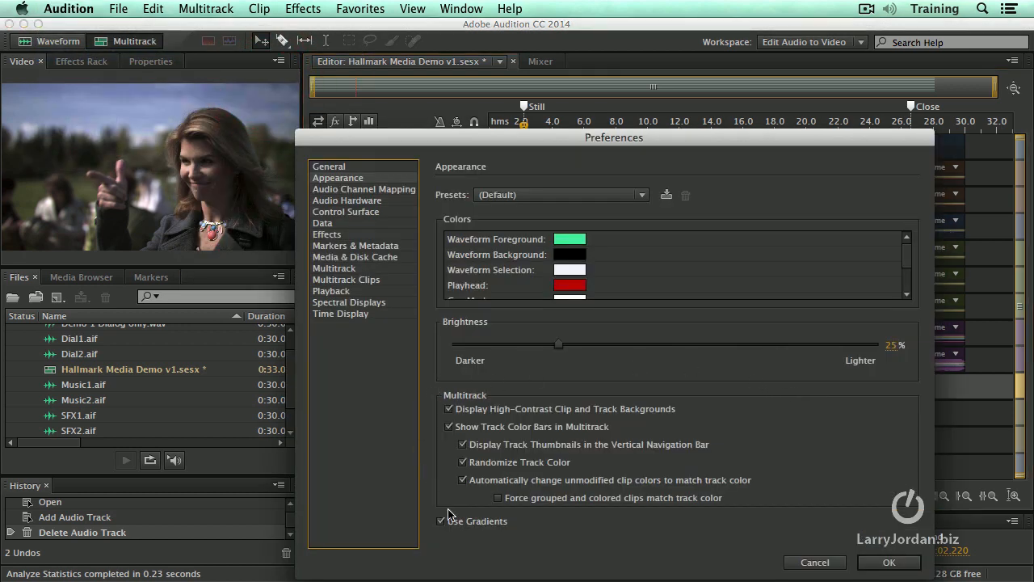
{"action": "mouse_move", "coordinate": [742, 186]}
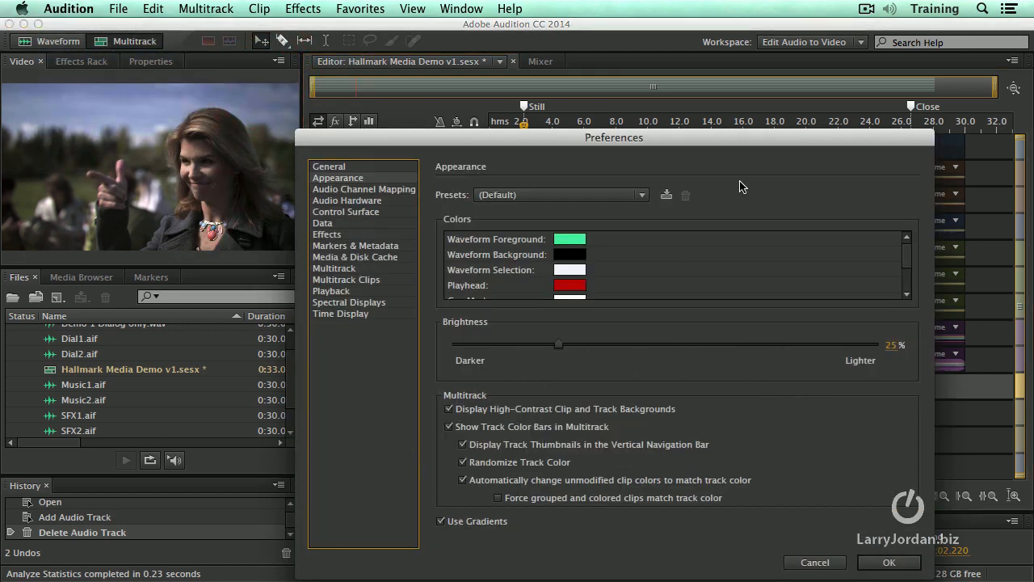
{"action": "left_click_drag", "start_coordinate": [614, 137], "coordinate": [421, 97]}
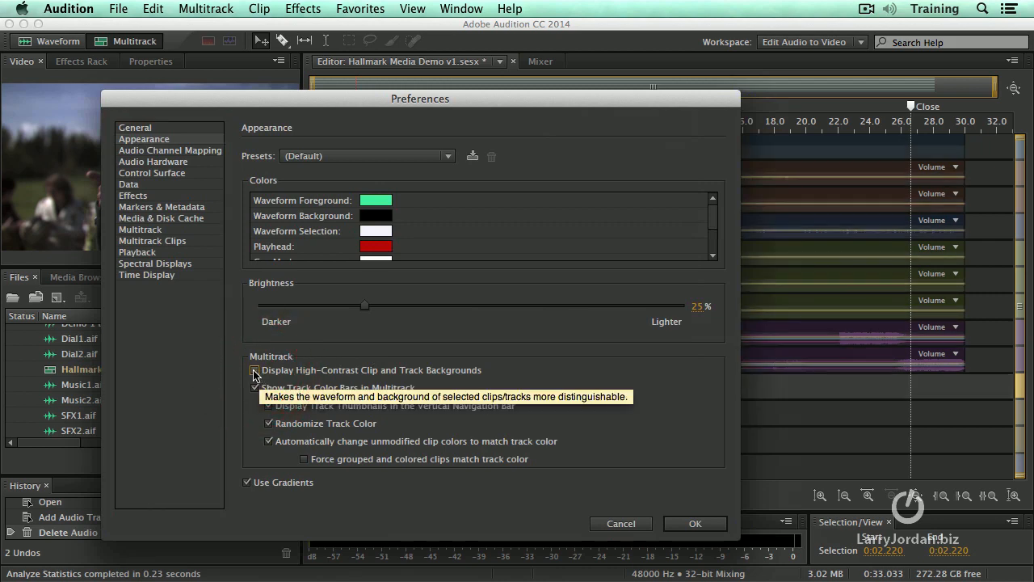
{"action": "left_click", "coordinate": [255, 370]}
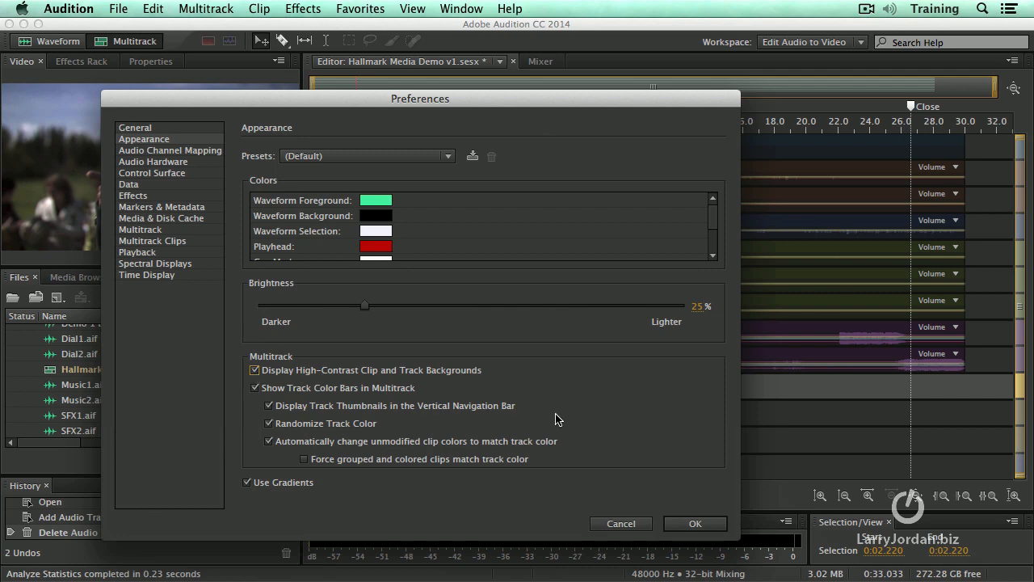
{"action": "mouse_move", "coordinate": [370, 407]}
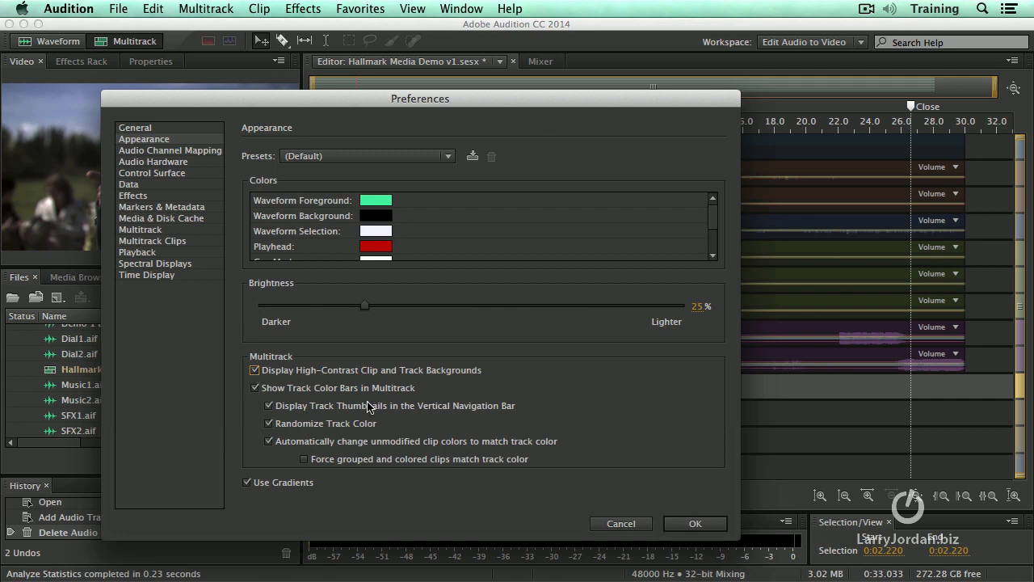
{"action": "left_click_drag", "start_coordinate": [420, 98], "coordinate": [452, 230]}
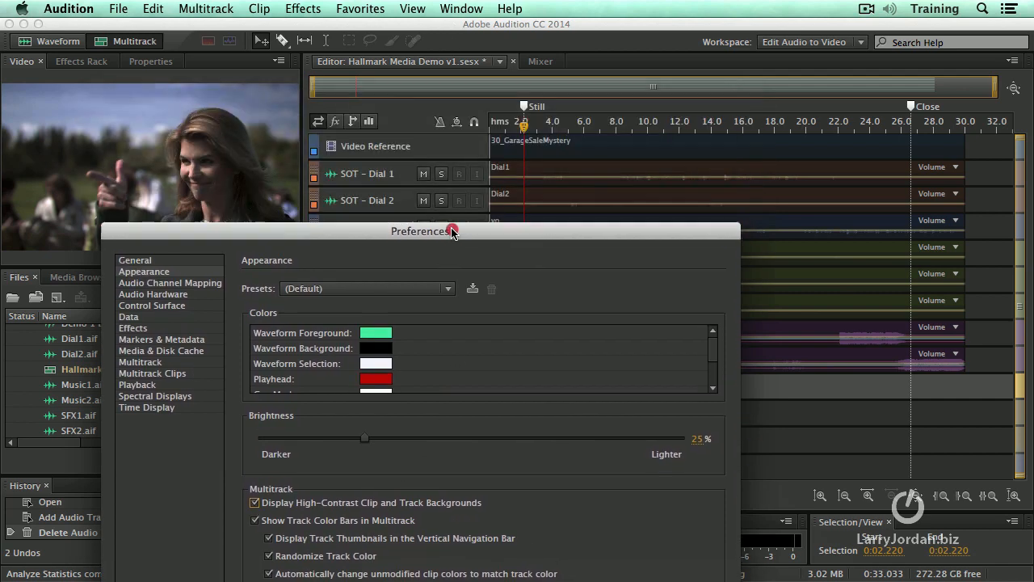
{"action": "left_click_drag", "start_coordinate": [451, 230], "coordinate": [452, 93]}
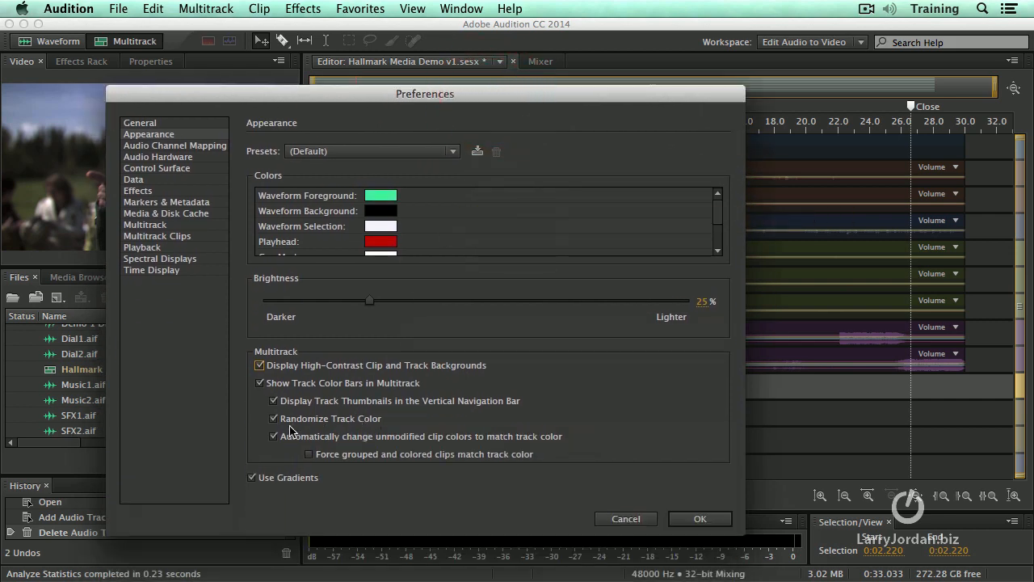
{"action": "mouse_move", "coordinate": [319, 426]}
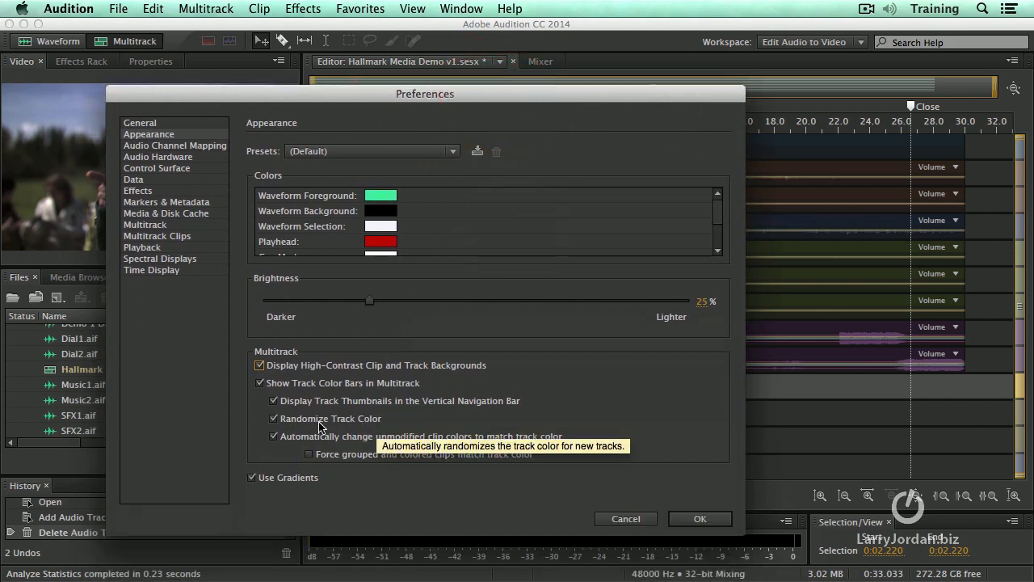
{"action": "mouse_move", "coordinate": [390, 431]}
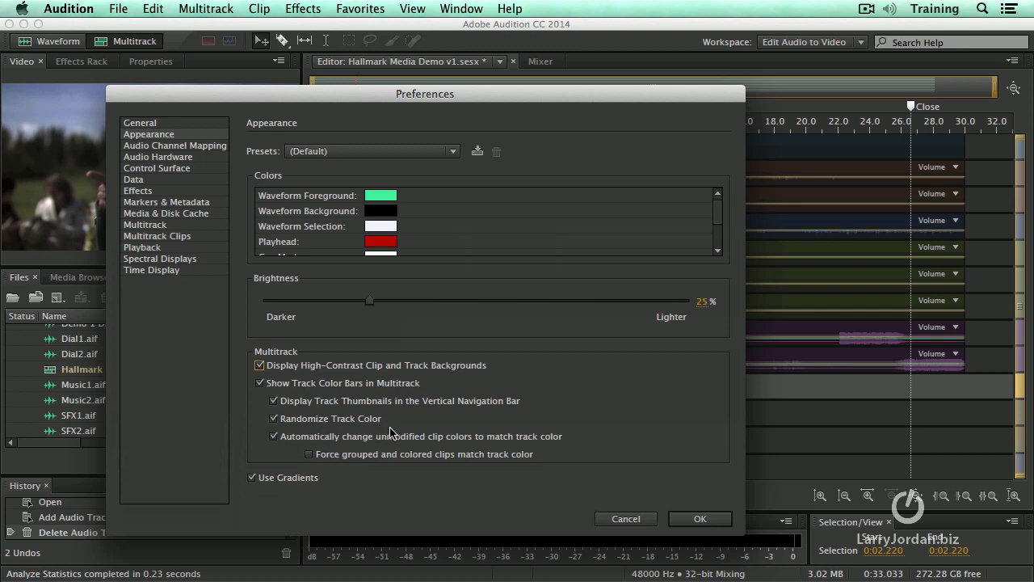
{"action": "mouse_move", "coordinate": [594, 433]}
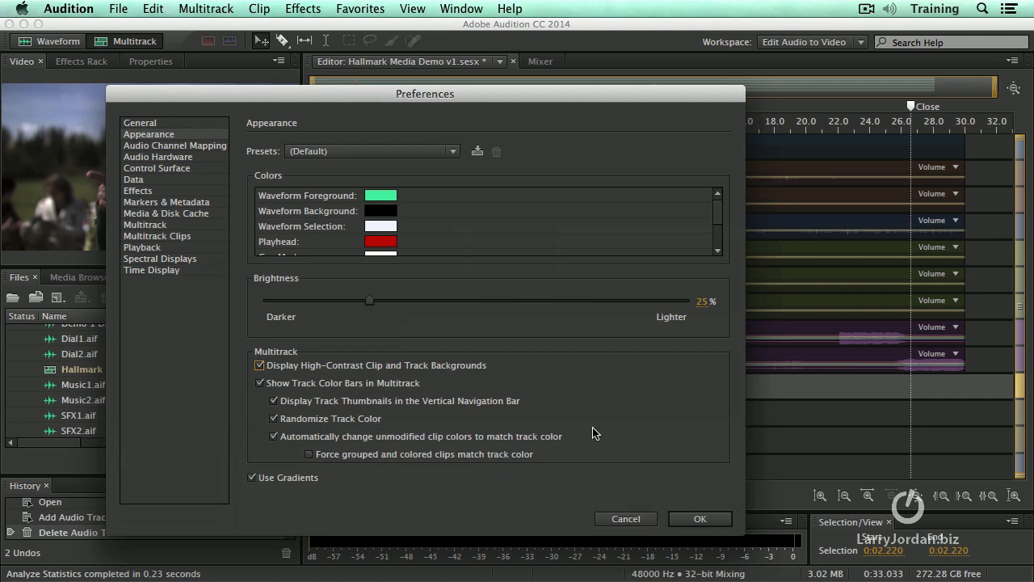
Apply the Appearance preferences and close the Preferences window with OK.
{"action": "left_click", "coordinate": [699, 518]}
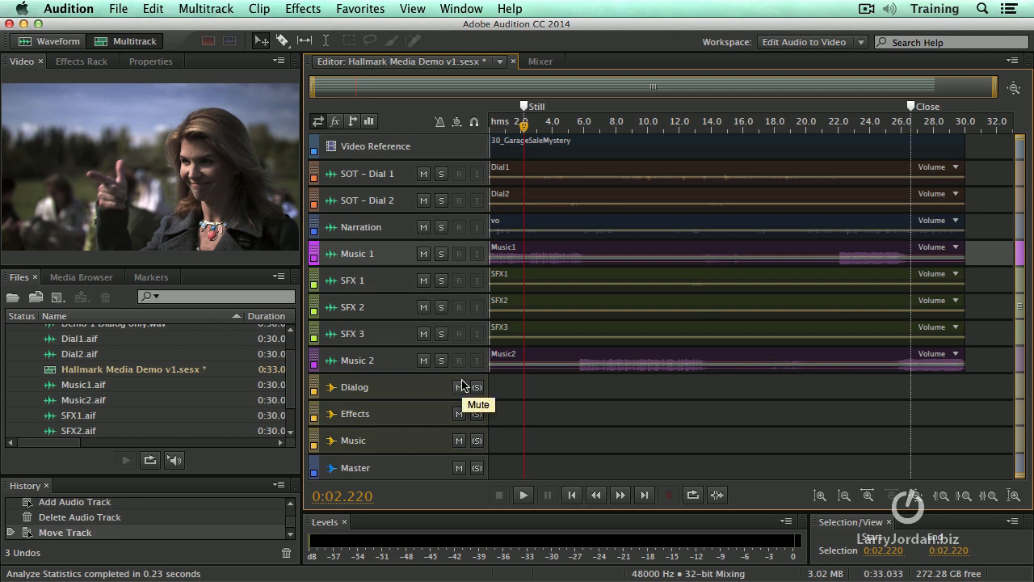
{"action": "mouse_move", "coordinate": [428, 355]}
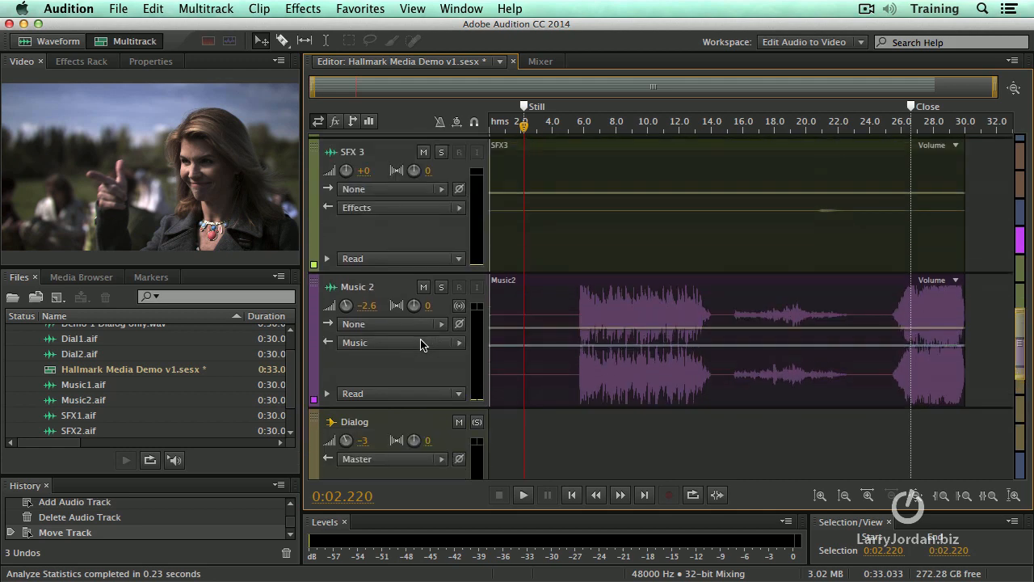
{"action": "mouse_move", "coordinate": [407, 370]}
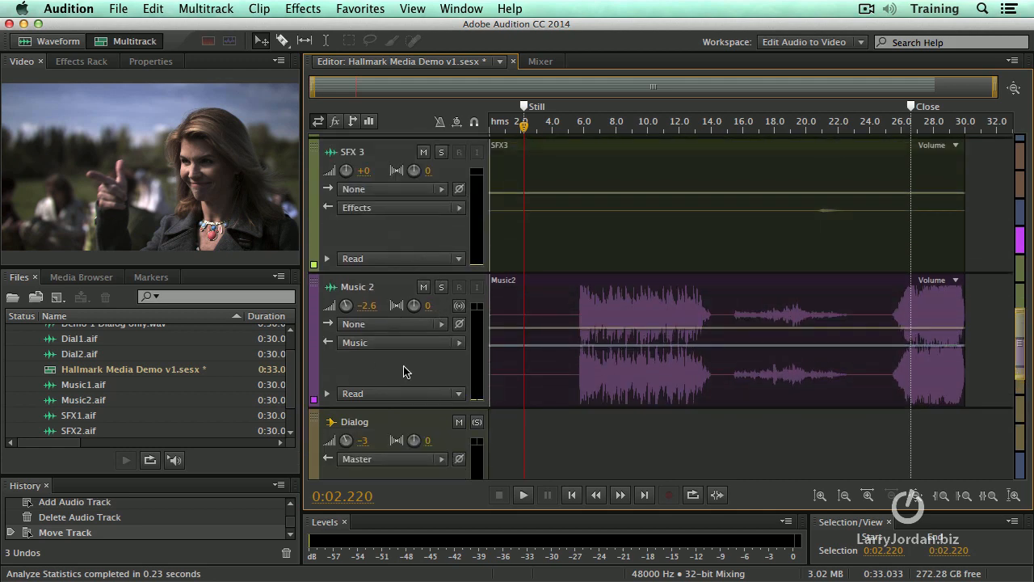
{"action": "mouse_move", "coordinate": [635, 266]}
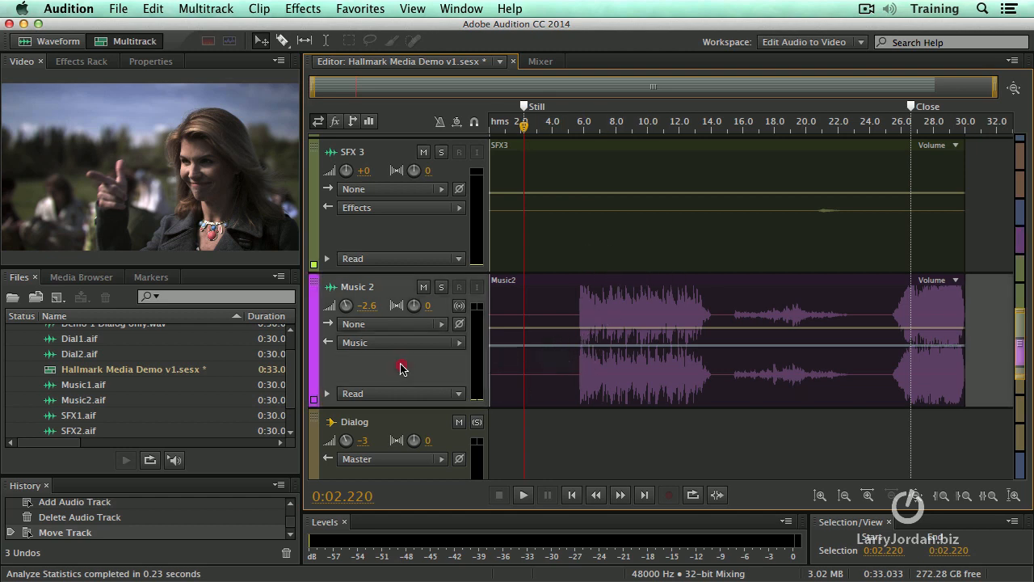
Select Music 2 and apply Minimize Selected Track twice to collapse its height.
{"action": "left_click", "coordinate": [205, 9]}
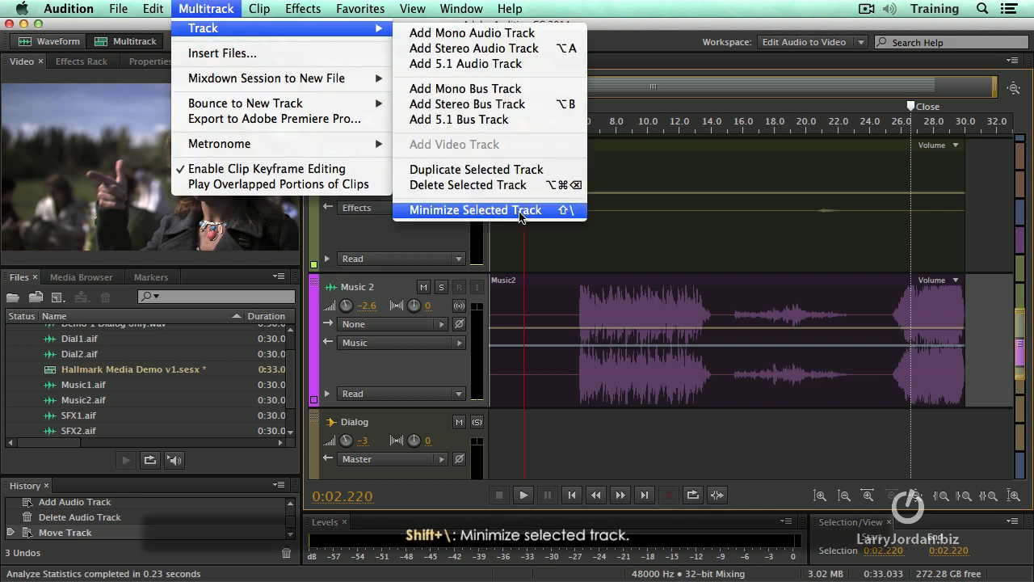
{"action": "mouse_move", "coordinate": [549, 214]}
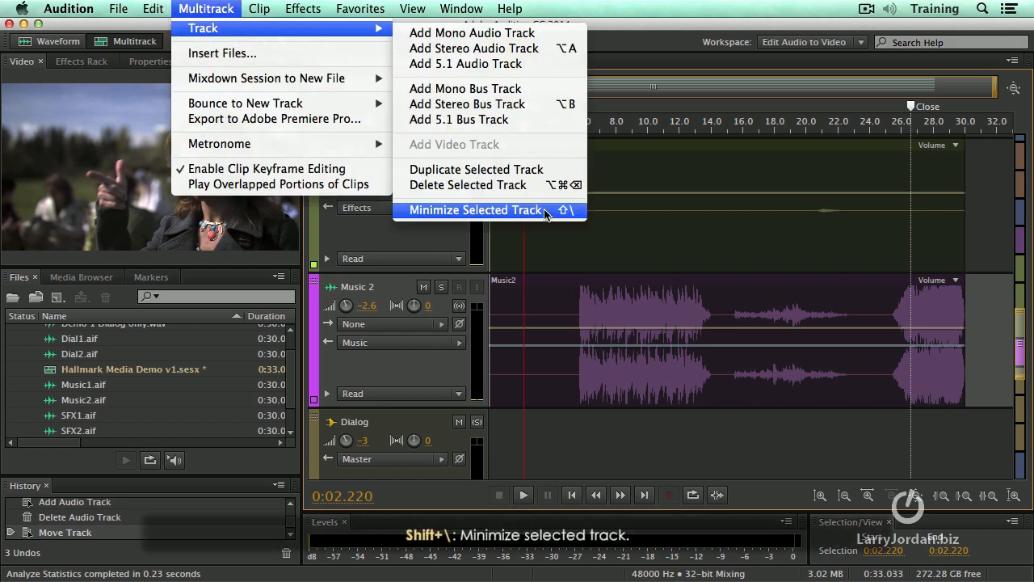
{"action": "left_click", "coordinate": [476, 210]}
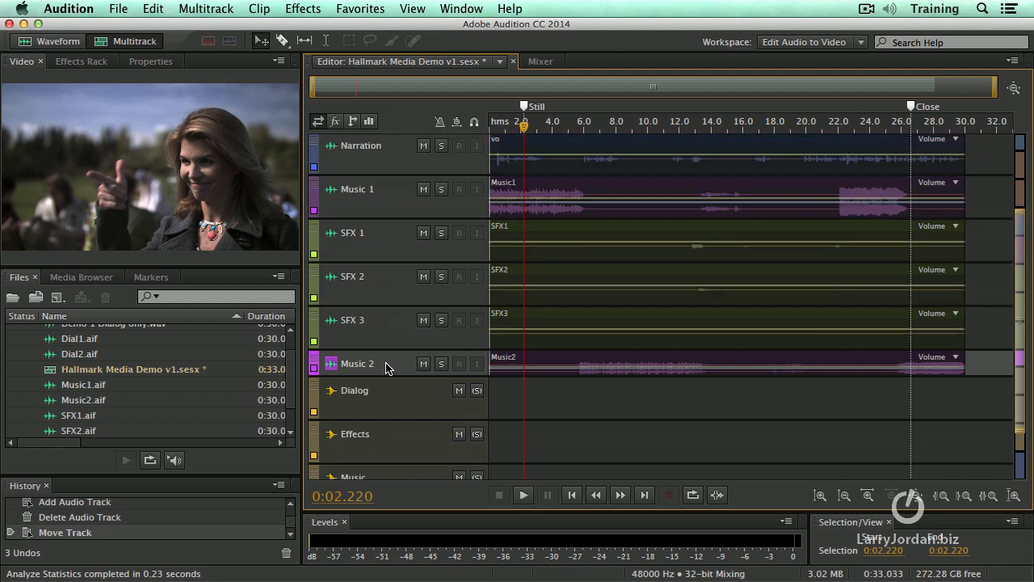
{"action": "left_click", "coordinate": [206, 9]}
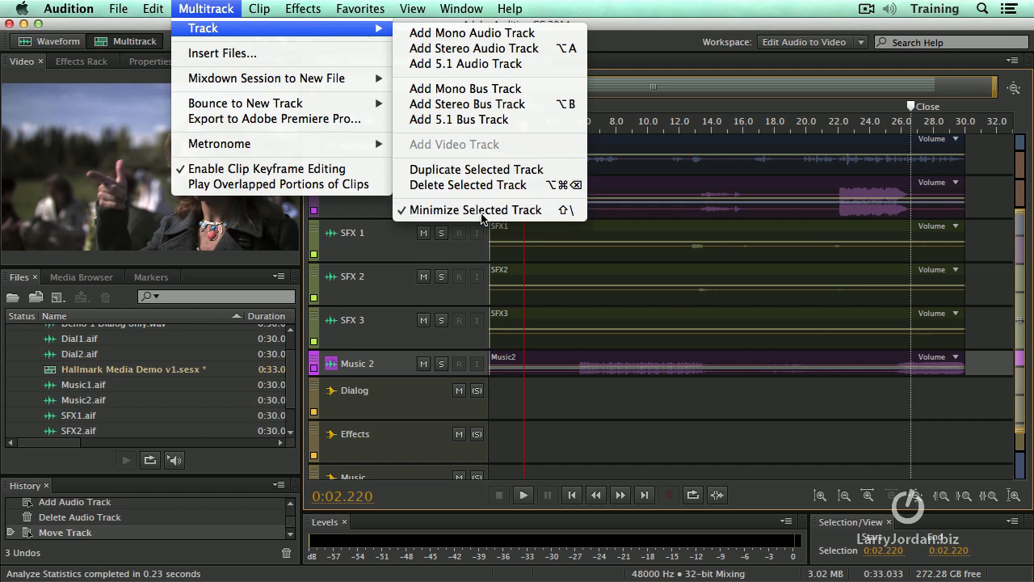
{"action": "left_click", "coordinate": [475, 209]}
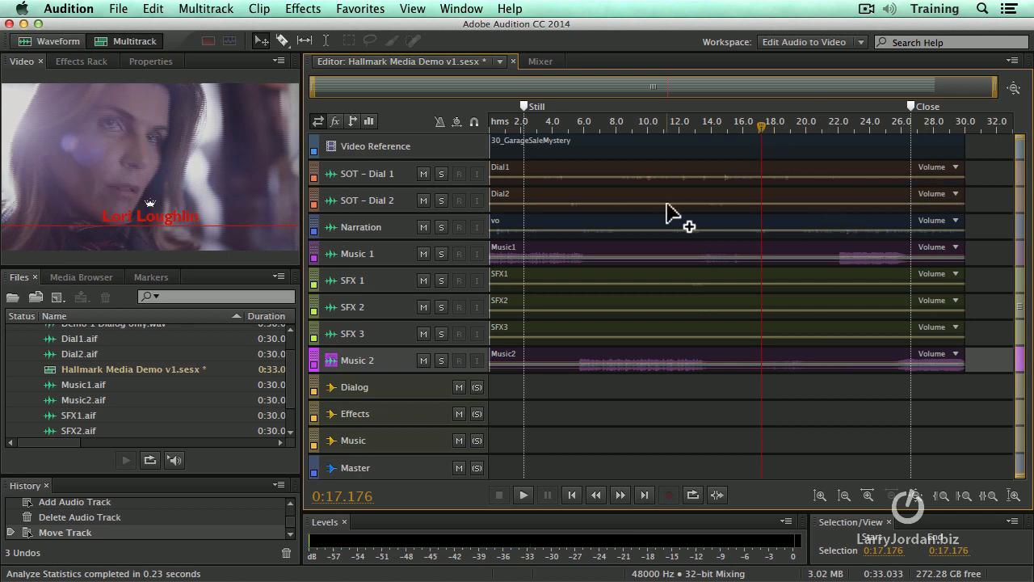
{"action": "mouse_move", "coordinate": [348, 11]}
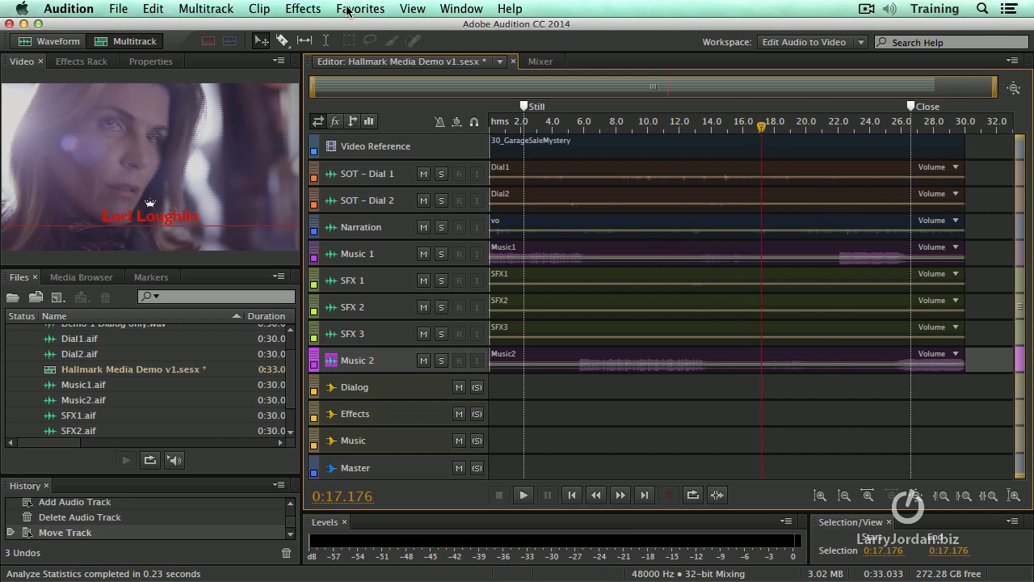
Split all clips under the playhead at 17.176 and 9.878 seconds, then undo the splits.
{"action": "left_click", "coordinate": [259, 9]}
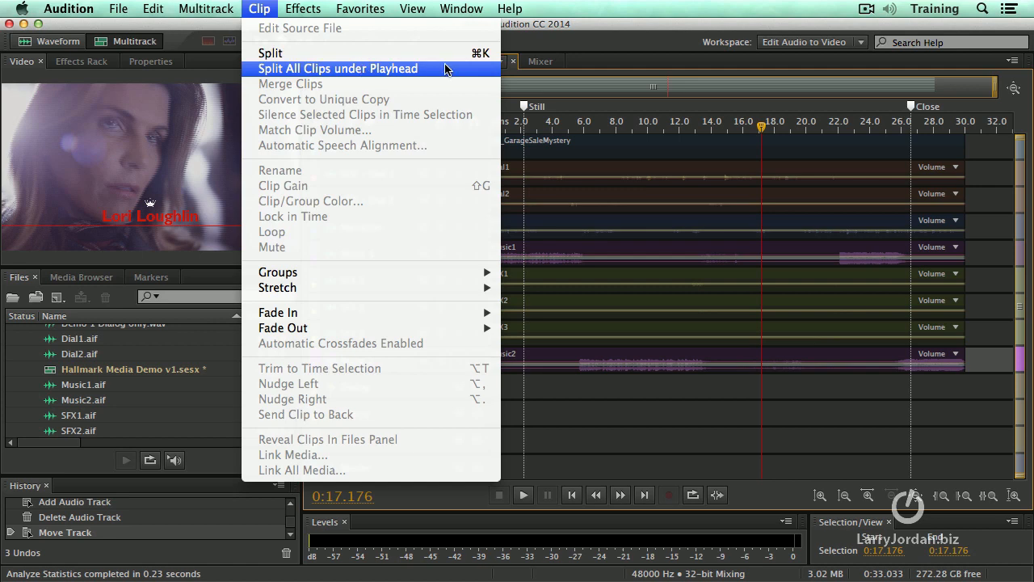
{"action": "mouse_move", "coordinate": [451, 73]}
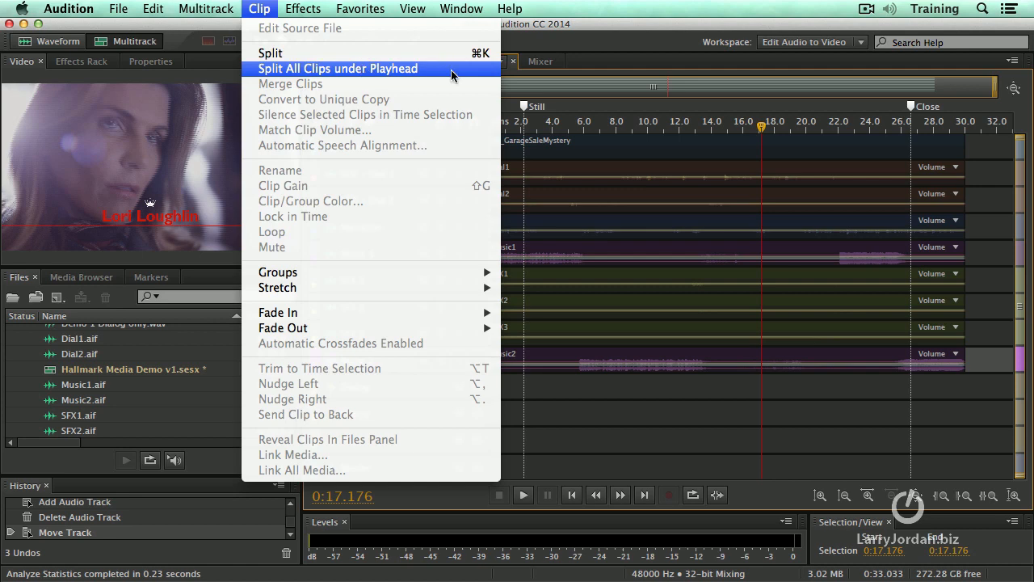
{"action": "left_click", "coordinate": [338, 68]}
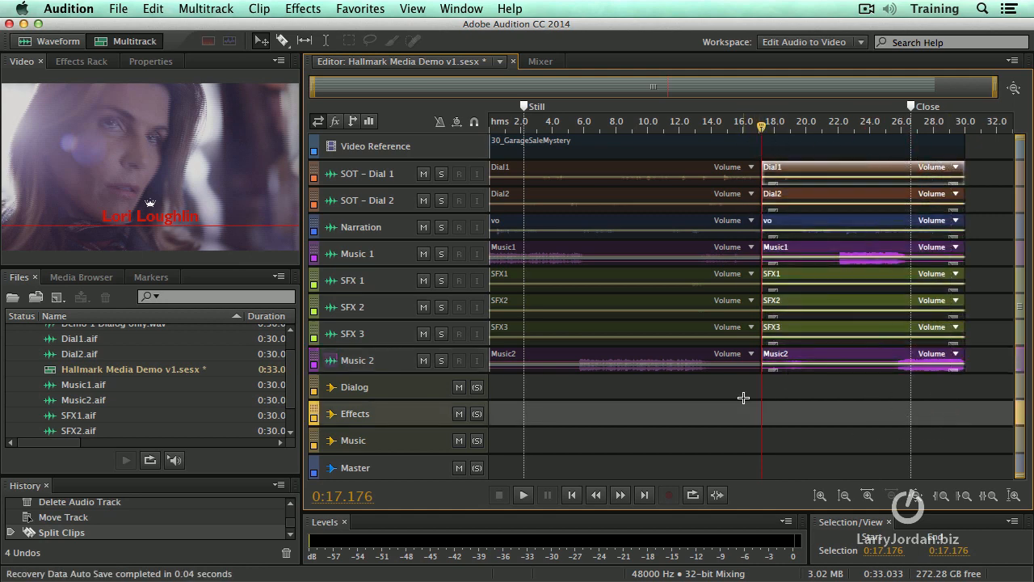
{"action": "left_click", "coordinate": [647, 121]}
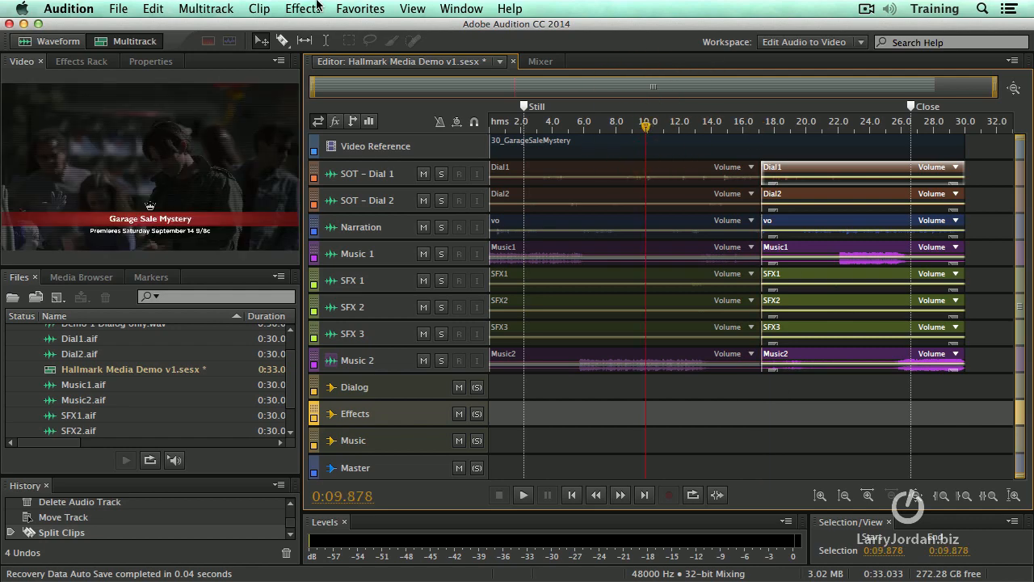
{"action": "left_click", "coordinate": [258, 8]}
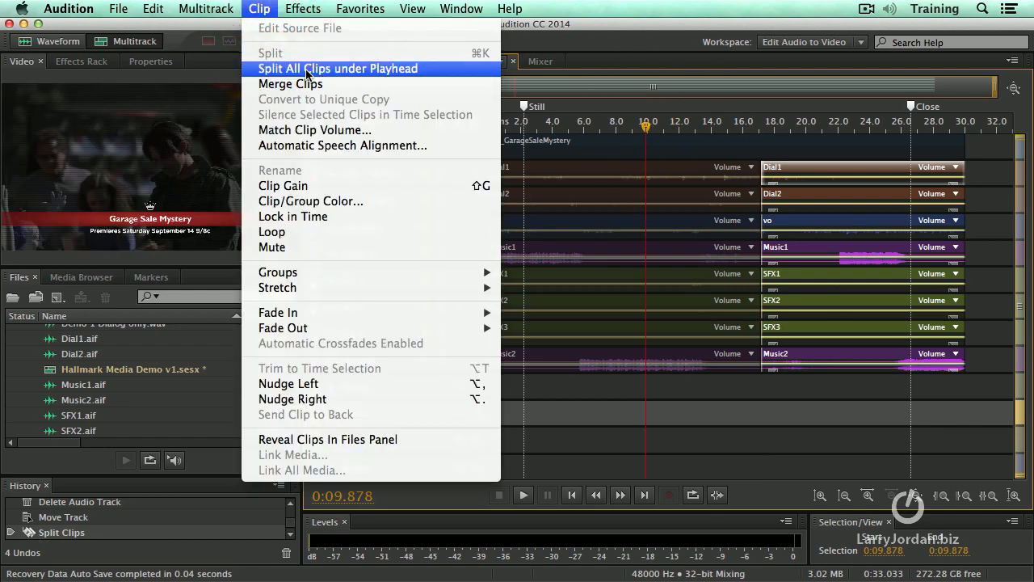
{"action": "left_click", "coordinate": [338, 68]}
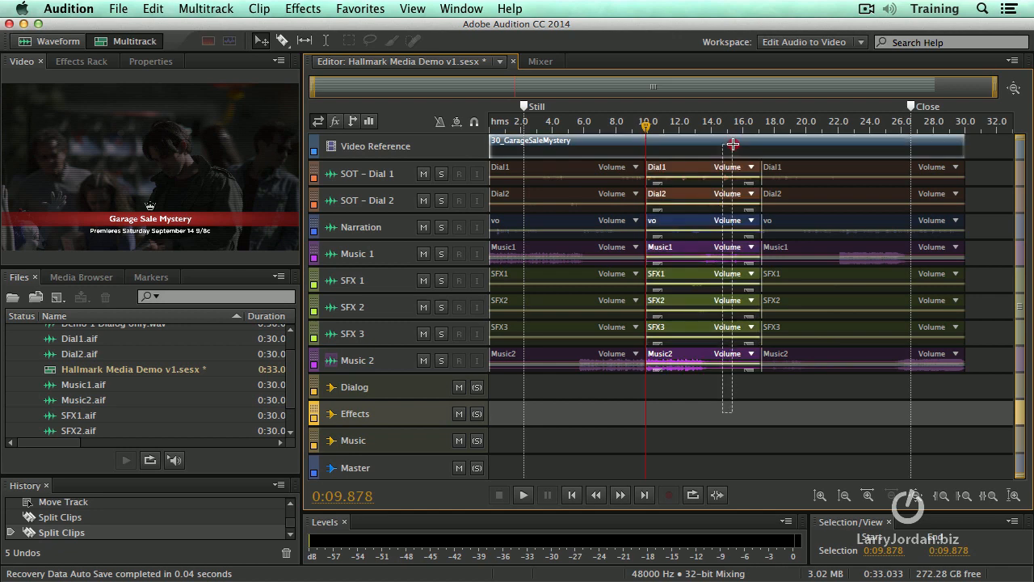
{"action": "mouse_move", "coordinate": [748, 174]}
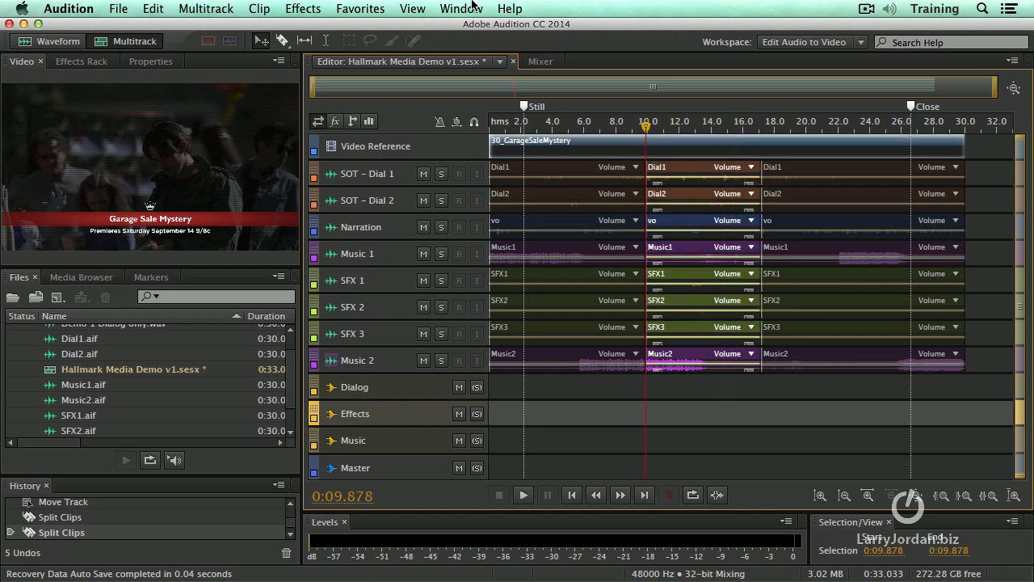
{"action": "left_click", "coordinate": [258, 9]}
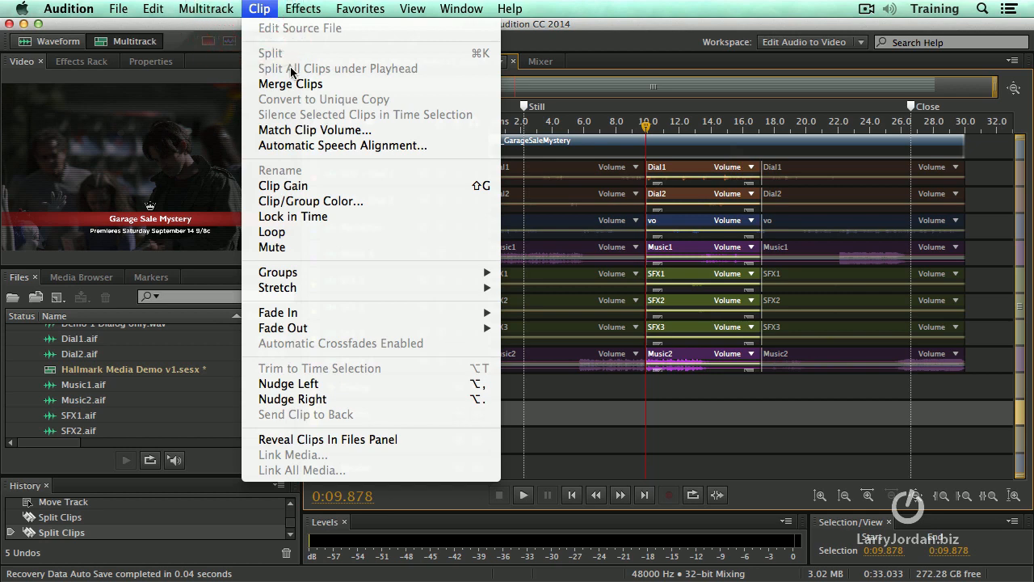
{"action": "left_click", "coordinate": [153, 8]}
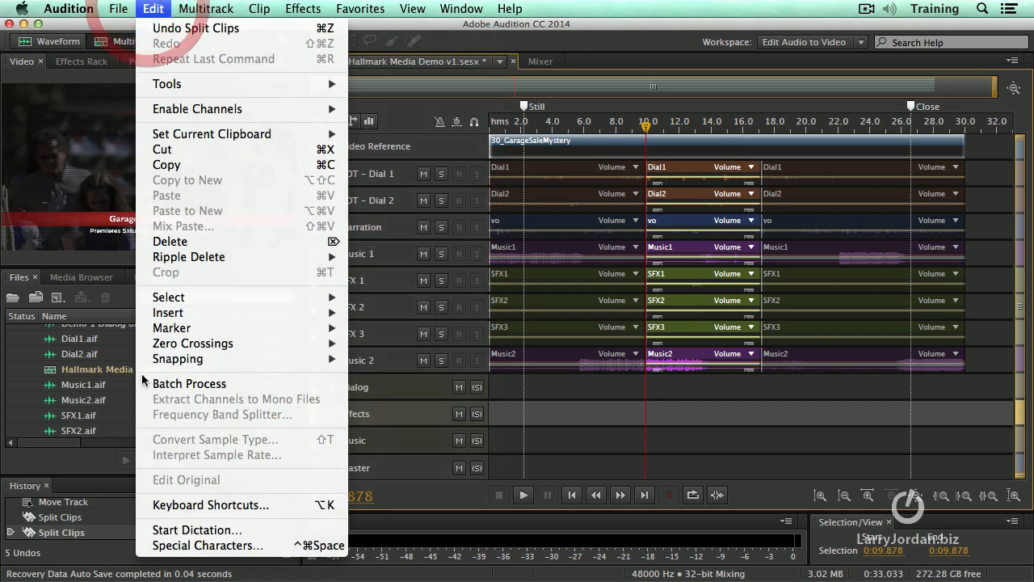
{"action": "mouse_move", "coordinate": [210, 504]}
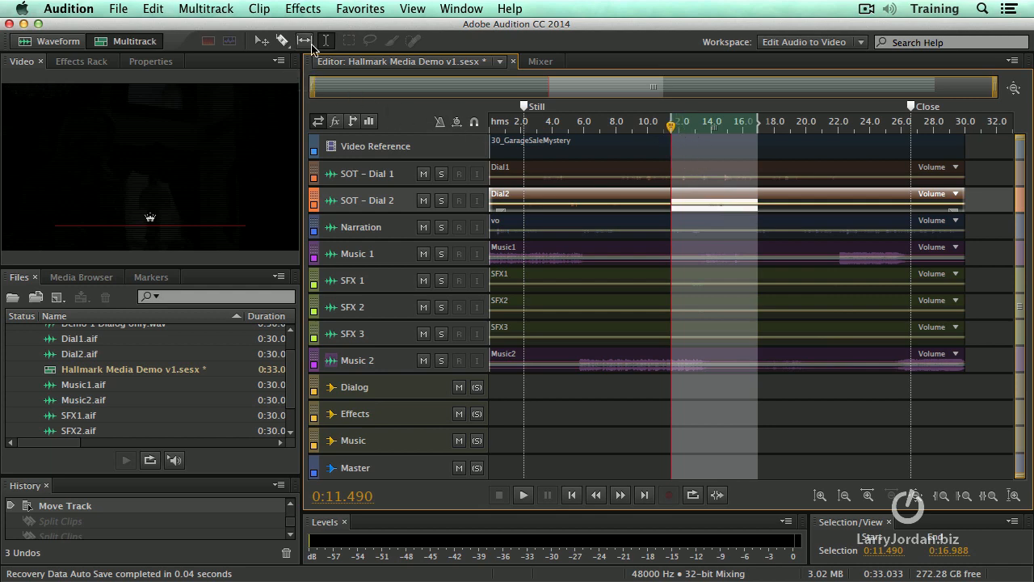
{"action": "mouse_move", "coordinate": [324, 41]}
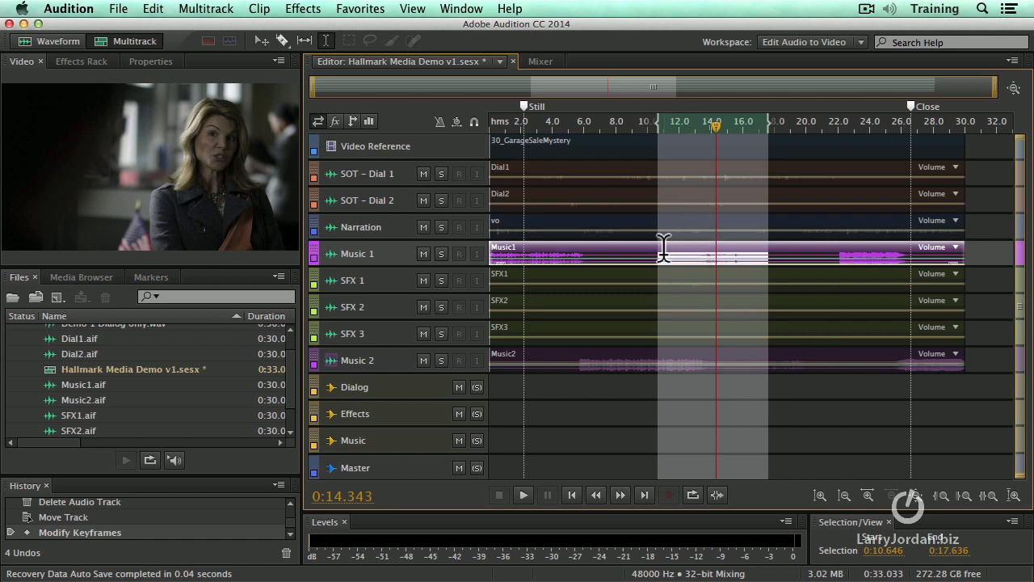
{"action": "mouse_move", "coordinate": [731, 269]}
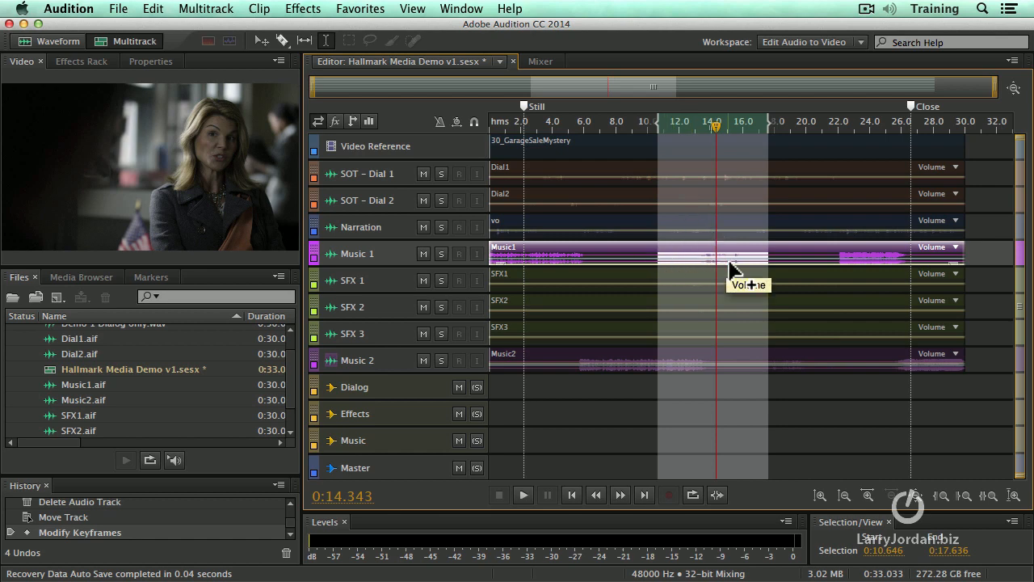
Trim the Music 1 clip to the selected range, about 10.6–17.6 seconds.
{"action": "key", "text": "Option+t"}
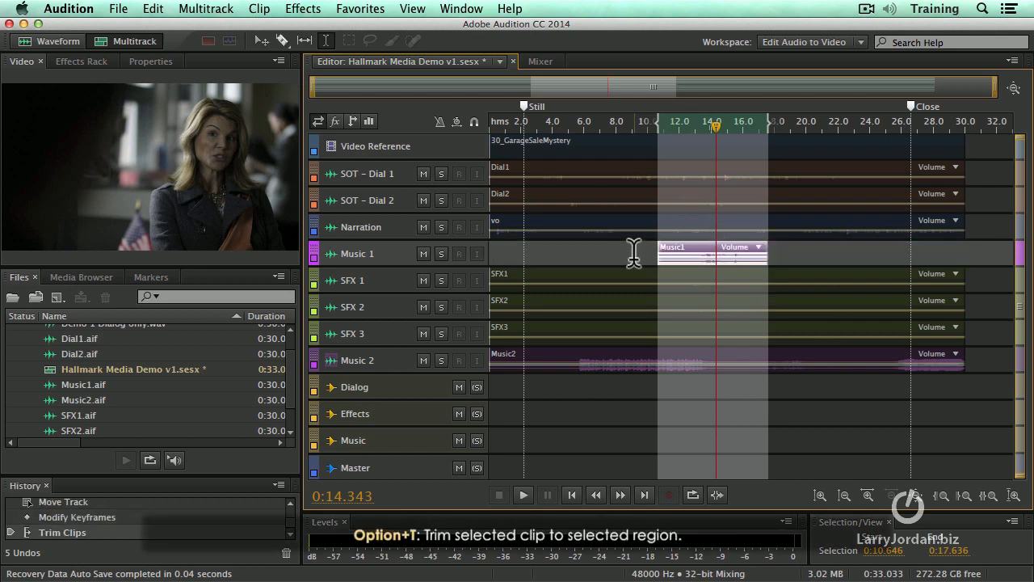
{"action": "mouse_move", "coordinate": [763, 248]}
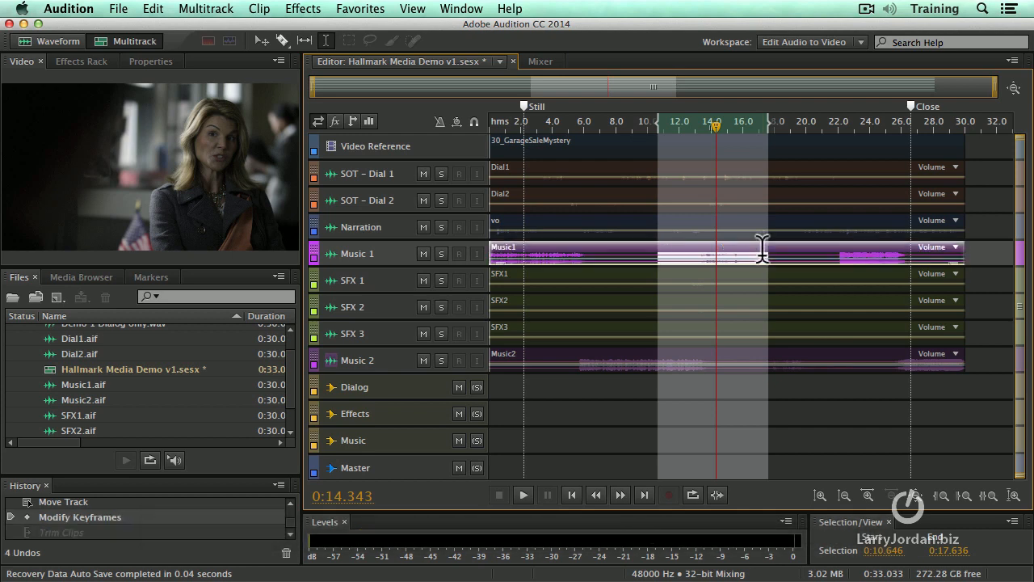
{"action": "mouse_move", "coordinate": [582, 380]}
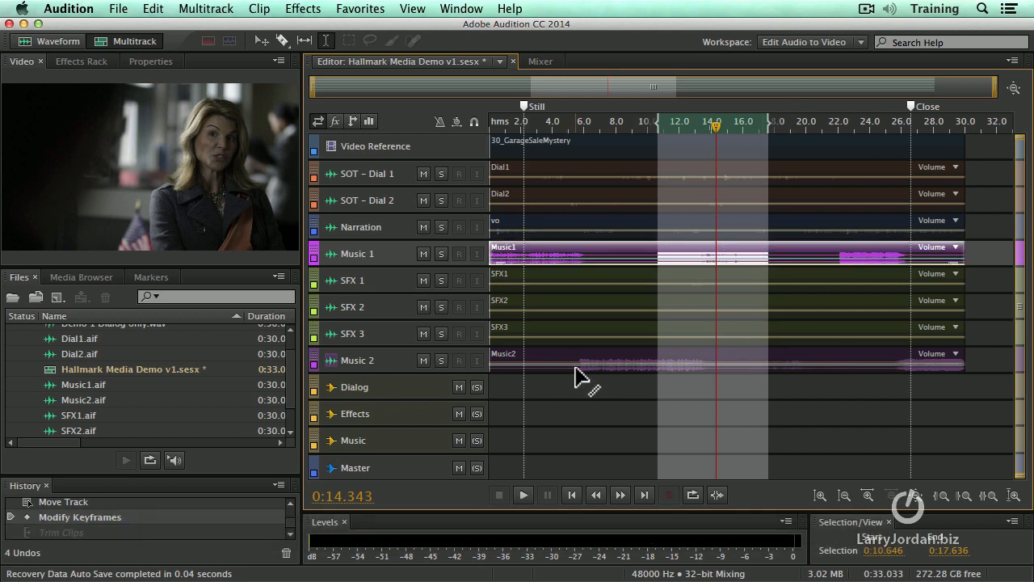
{"action": "mouse_move", "coordinate": [584, 373]}
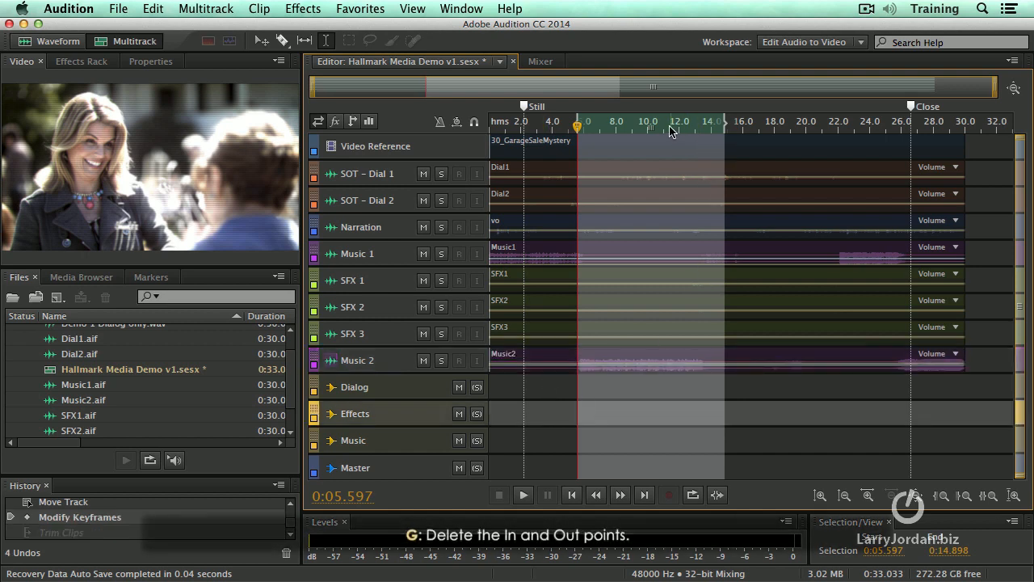
Clear the session's In and Out points with G.
{"action": "key", "text": "g"}
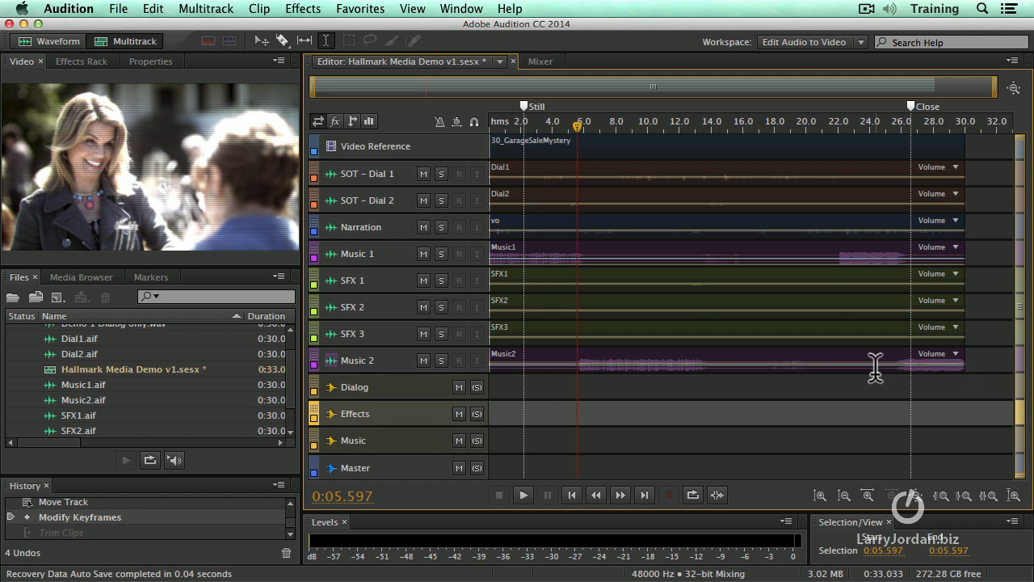
{"action": "mouse_move", "coordinate": [1008, 362]}
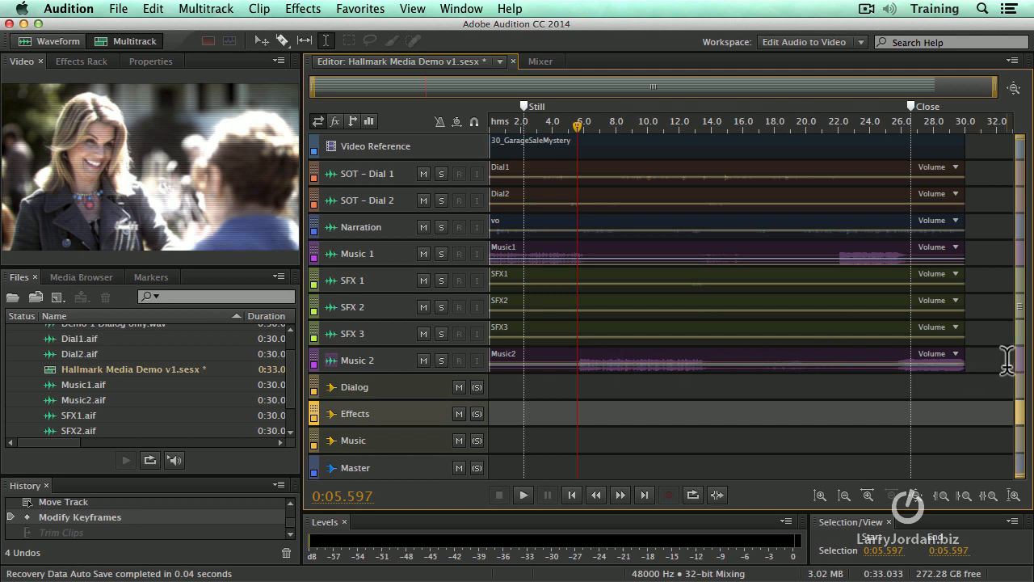
{"action": "mouse_move", "coordinate": [984, 396]}
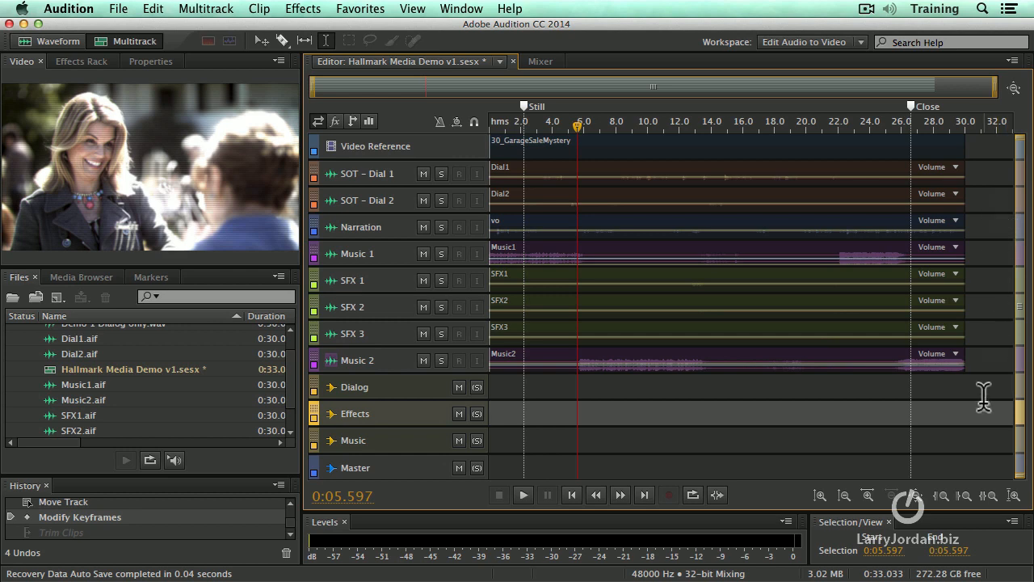
{"action": "mouse_move", "coordinate": [977, 401]}
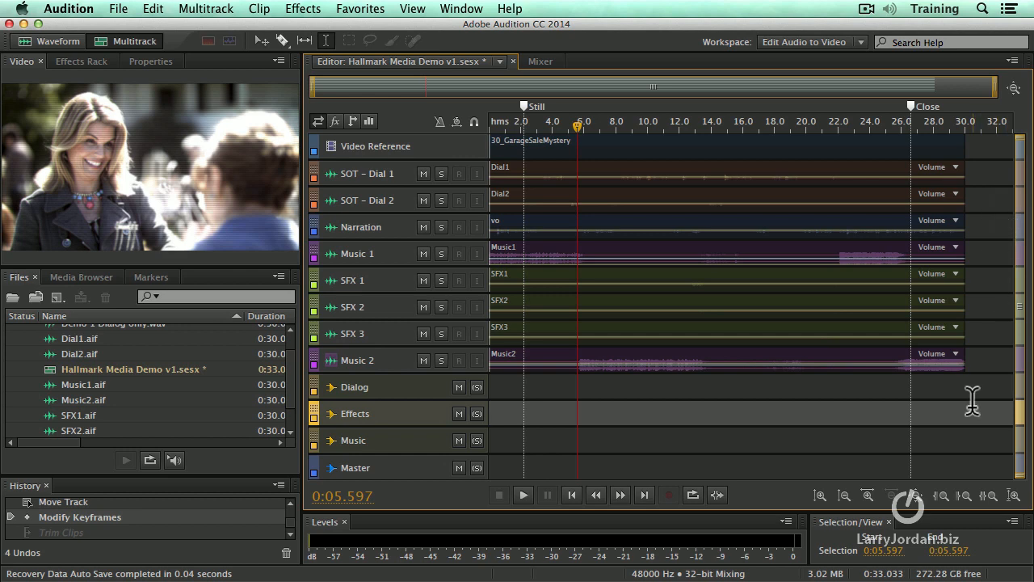
{"action": "mouse_move", "coordinate": [1002, 354]}
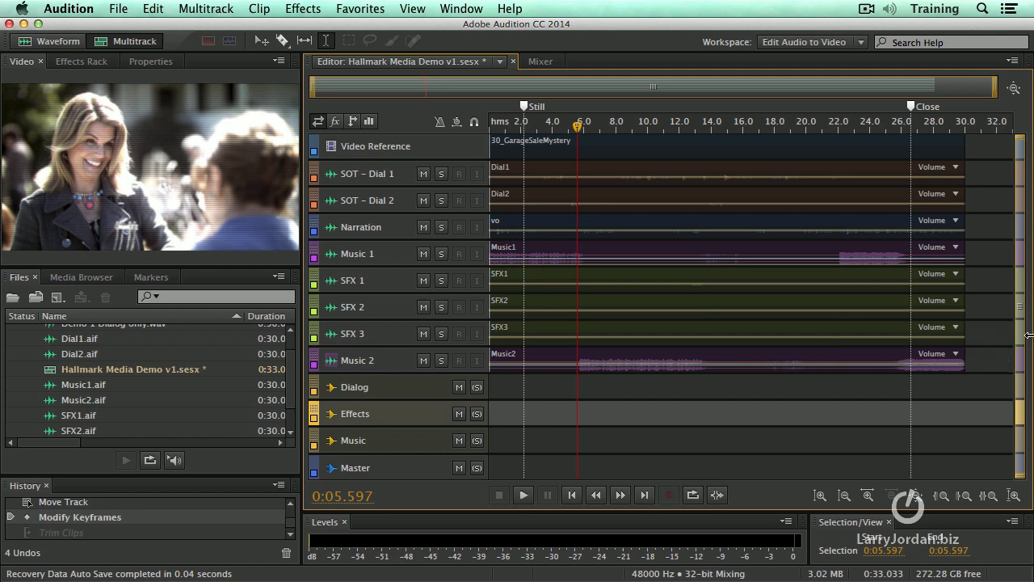
{"action": "mouse_move", "coordinate": [984, 356]}
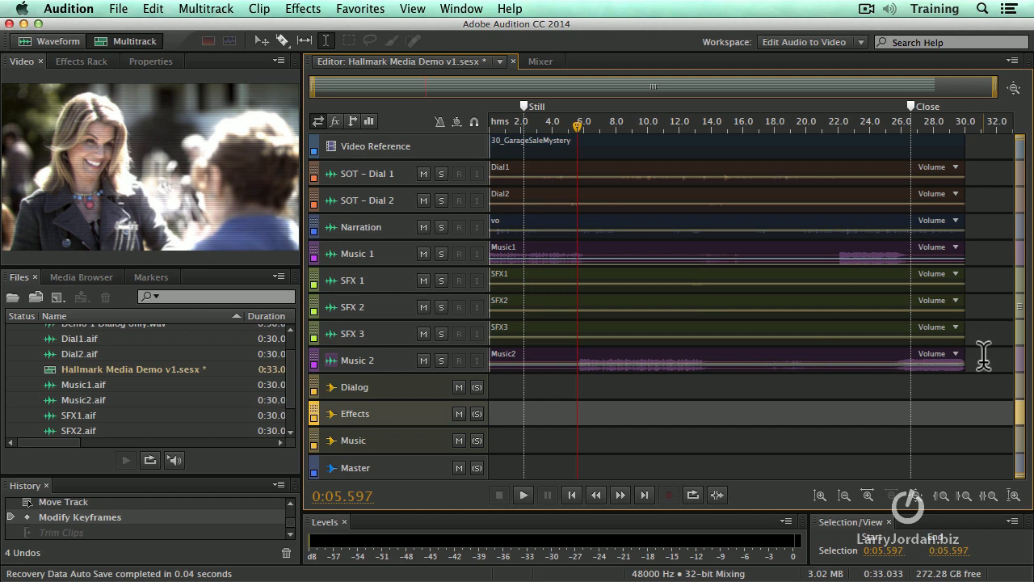
{"action": "mouse_move", "coordinate": [1004, 194]}
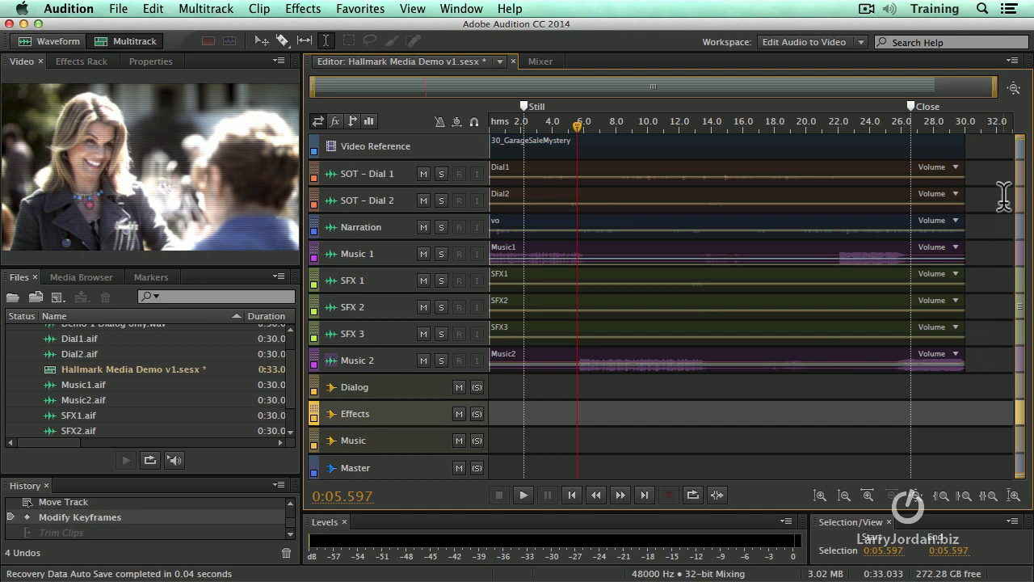
{"action": "mouse_move", "coordinate": [999, 247]}
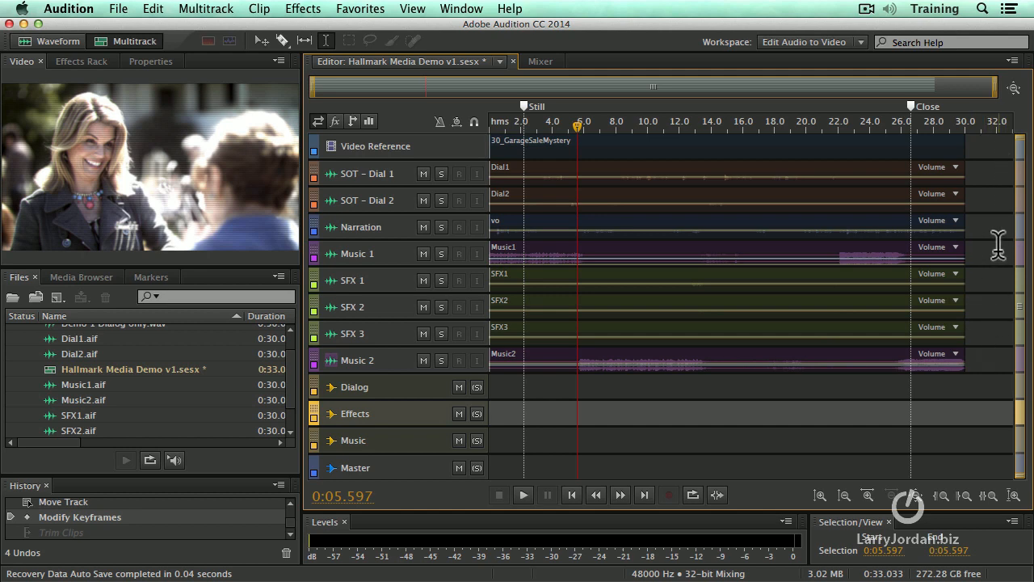
{"action": "mouse_move", "coordinate": [1015, 88]}
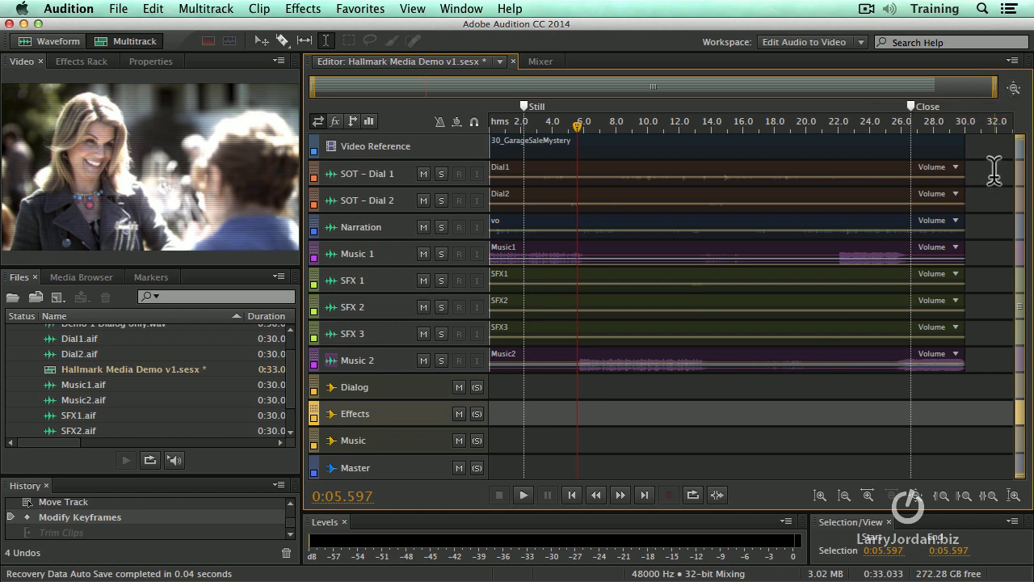
{"action": "mouse_move", "coordinate": [997, 172]}
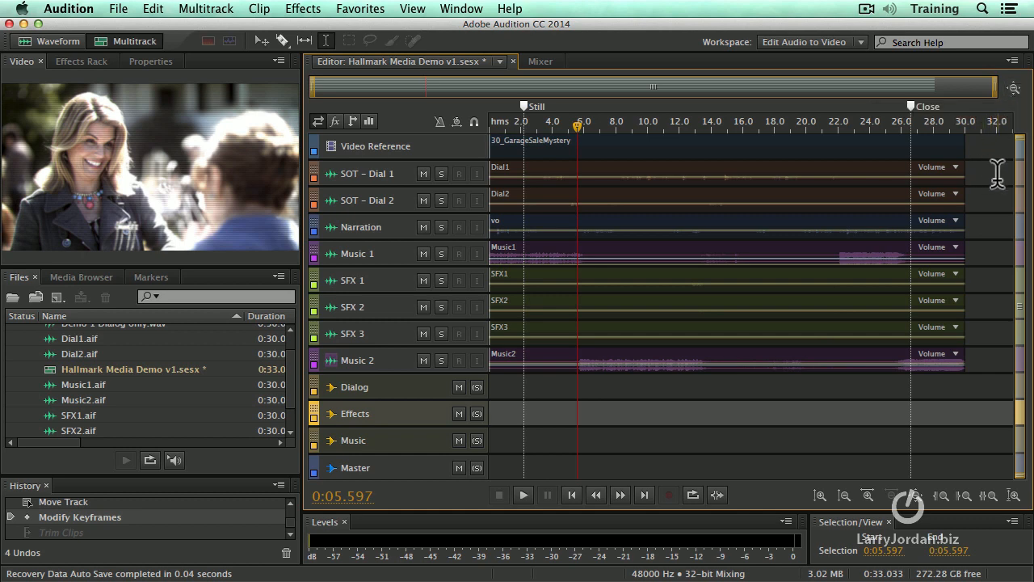